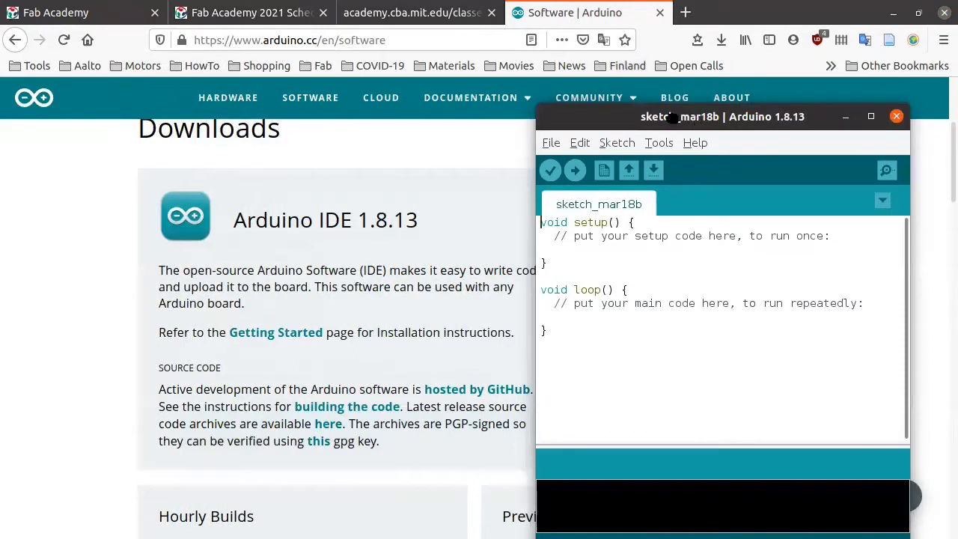
# - Drag the empty Arduino IDE sketch window to the left side of the screen
pyautogui.moveTo(721, 116); pyautogui.dragTo(251, 103)
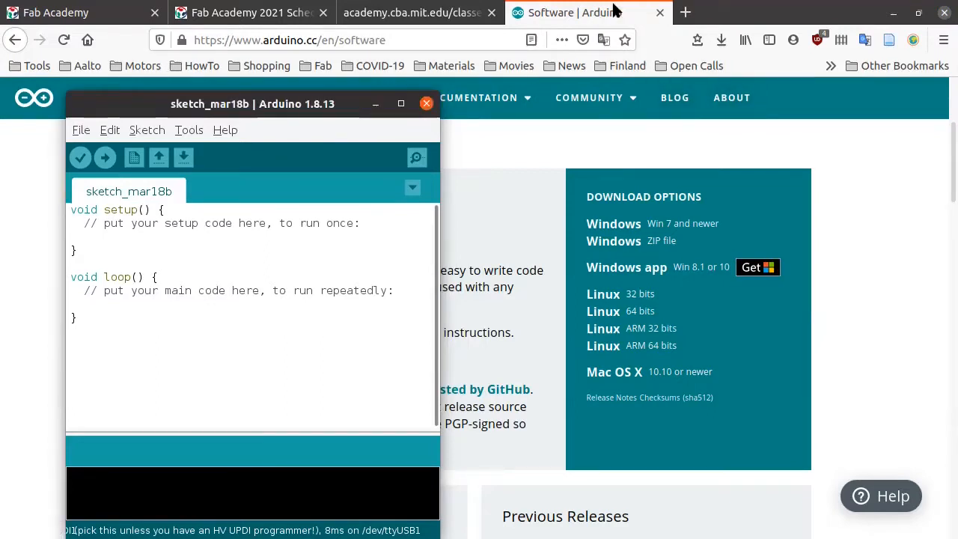
pyautogui.moveTo(251, 103); pyautogui.dragTo(243, 91)
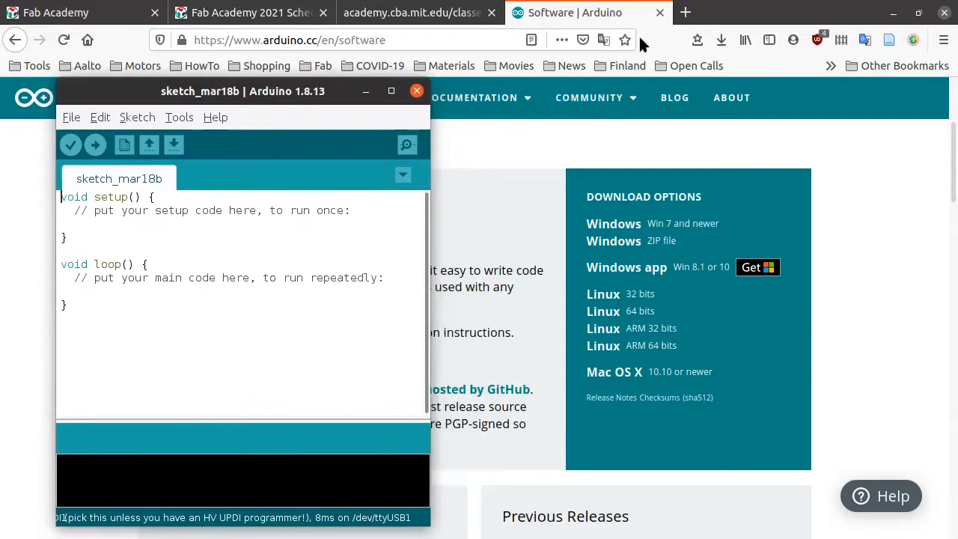
pyautogui.moveTo(682, 12)
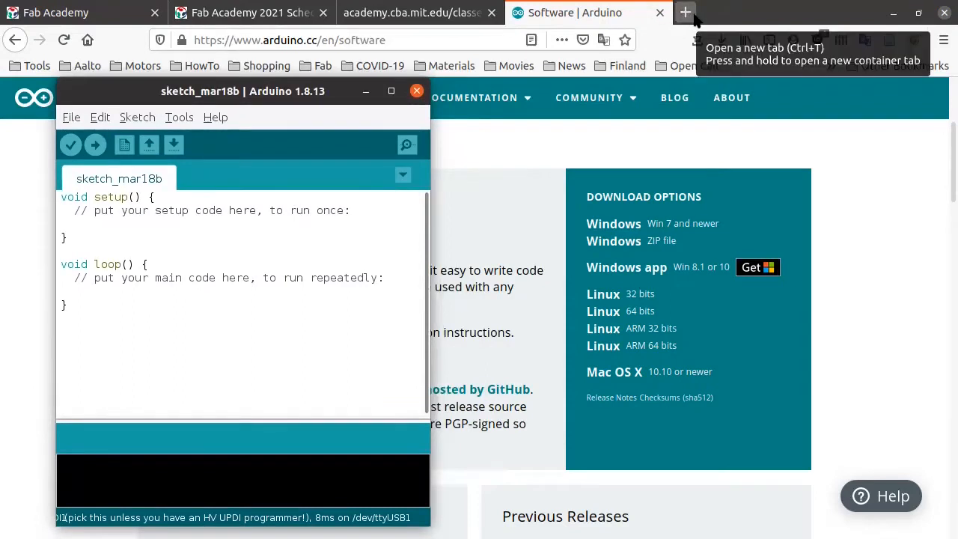
# - Search 'megatinycore' in a new tab and open the SpenceKonde/megaTinyCore GitHub repository
pyautogui.click(684, 12)
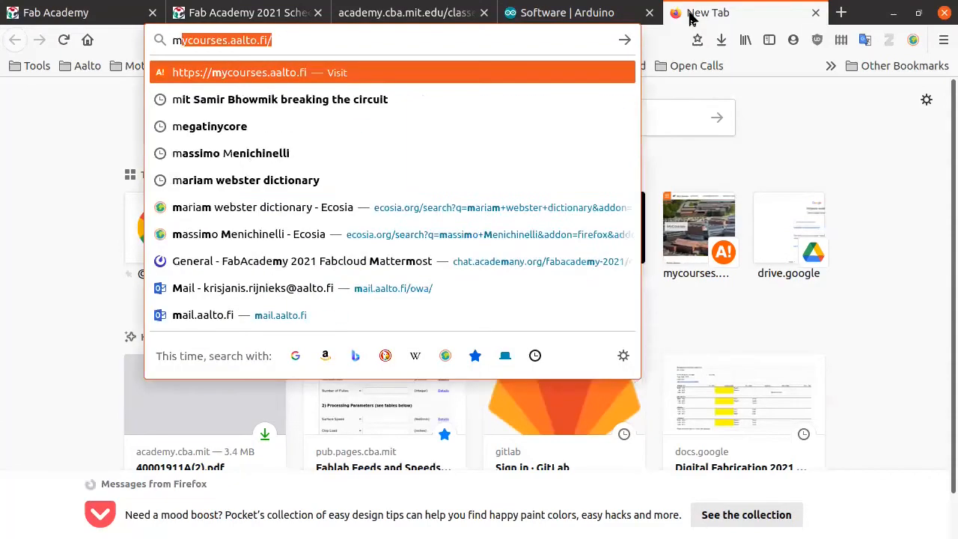
pyautogui.write('megatiny')
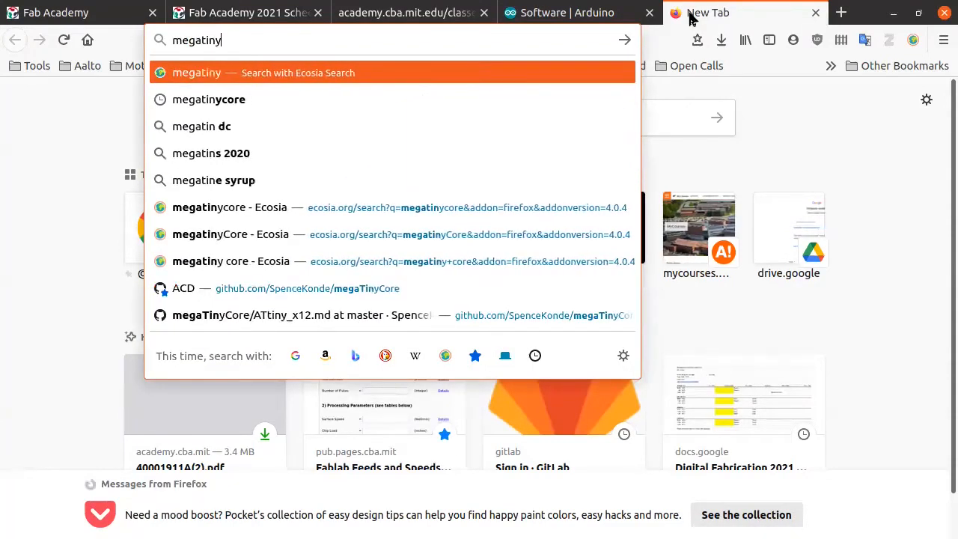
pyautogui.click(210, 99)
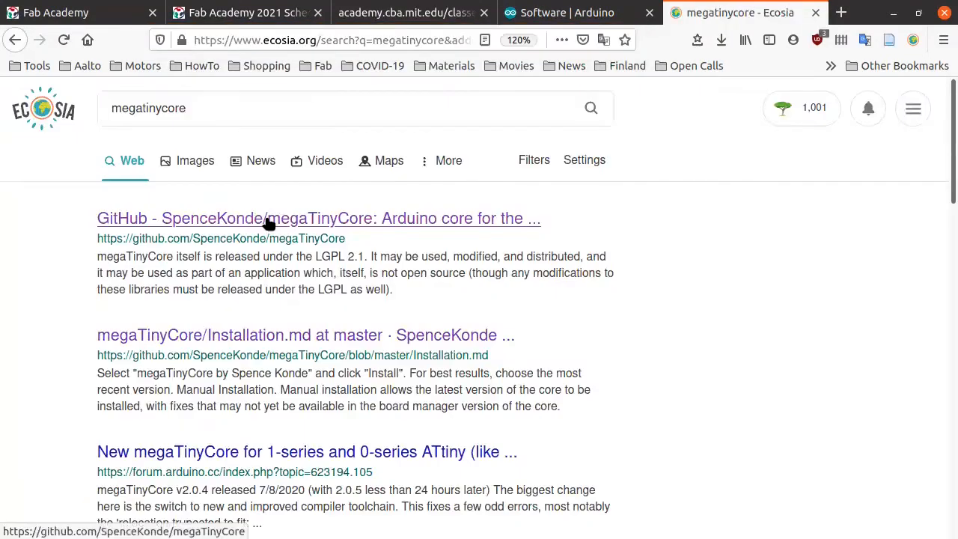
pyautogui.click(318, 218)
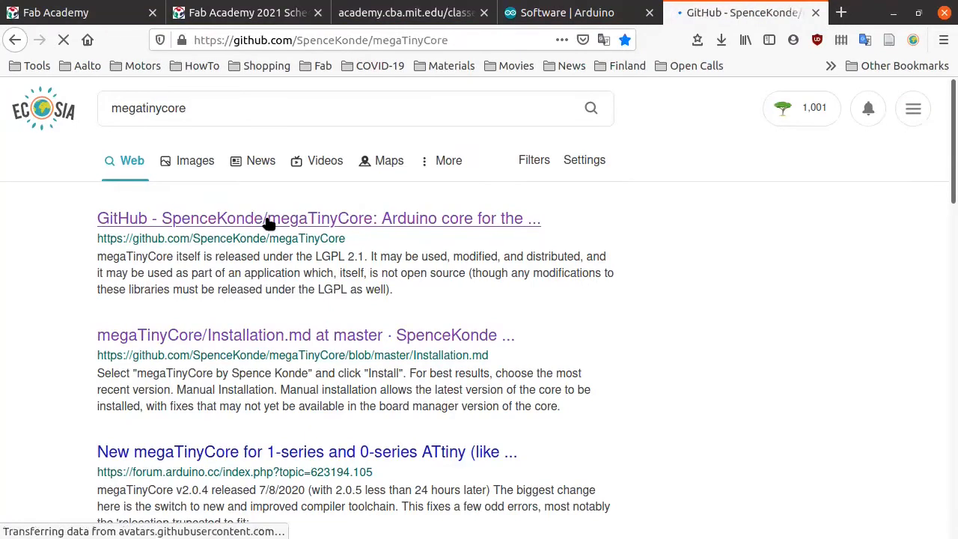
pyautogui.click(317, 219)
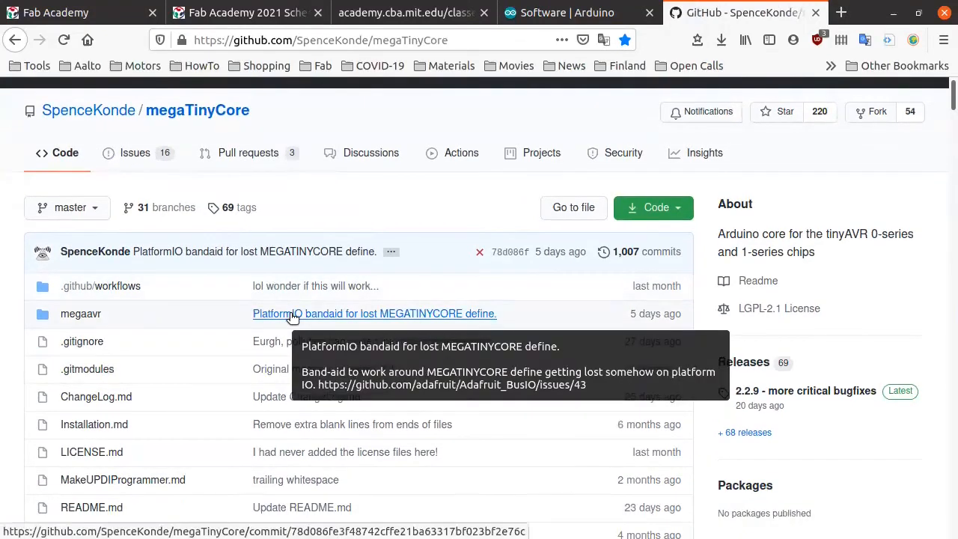
# - Scroll the repository page down to its README
pyautogui.scroll(-3)
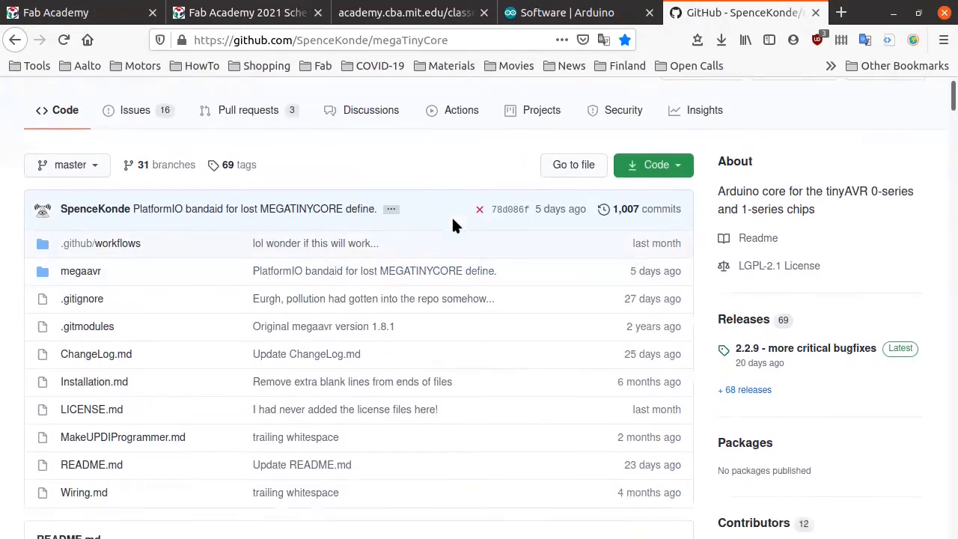
pyautogui.moveTo(452, 177)
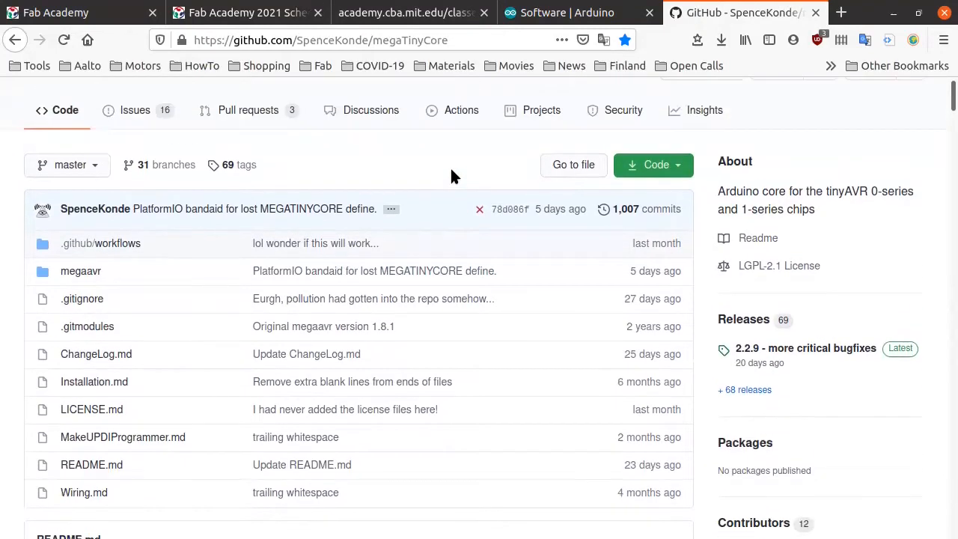
pyautogui.moveTo(427, 183)
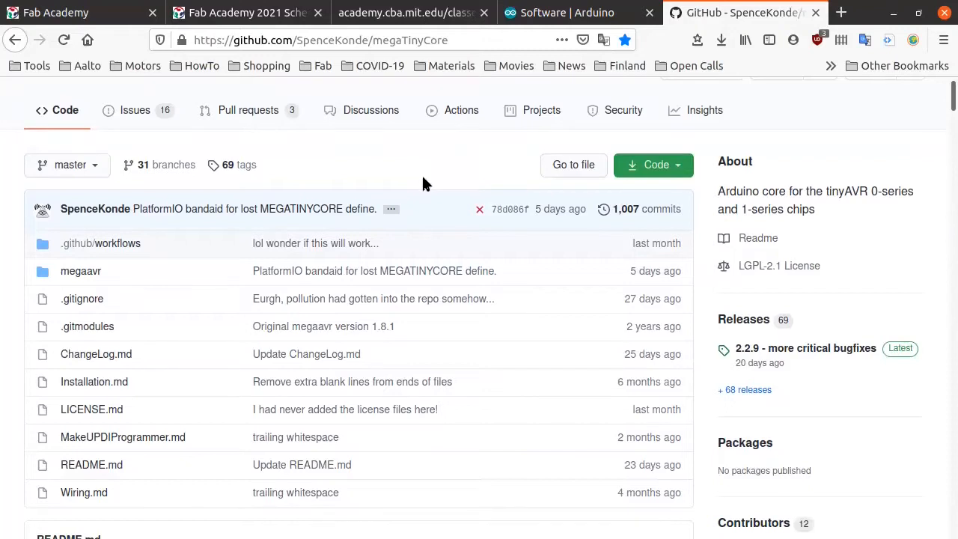
pyautogui.moveTo(344, 172)
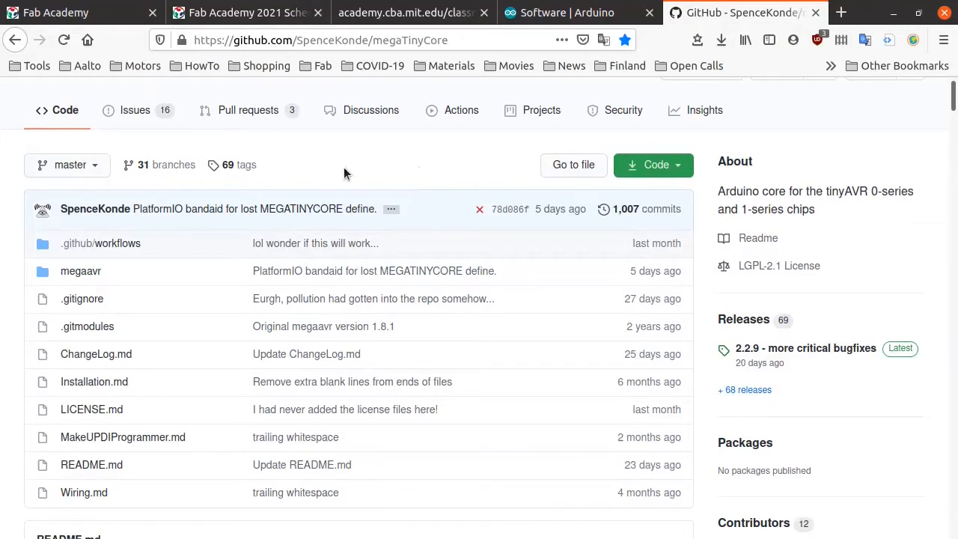
pyautogui.moveTo(353, 166)
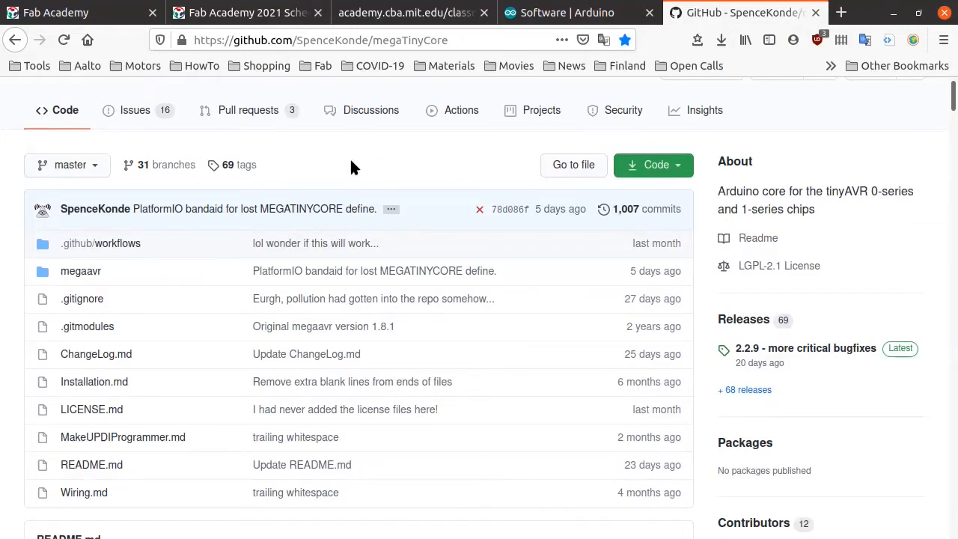
pyautogui.scroll(-3)
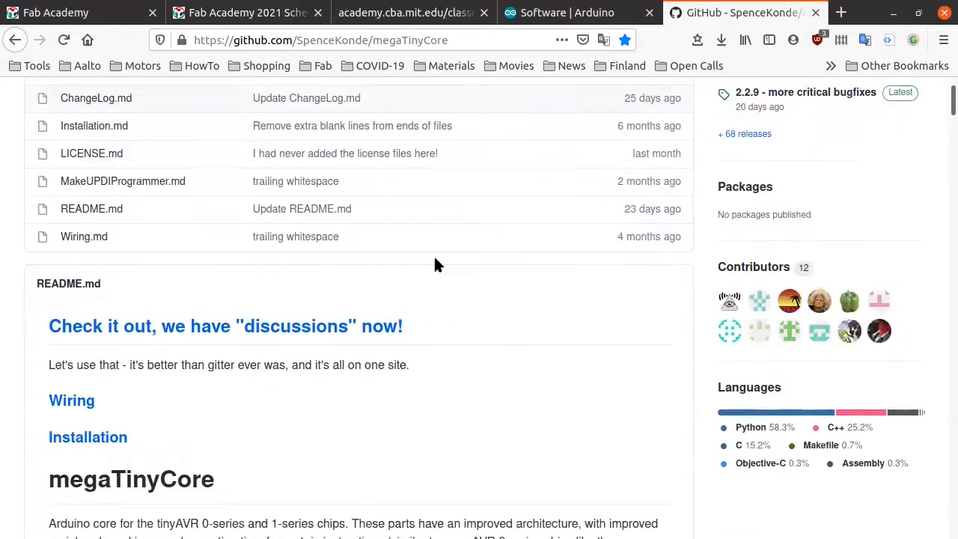
pyautogui.scroll(-3)
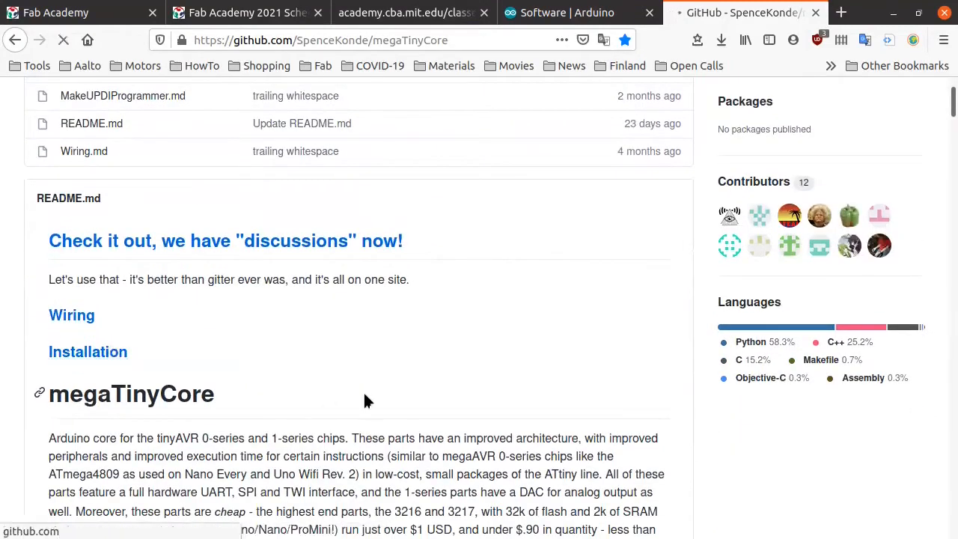
# - Open the Installation page and select the drazzy.com boards manager URL
pyautogui.click(87, 350)
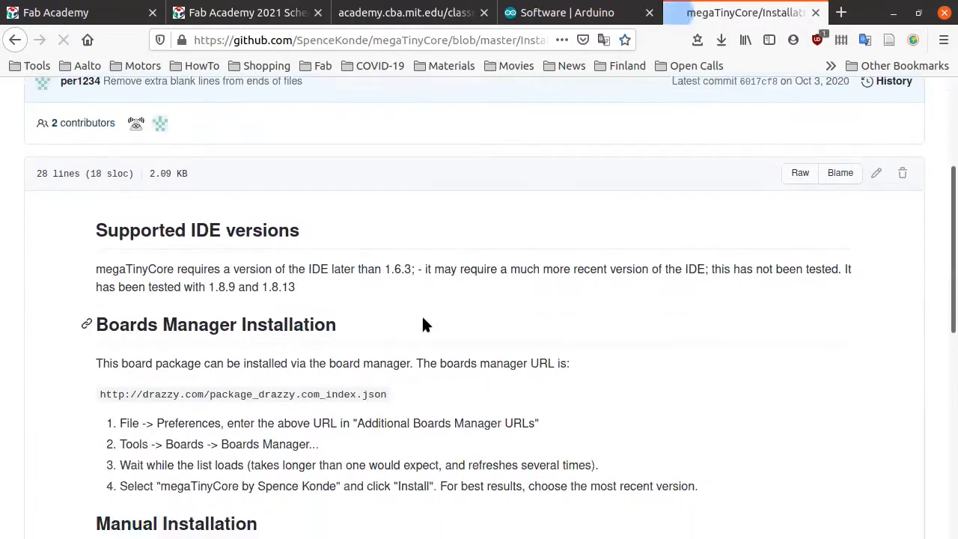
pyautogui.scroll(-3)
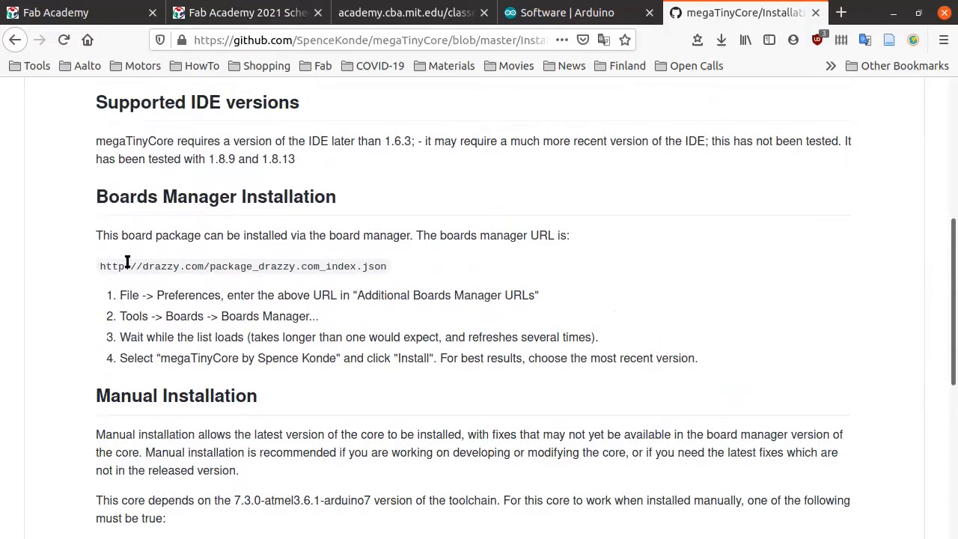
pyautogui.tripleClick(241, 266)
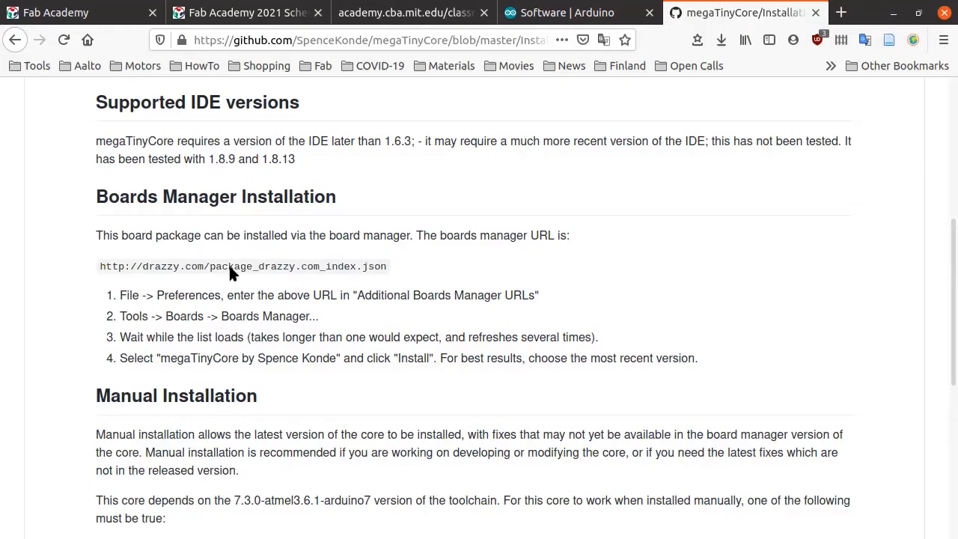
# - Check the Additional Boards Manager URLs entry in File > Preferences, then close the dialog
pyautogui.click(72, 117)
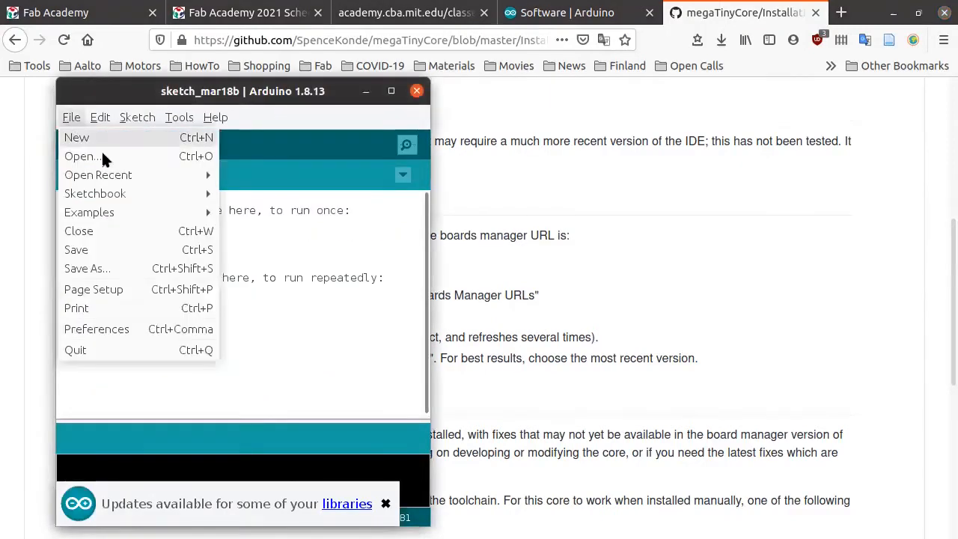
pyautogui.click(96, 329)
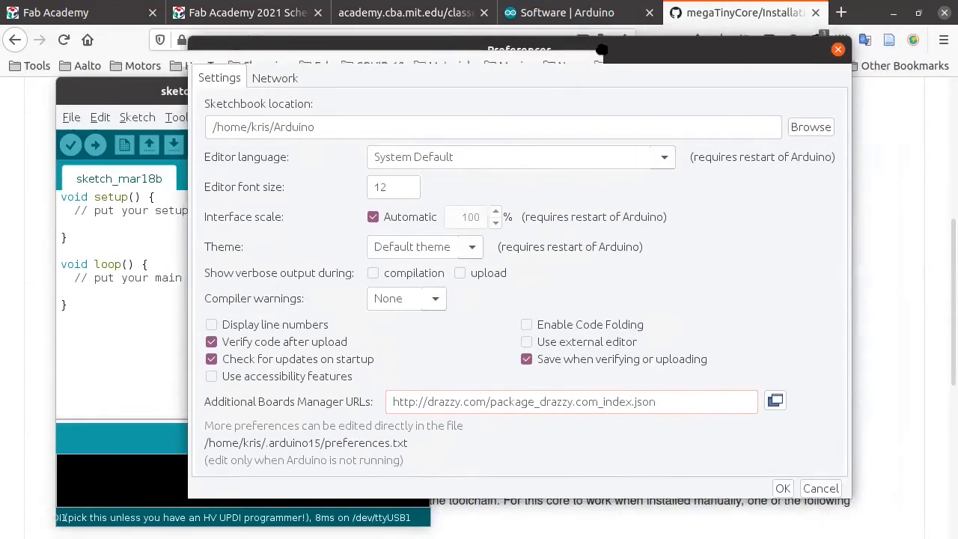
pyautogui.click(571, 401)
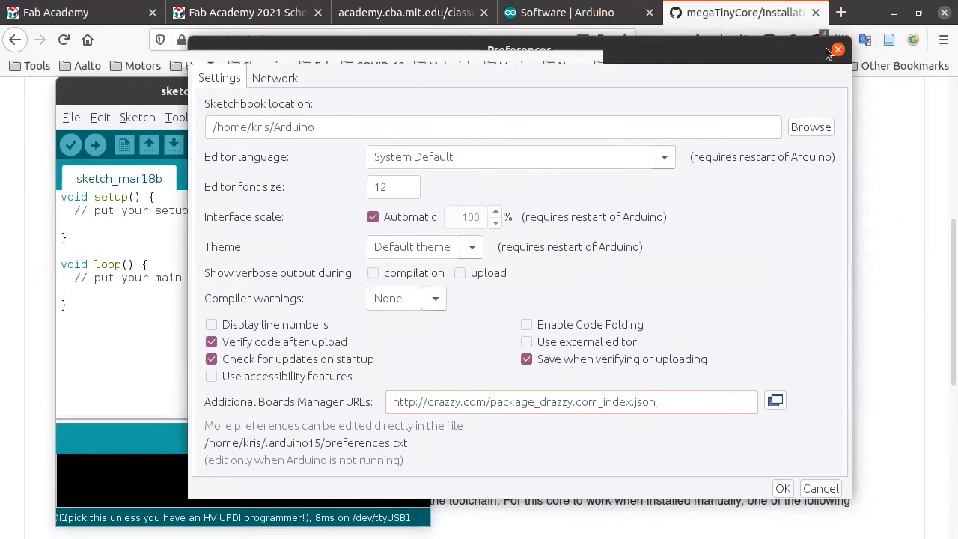
pyautogui.click(838, 50)
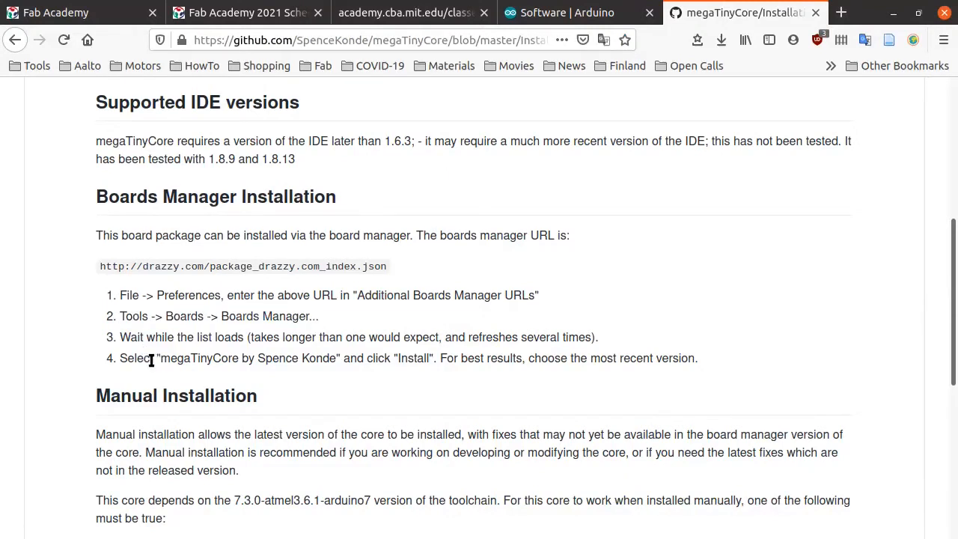
pyautogui.moveTo(292, 314)
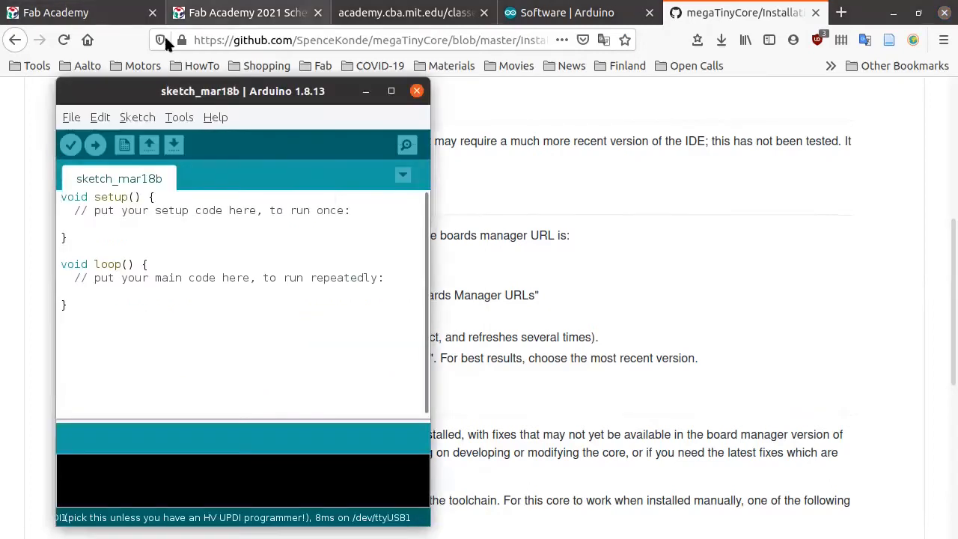
# - Search 'megatinycore' in Boards Manager and confirm megaTinyCore 2.2.9 is installed
pyautogui.click(179, 116)
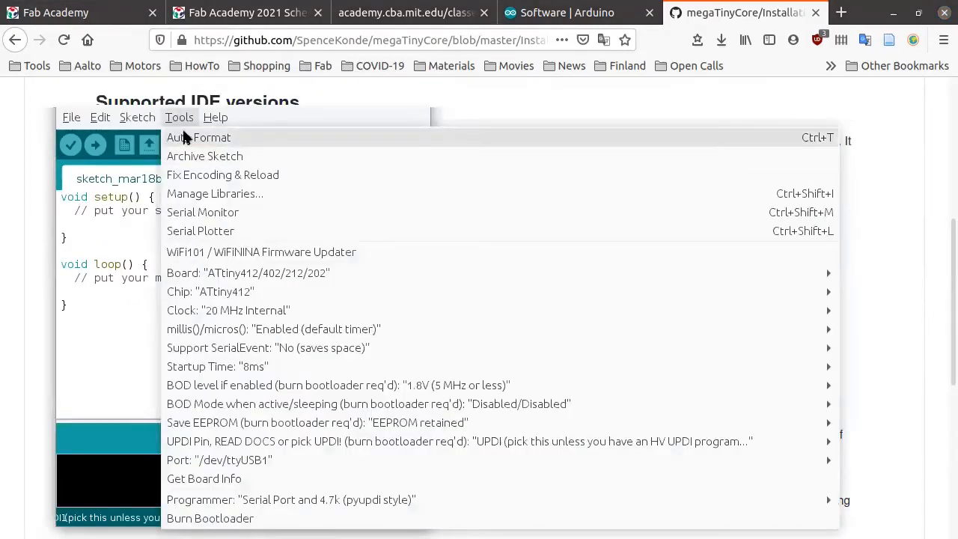
pyautogui.moveTo(254, 422)
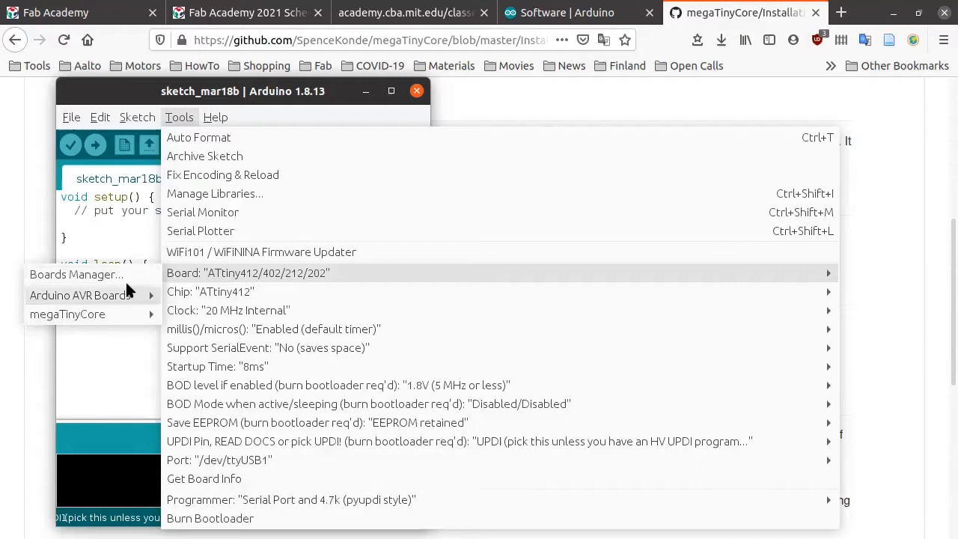
pyautogui.click(75, 274)
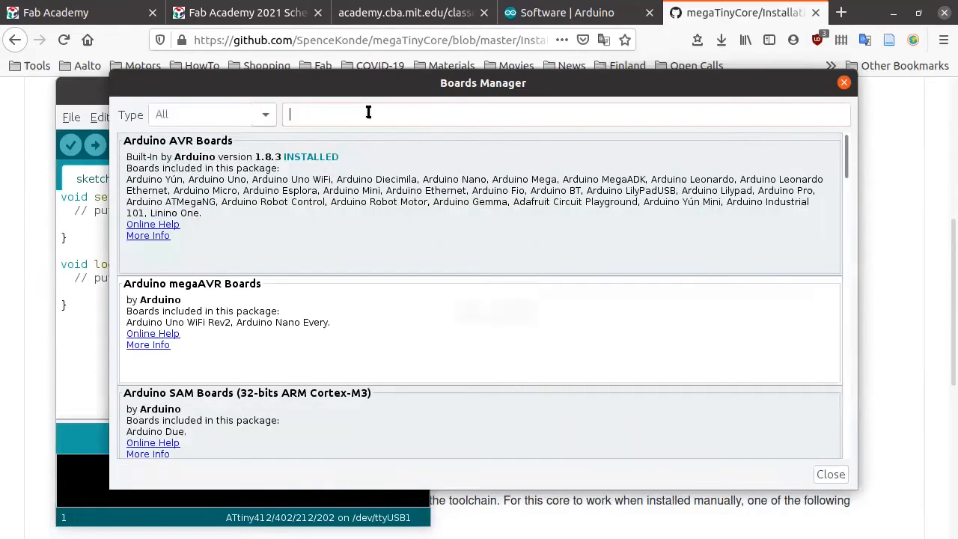
pyautogui.write('megatinycore')
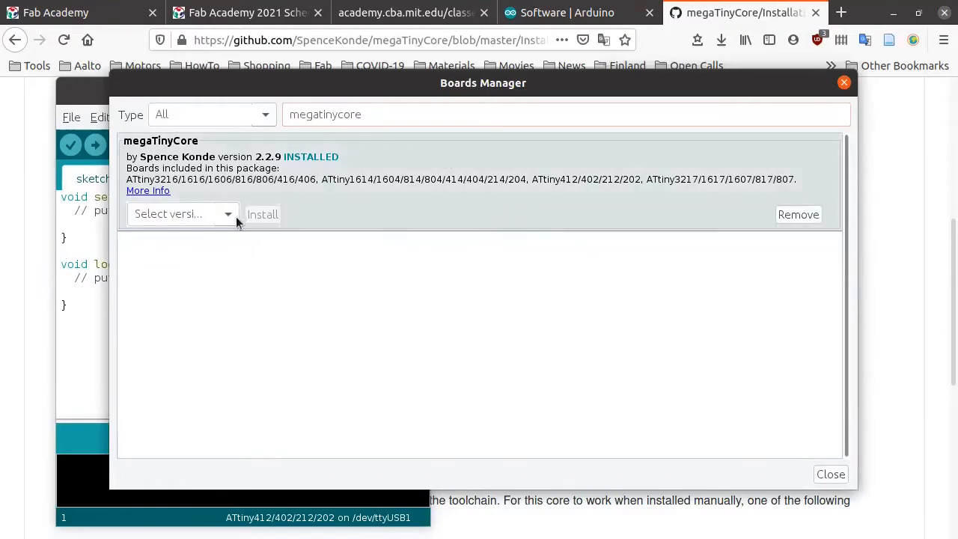
pyautogui.click(183, 214)
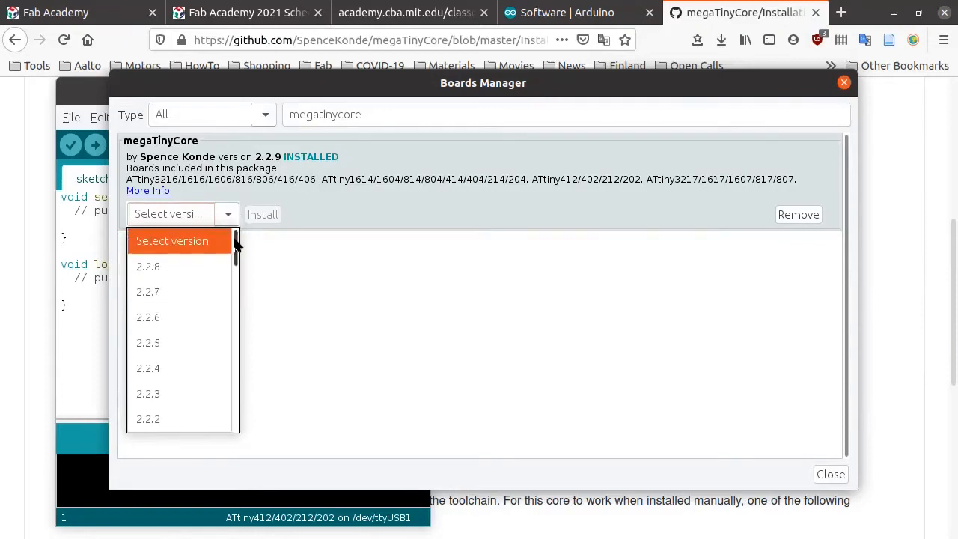
pyautogui.moveTo(148, 266)
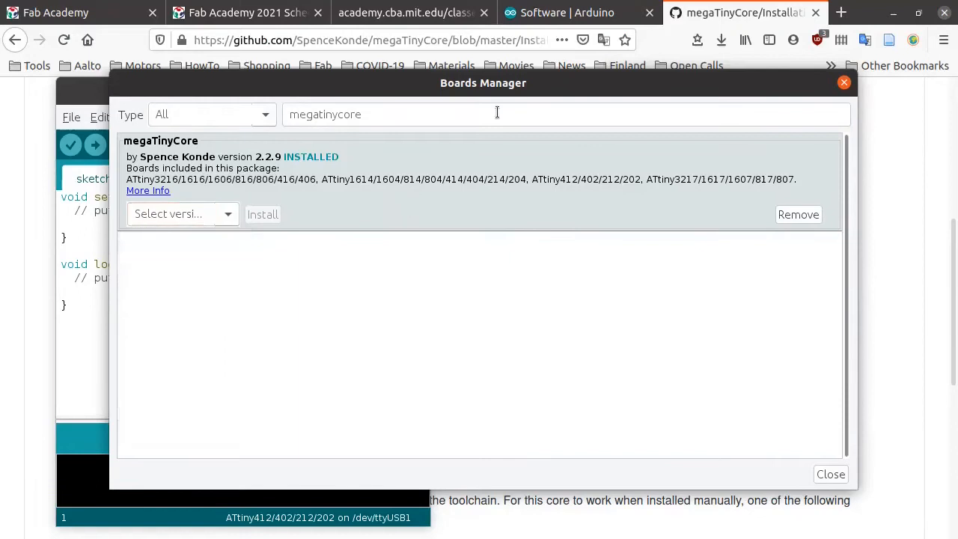
pyautogui.moveTo(617, 230)
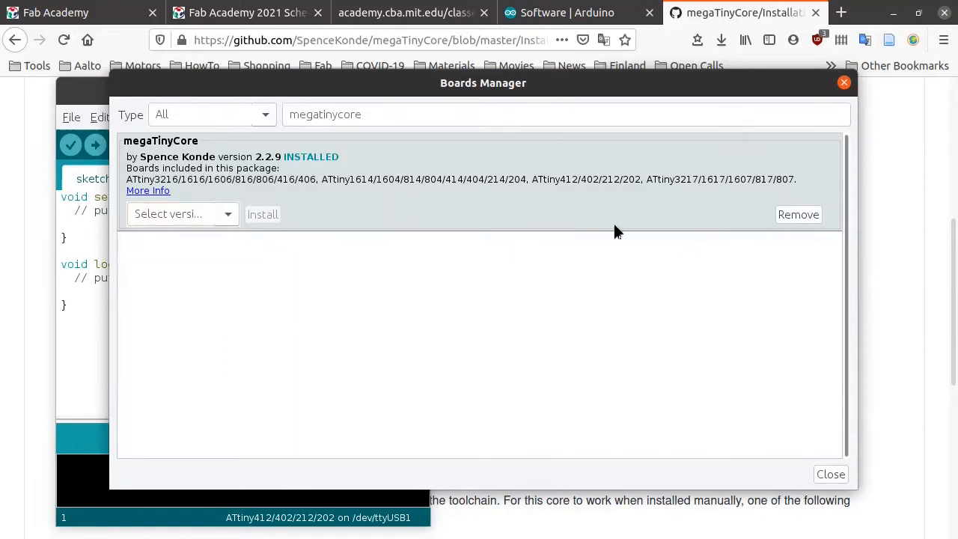
pyautogui.moveTo(799, 215)
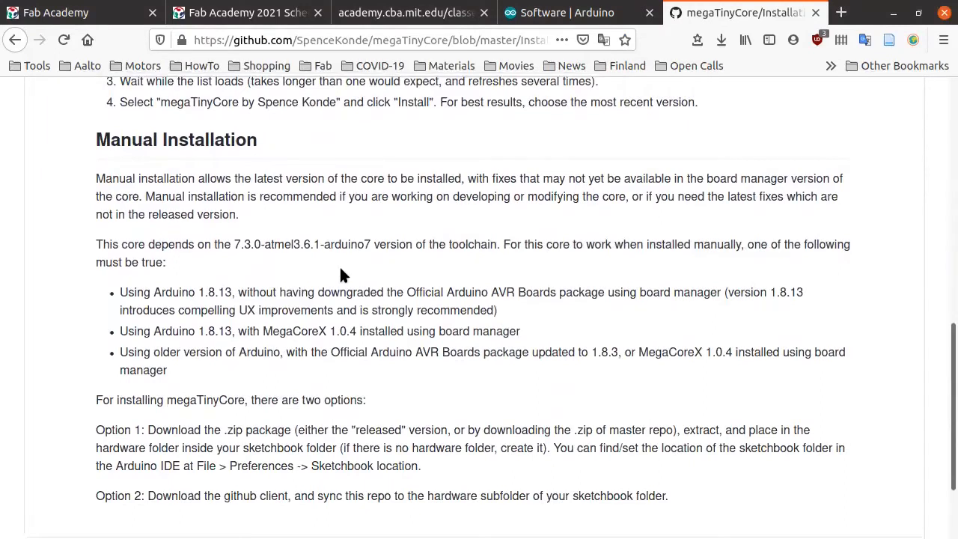
# - Scroll the megaTinyCore page down to the Manual Installation section
pyautogui.scroll(-3)
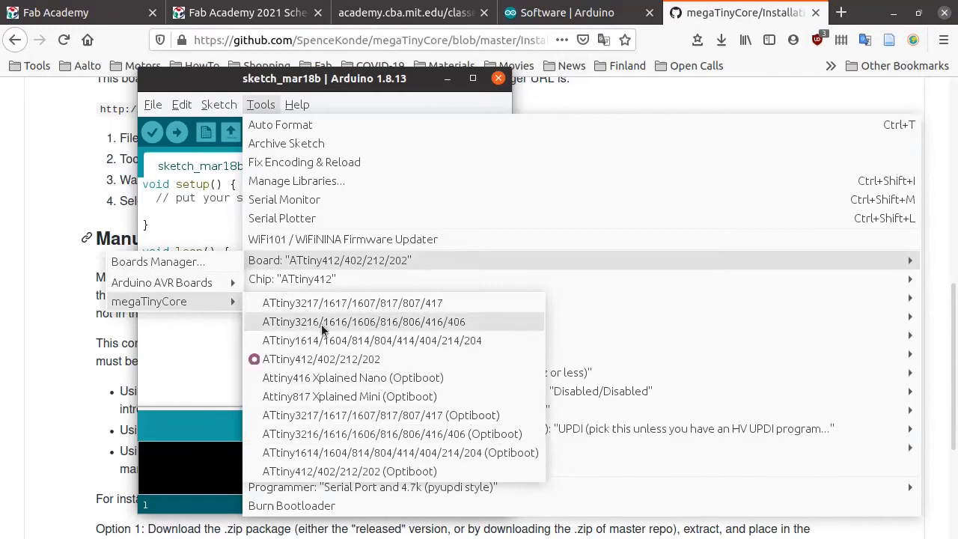
pyautogui.moveTo(326, 302)
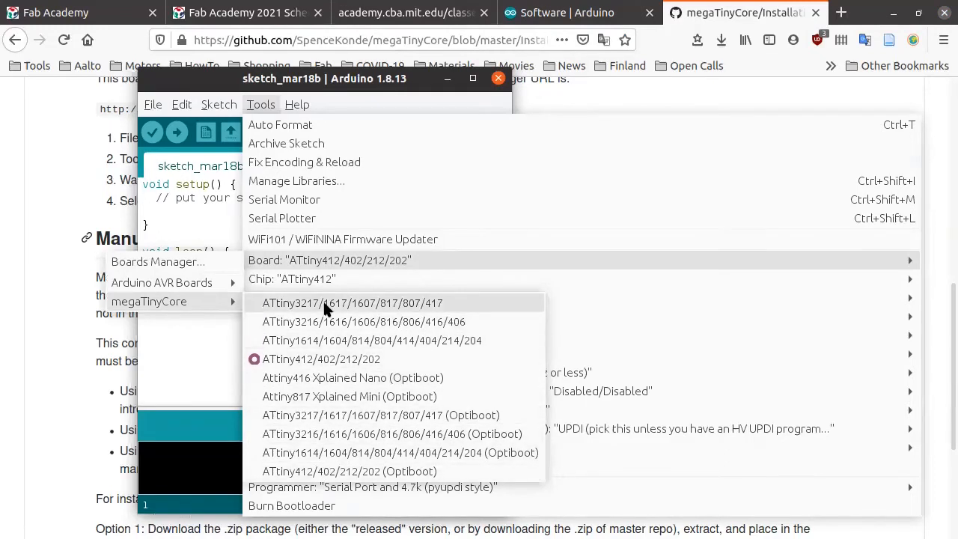
pyautogui.moveTo(322, 359)
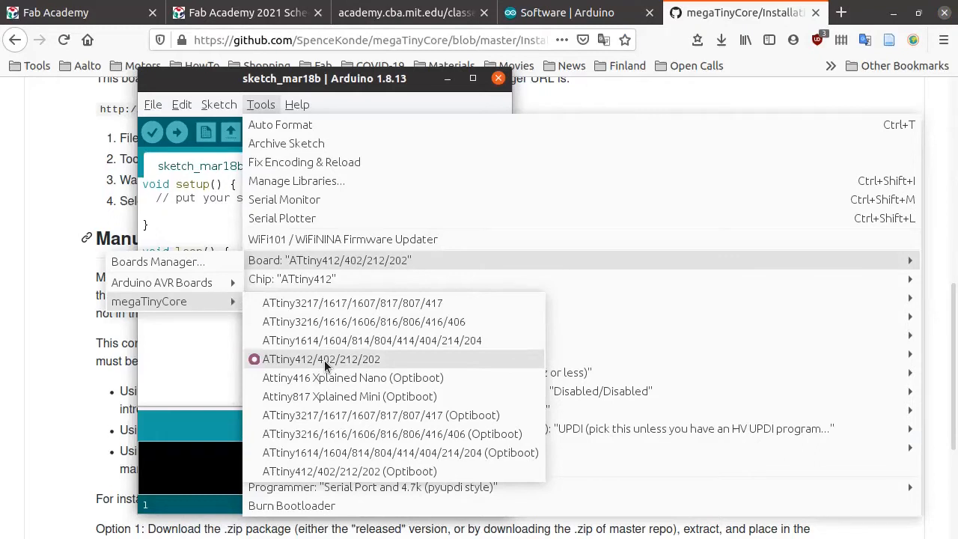
pyautogui.moveTo(307, 367)
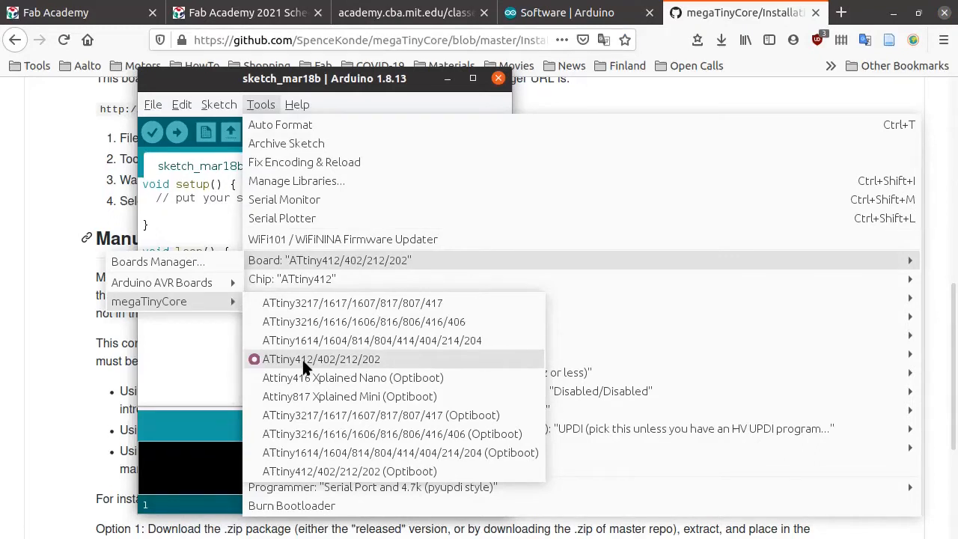
pyautogui.moveTo(299, 365)
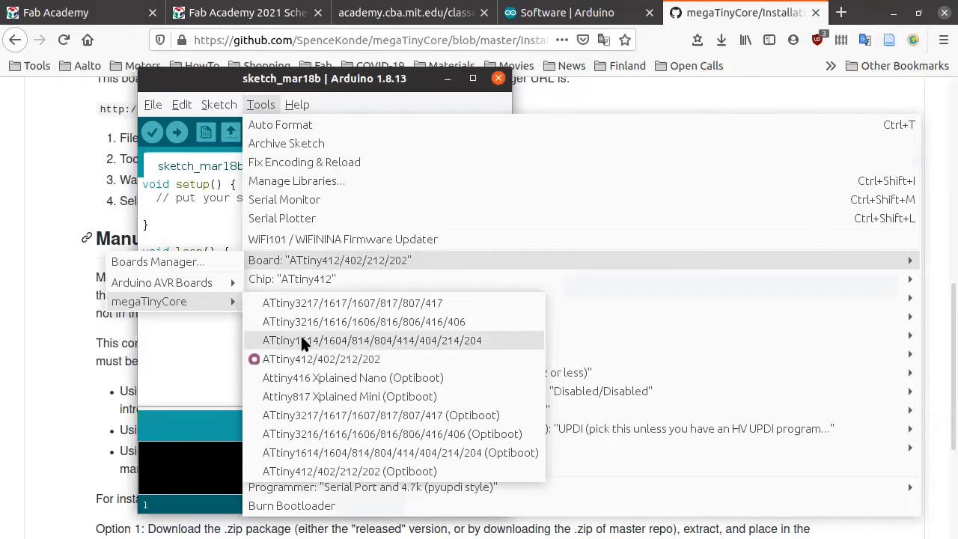
pyautogui.moveTo(305, 347)
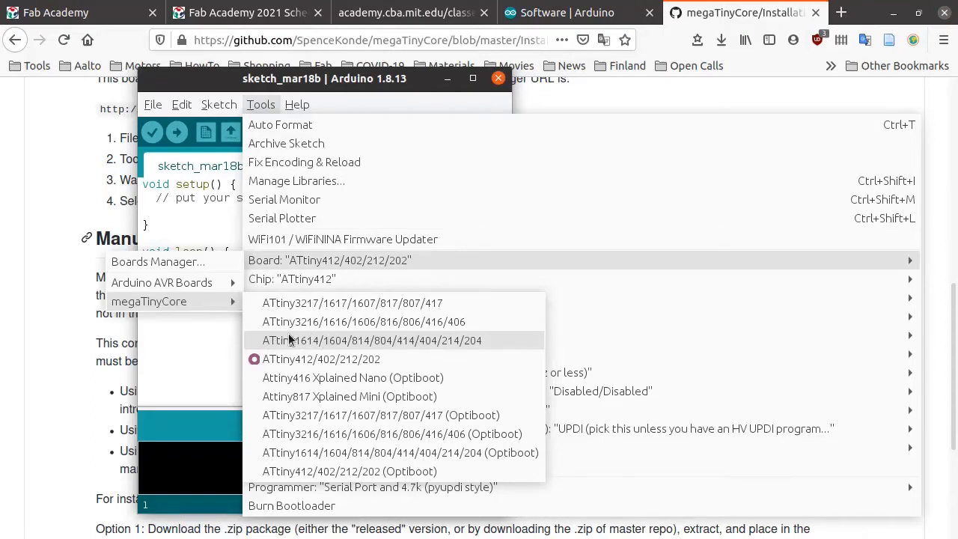
pyautogui.moveTo(305, 347)
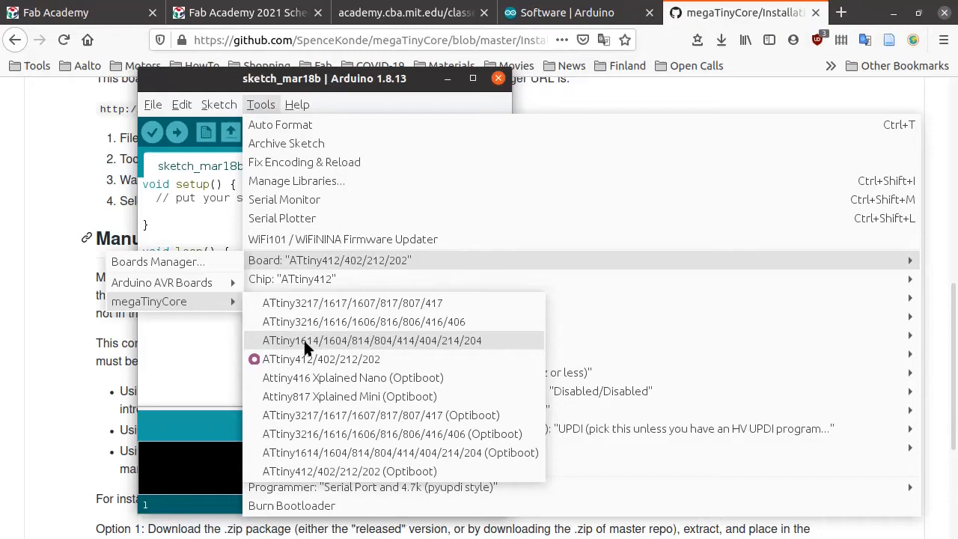
pyautogui.moveTo(309, 350)
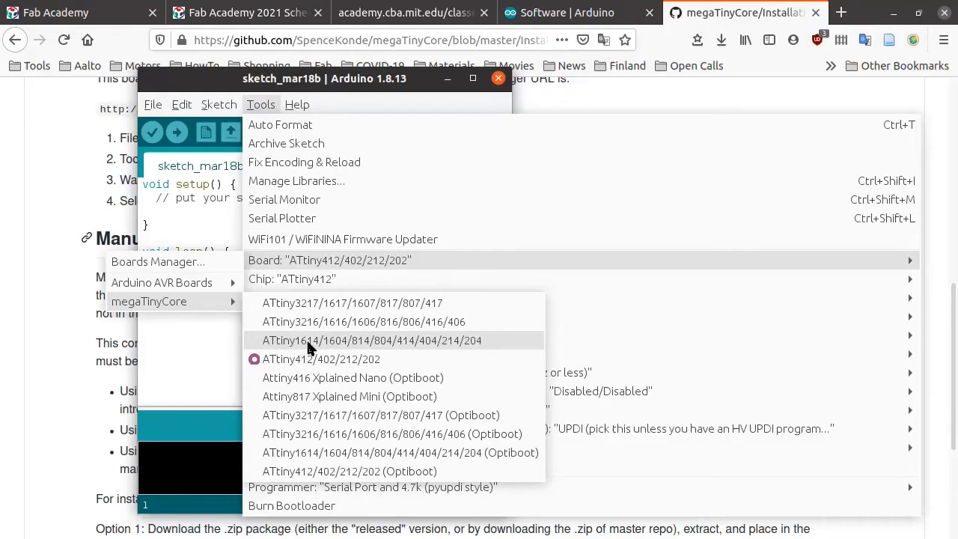
pyautogui.click(320, 359)
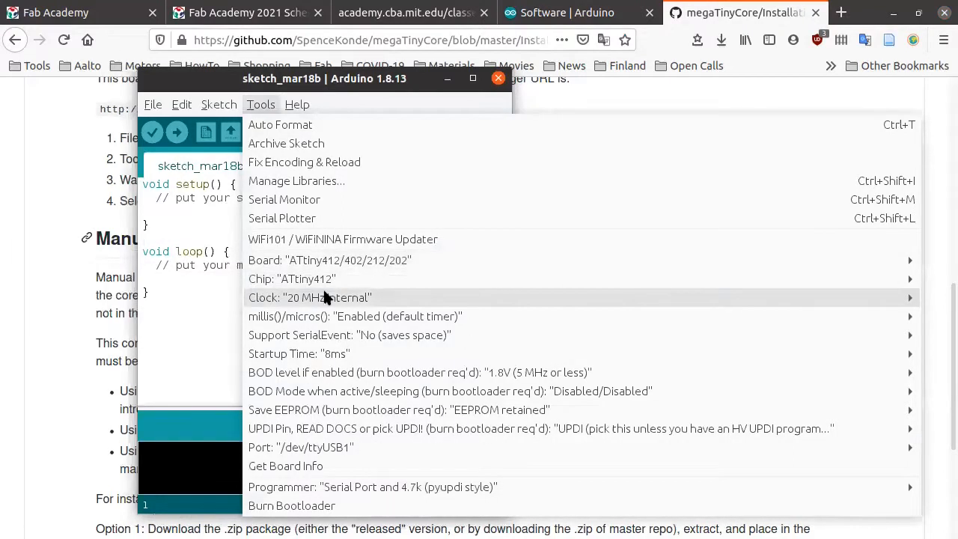
pyautogui.click(152, 105)
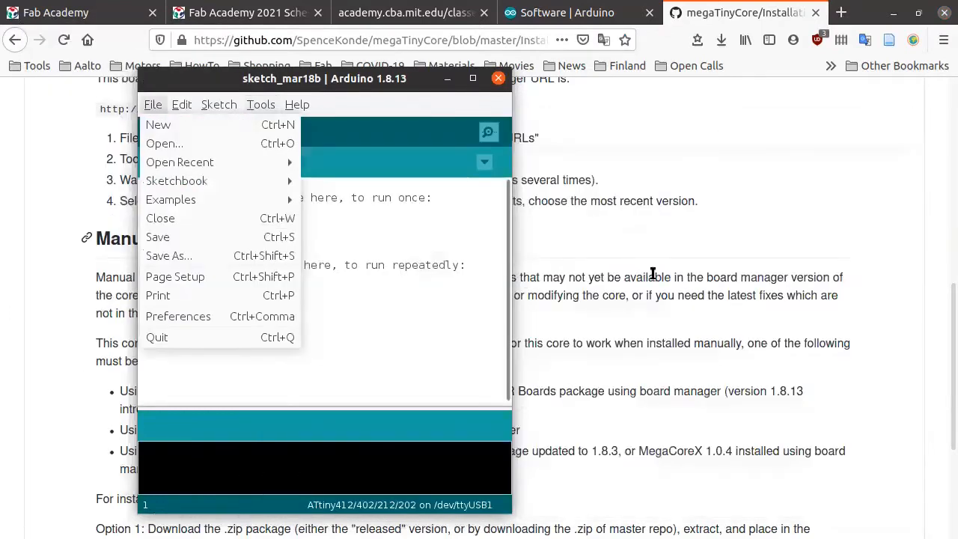
pyautogui.click(261, 105)
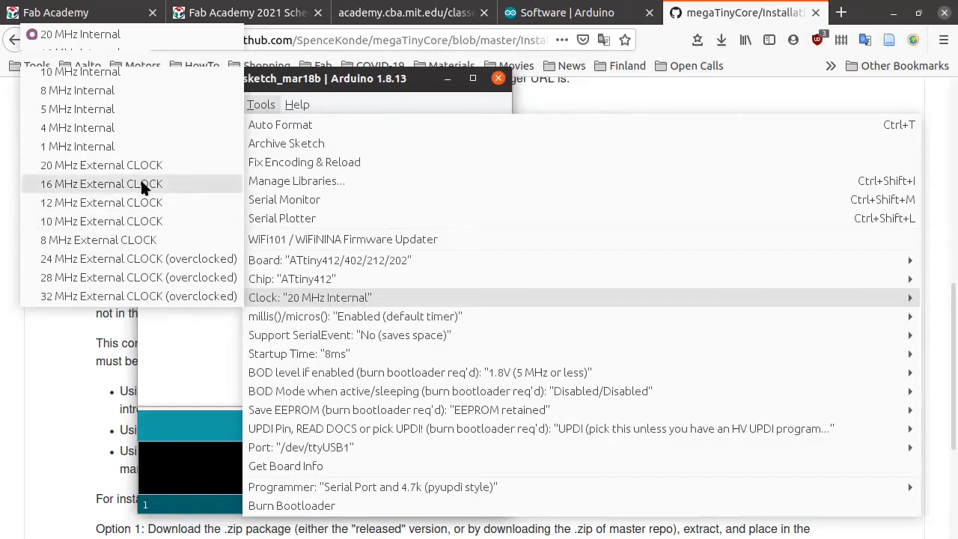
pyautogui.moveTo(127, 185)
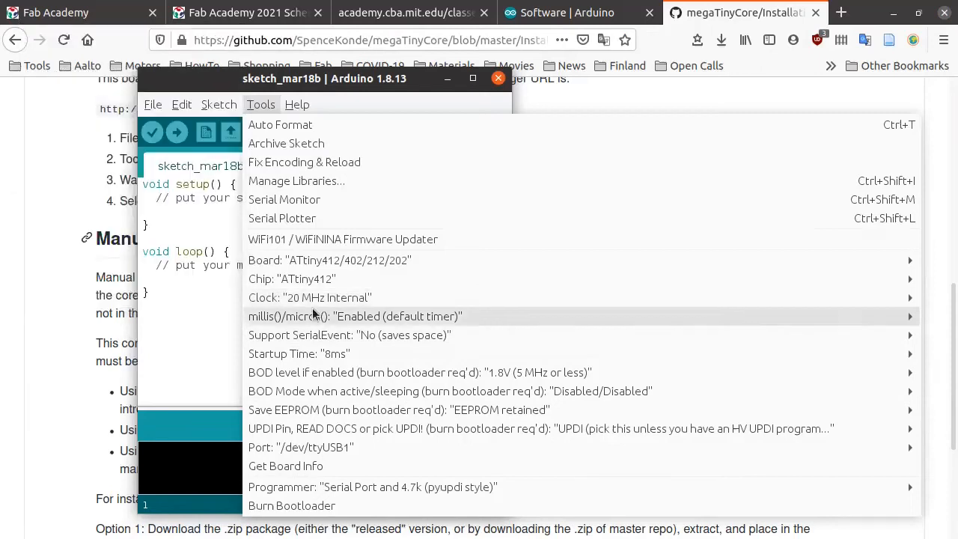
pyautogui.moveTo(314, 410)
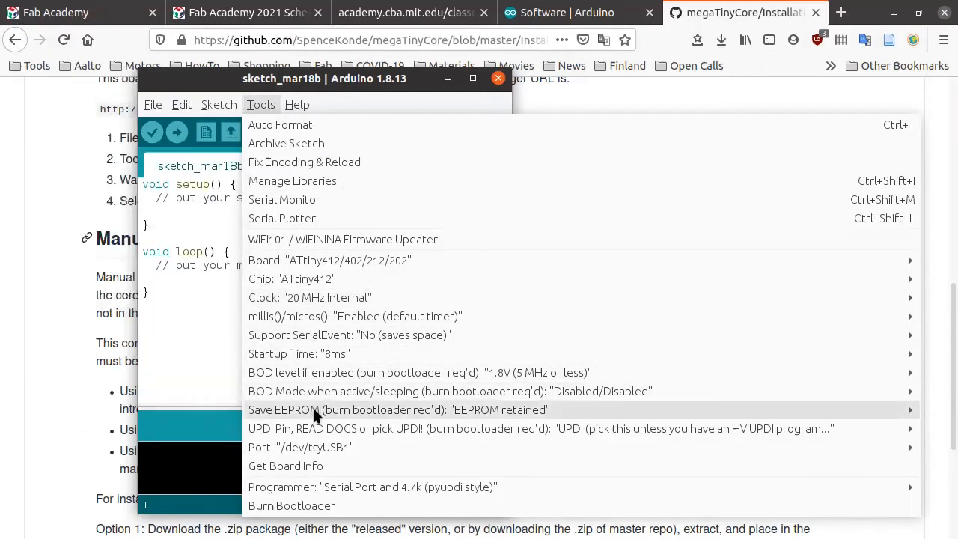
pyautogui.moveTo(290, 427)
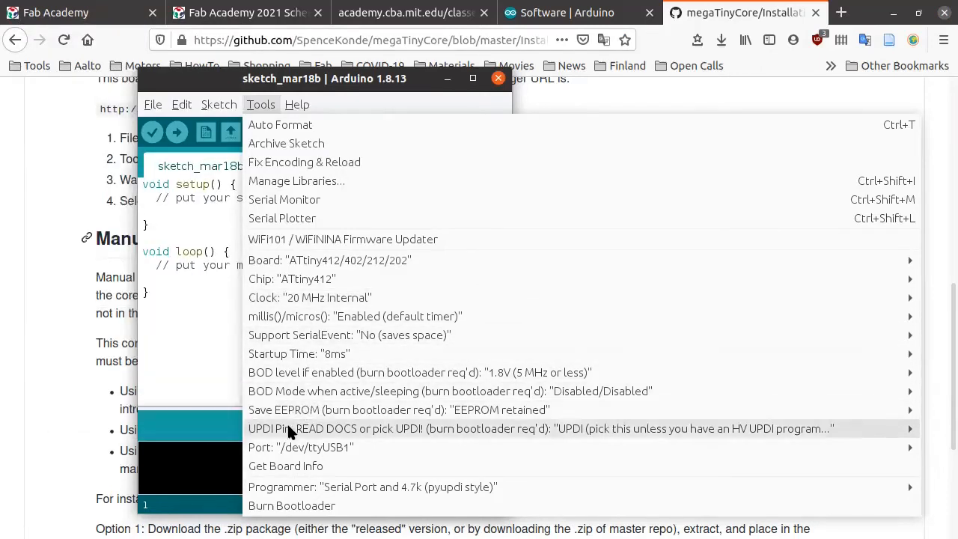
pyautogui.moveTo(299, 446)
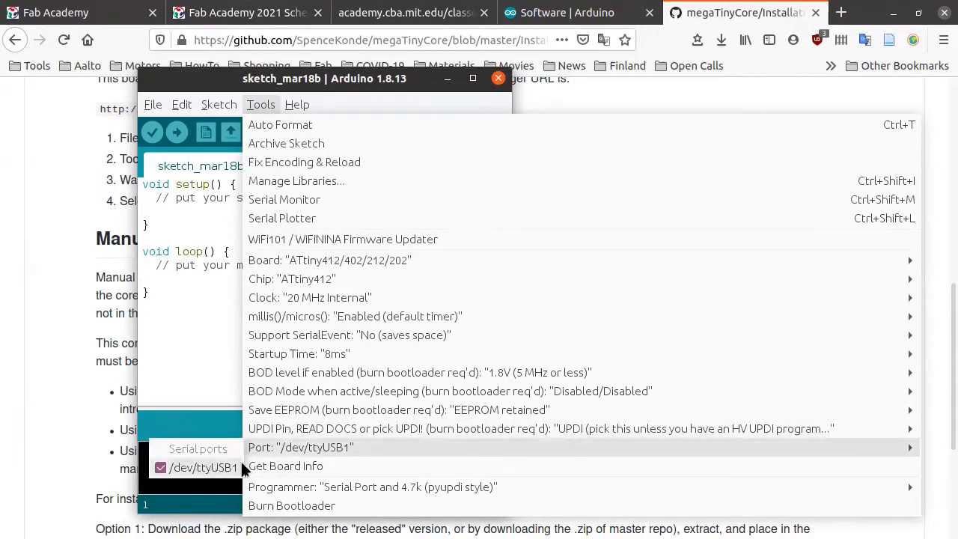
pyautogui.moveTo(291, 456)
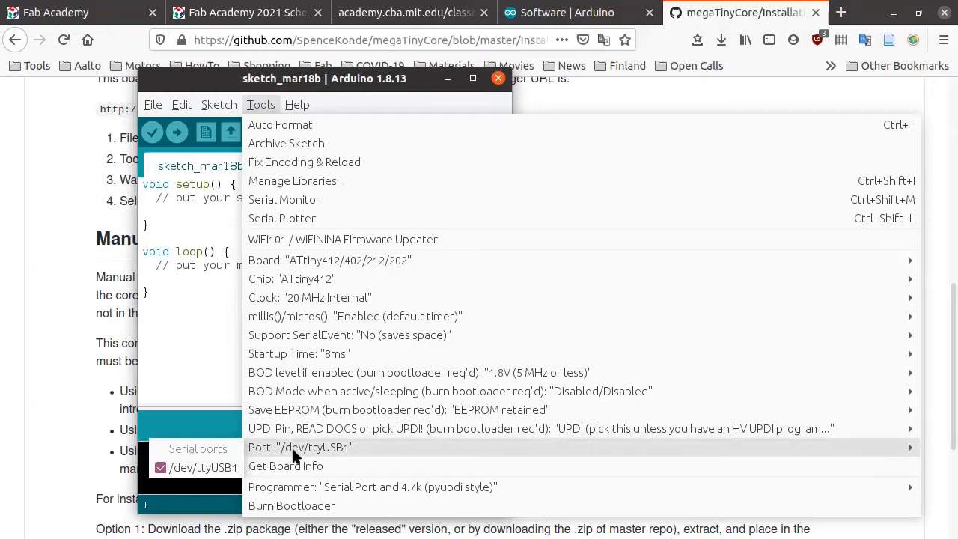
pyautogui.moveTo(282, 449)
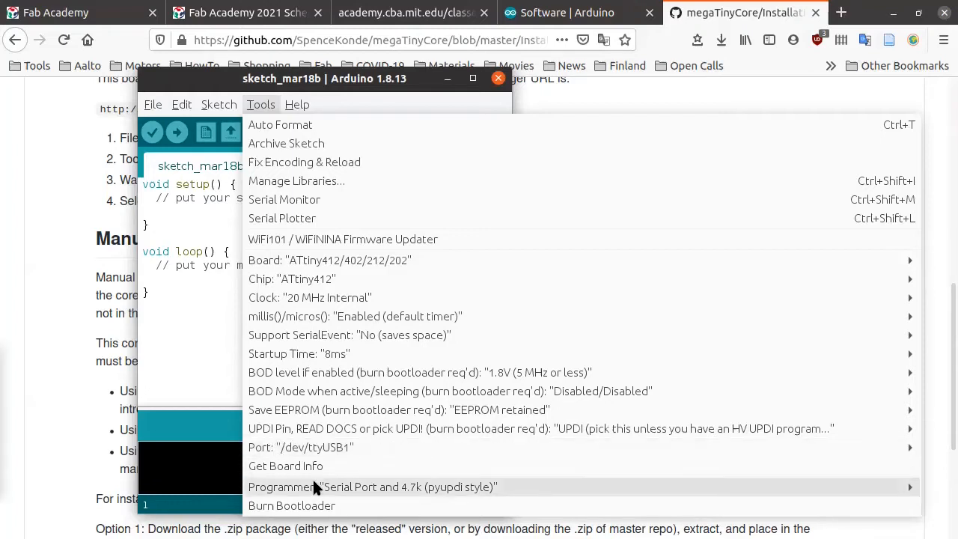
pyautogui.moveTo(482, 487)
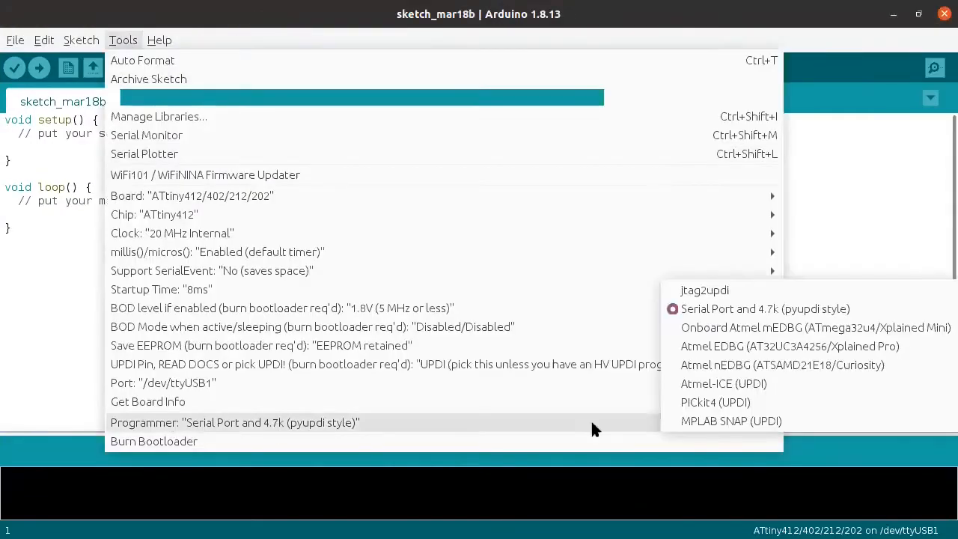
pyautogui.moveTo(745, 308)
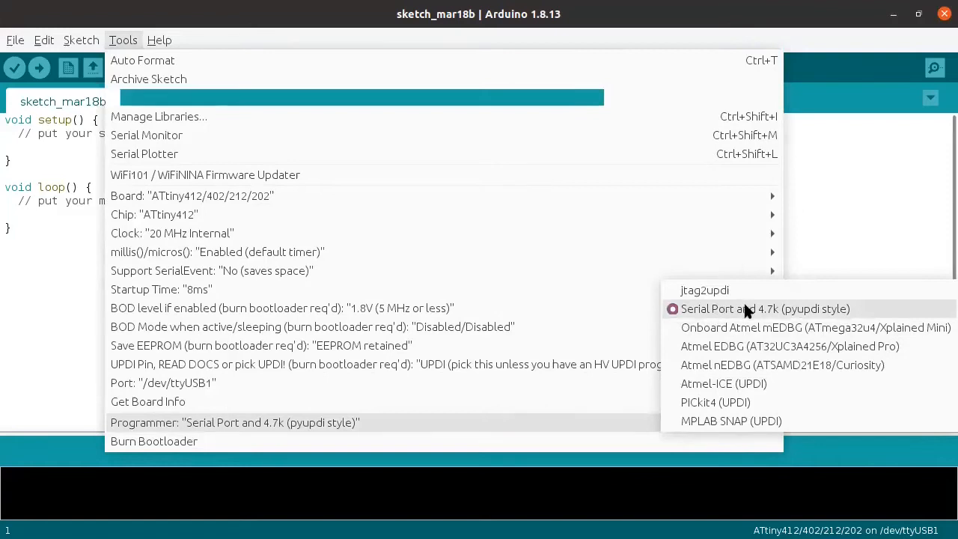
pyautogui.moveTo(775, 322)
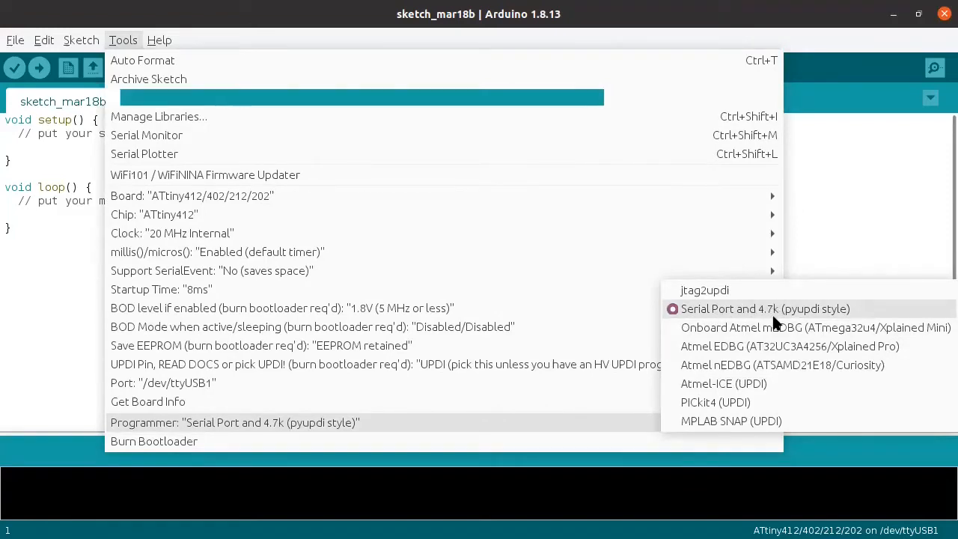
pyautogui.moveTo(801, 313)
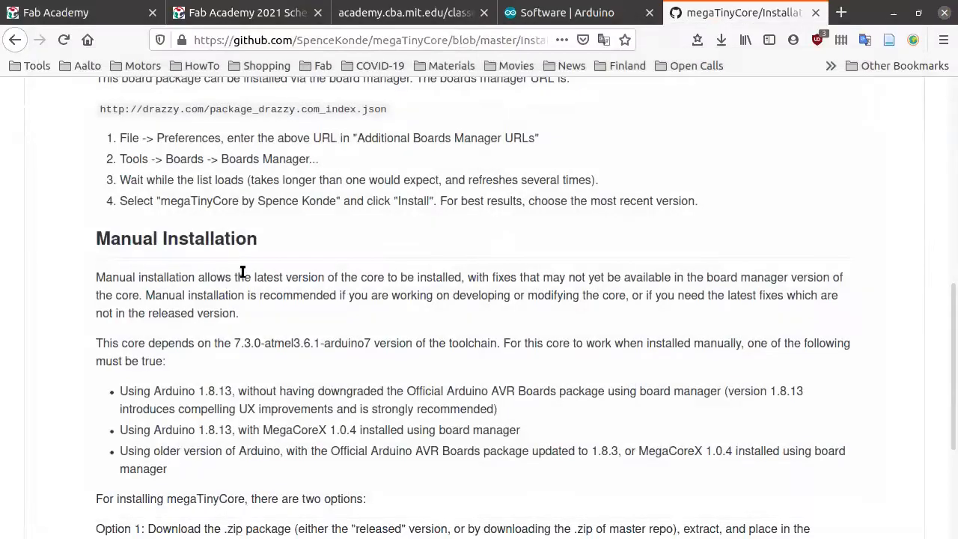
# - View the hello.t412.echo board image, then open its .ino source code
pyautogui.click(404, 12)
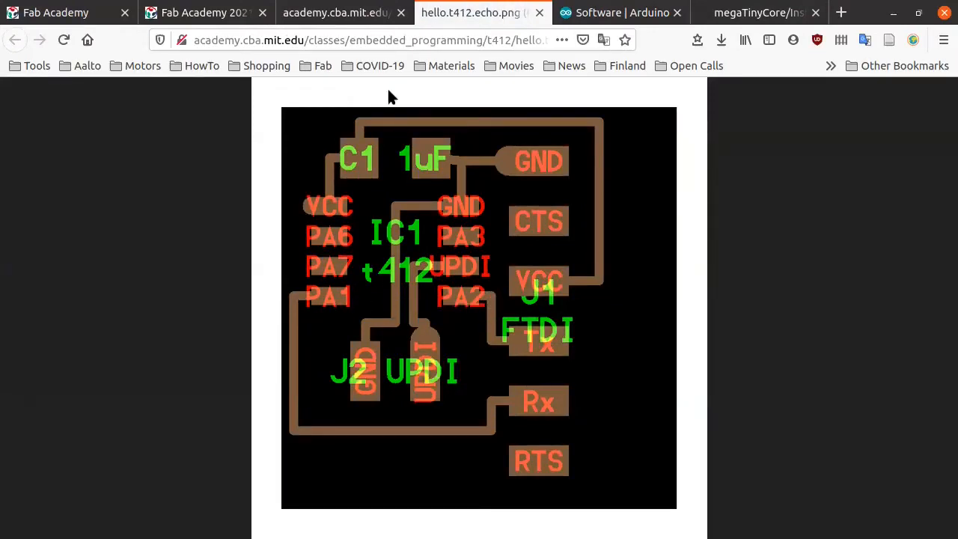
pyautogui.click(410, 12)
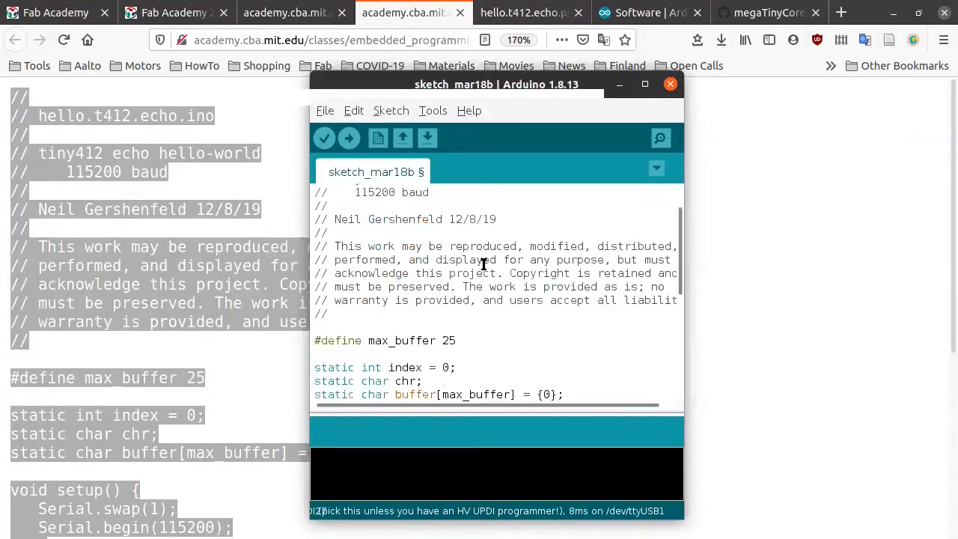
# - Edit the pasted echo sketch so setup calls Serial.swap(1)
pyautogui.click(643, 84)
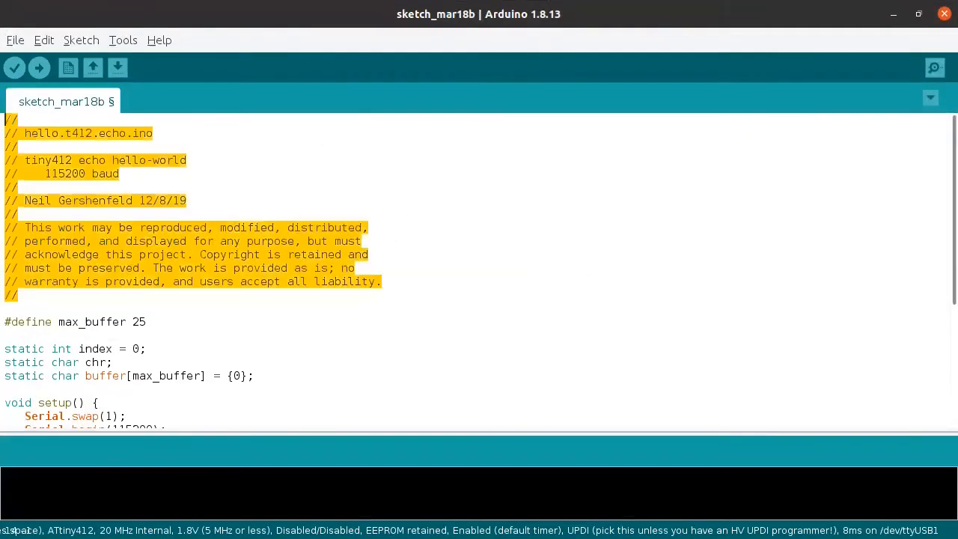
pyautogui.scroll(-3)
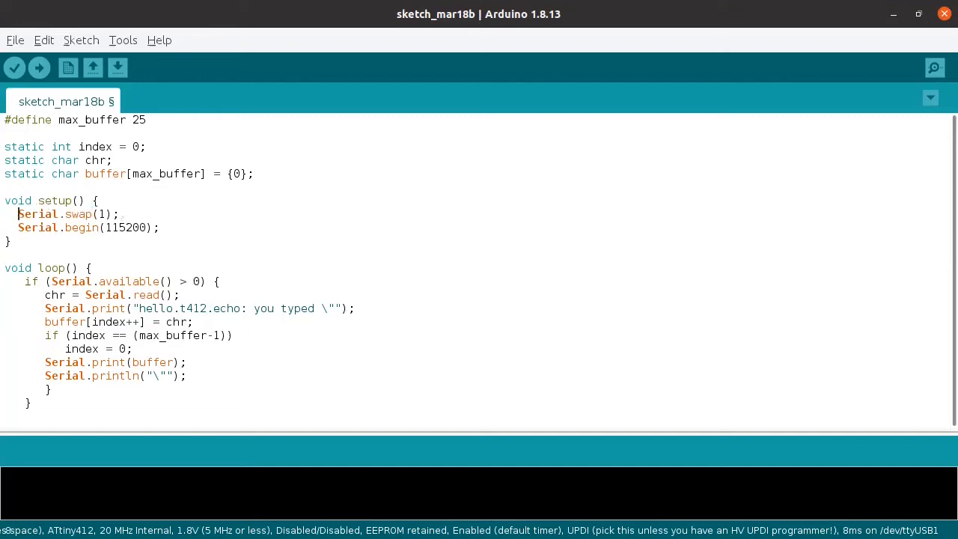
pyautogui.click(39, 201)
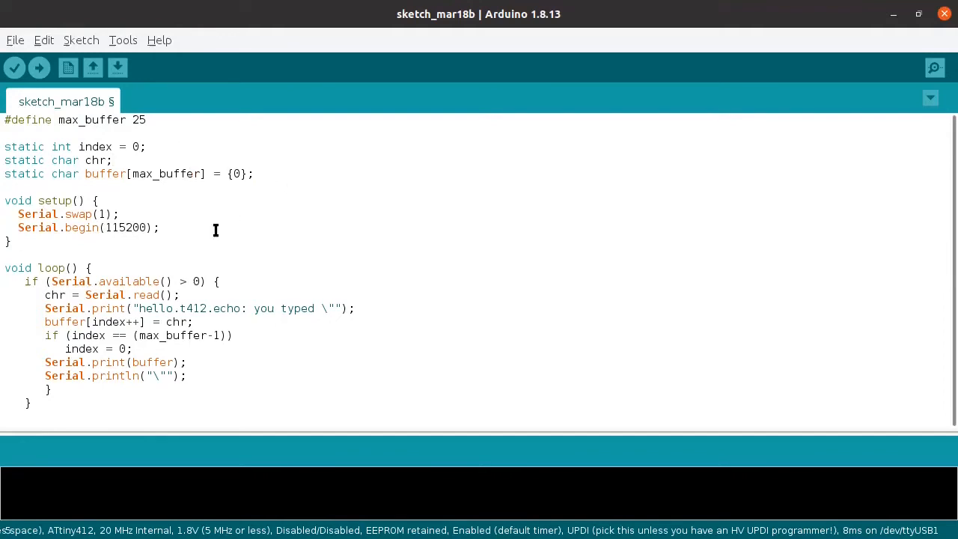
pyautogui.moveTo(187, 158)
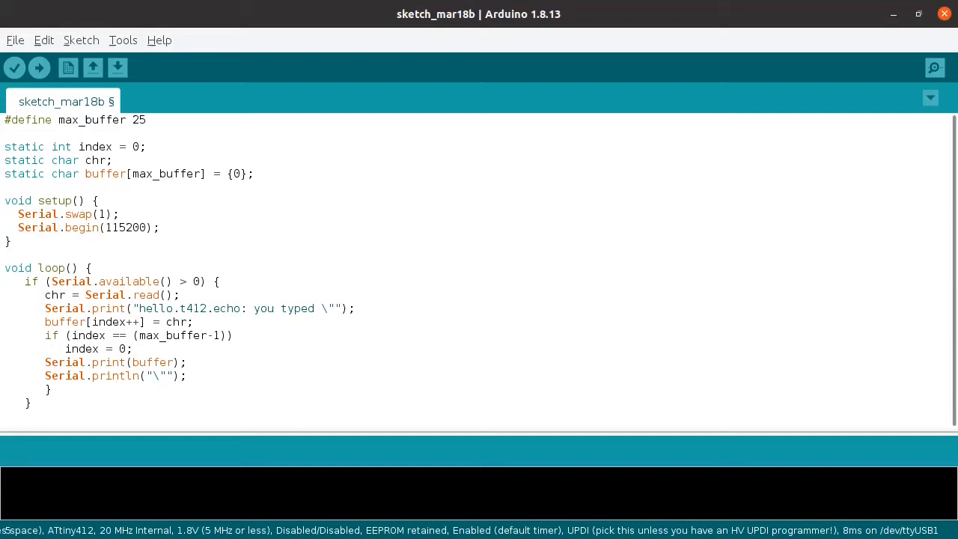
pyautogui.click(159, 228)
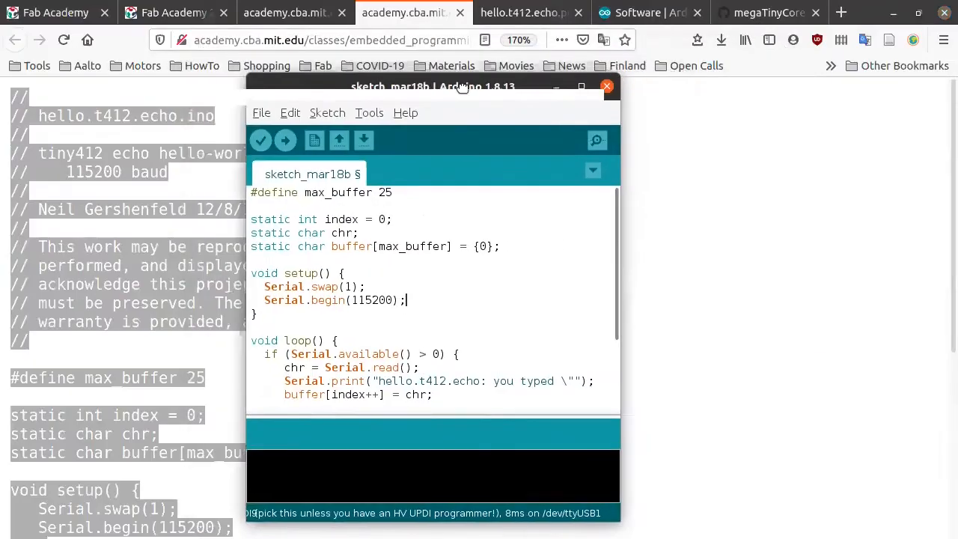
# - Scroll the megaTinyCore README to the Supported Parts list
pyautogui.click(763, 12)
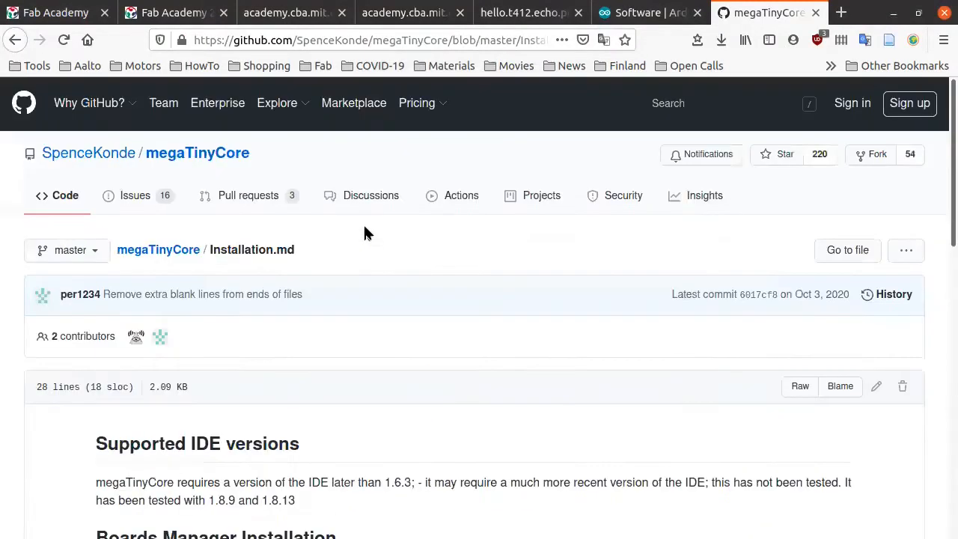
pyautogui.scroll(-3)
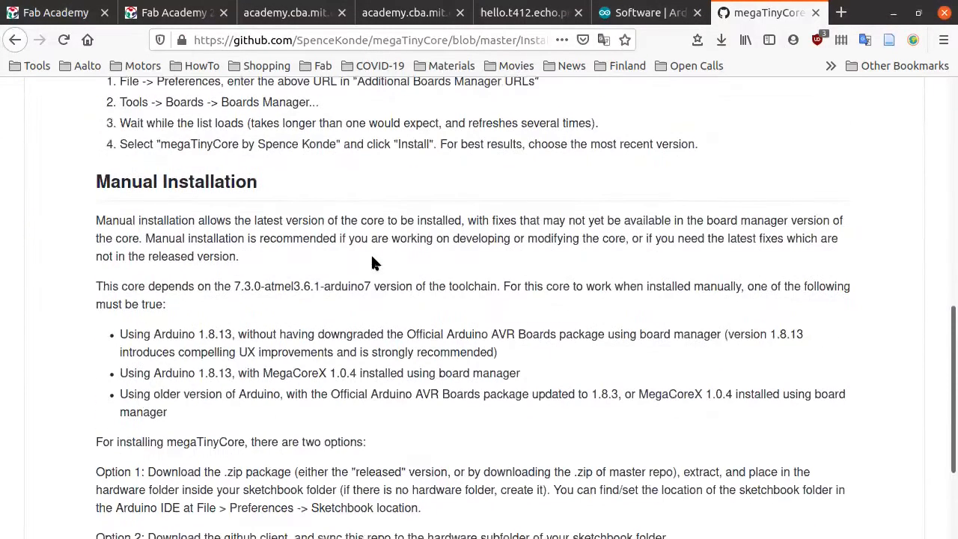
pyautogui.scroll(-3)
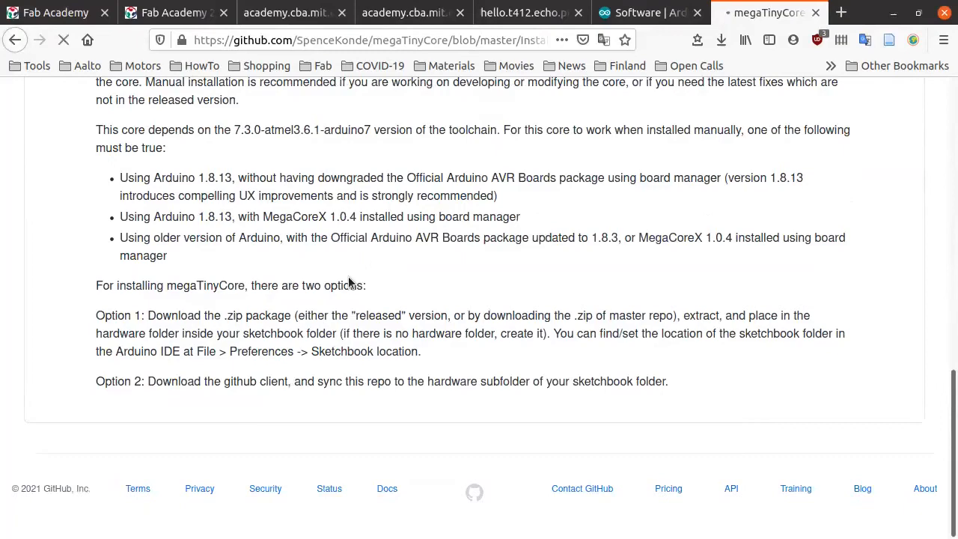
pyautogui.click(15, 39)
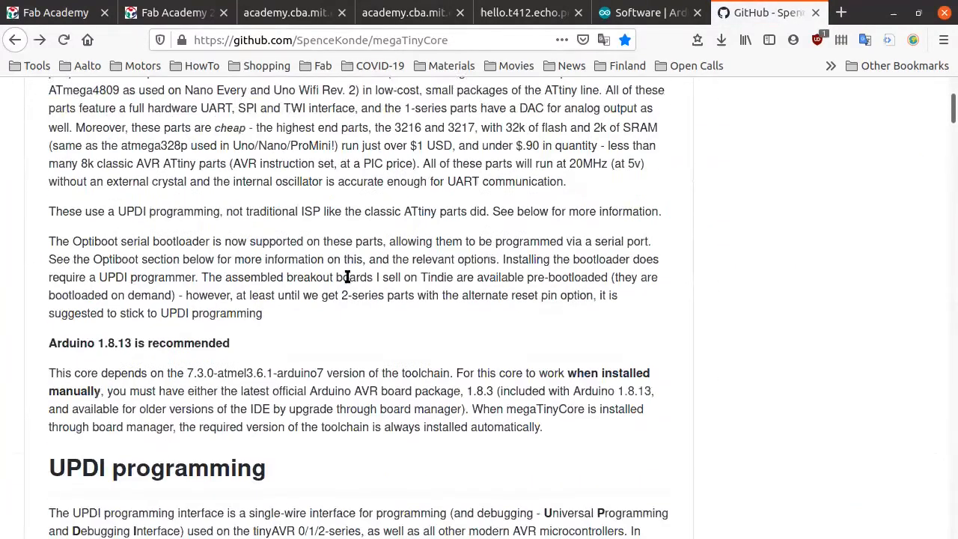
pyautogui.scroll(3)
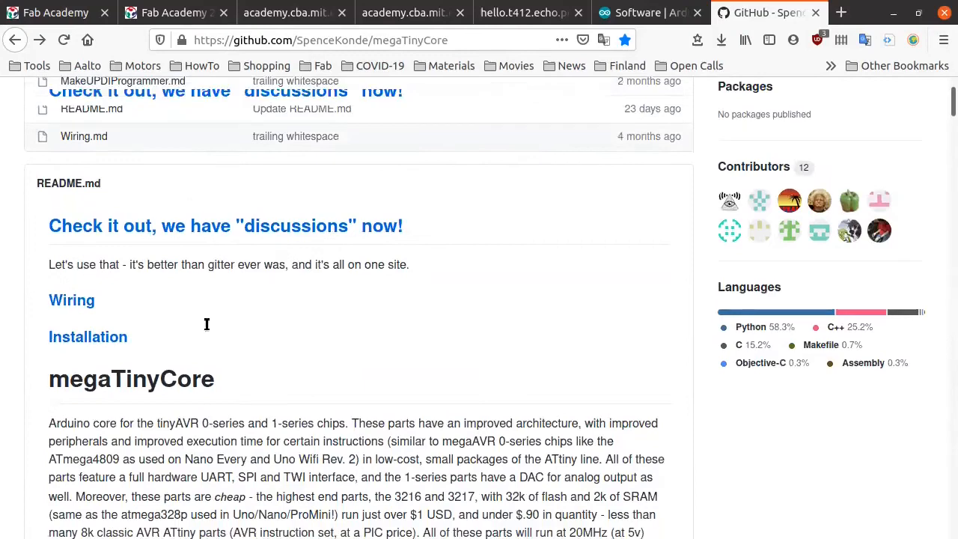
pyautogui.scroll(-3)
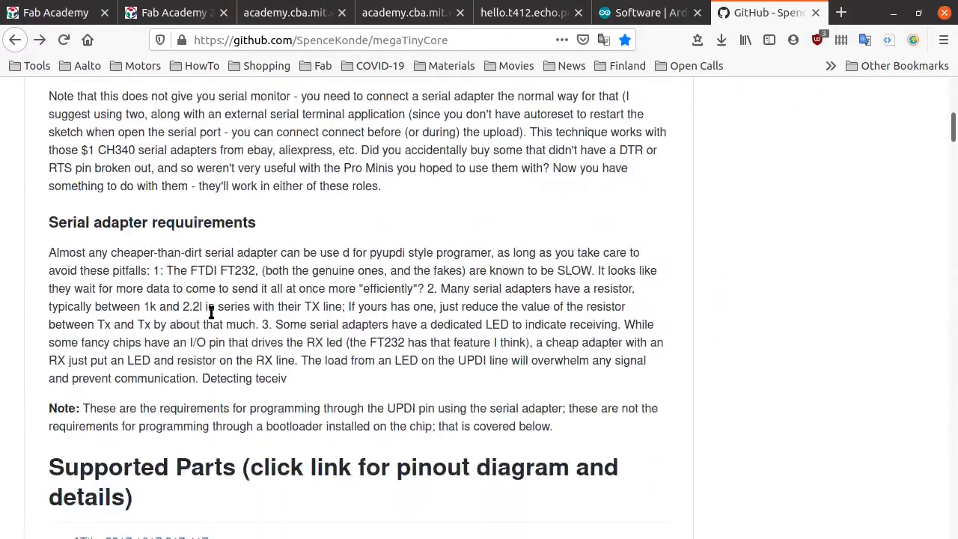
pyautogui.scroll(-3)
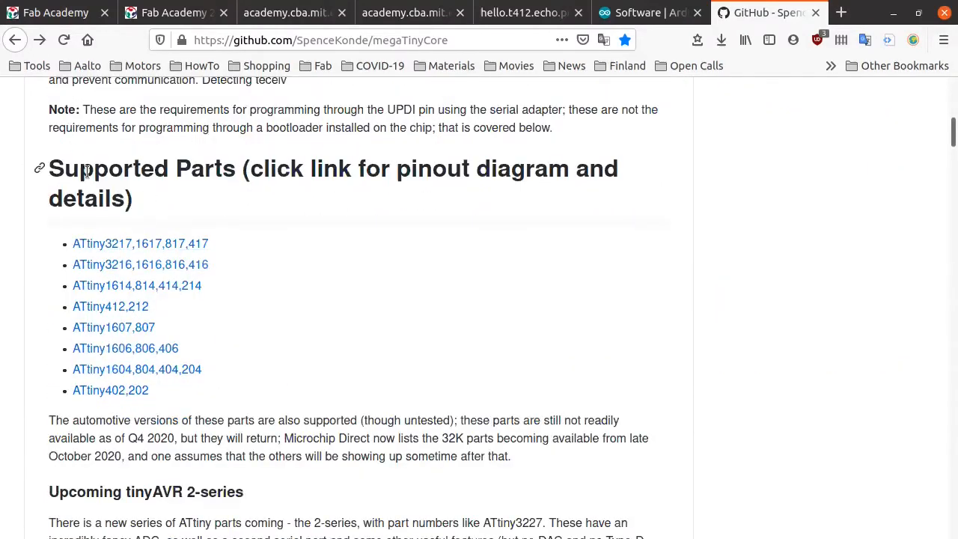
pyautogui.moveTo(111, 305)
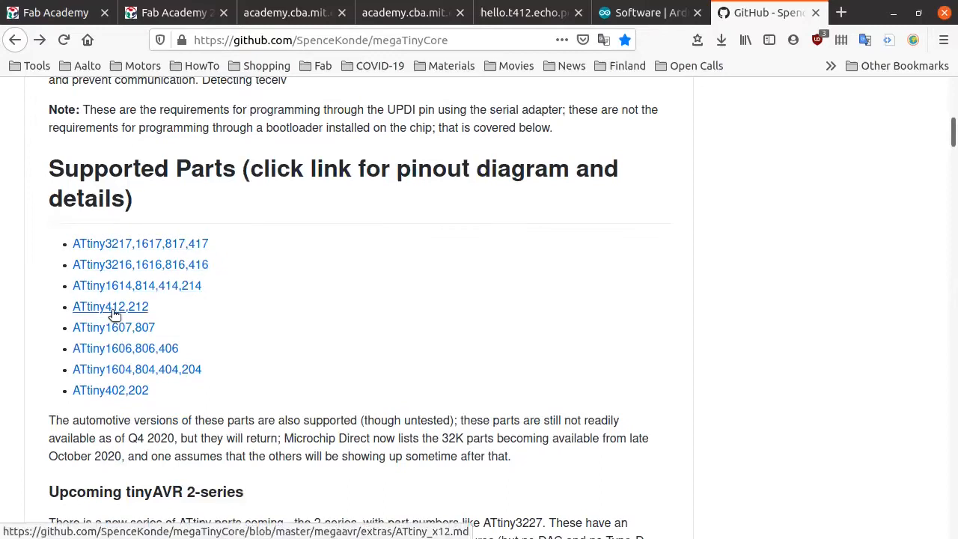
# - Open the ATtiny412,212 page and view its pinout diagram
pyautogui.click(111, 305)
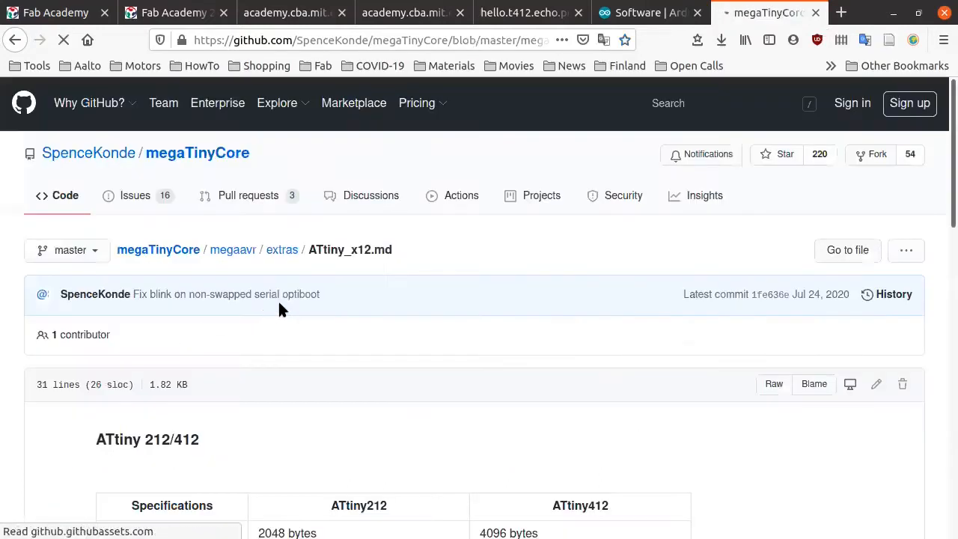
pyautogui.scroll(-3)
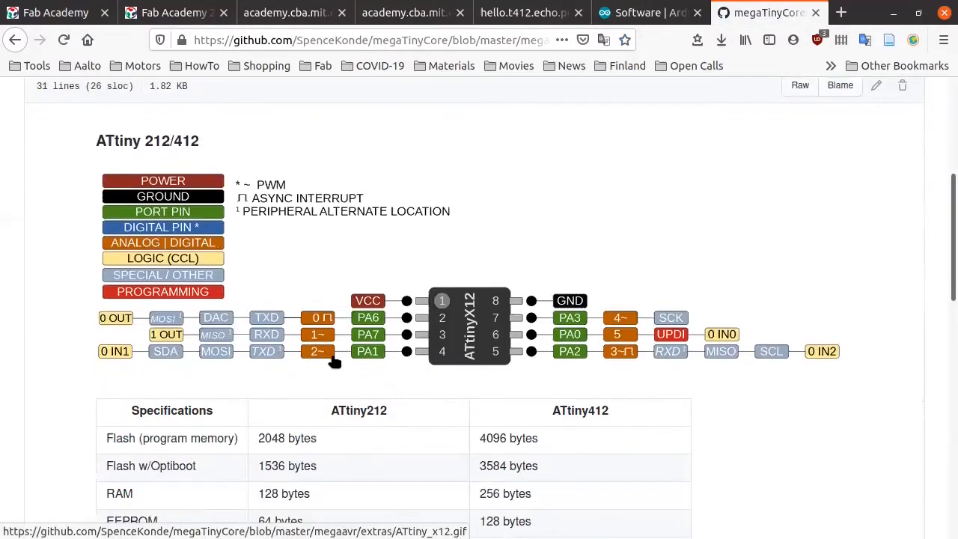
pyautogui.moveTo(278, 337)
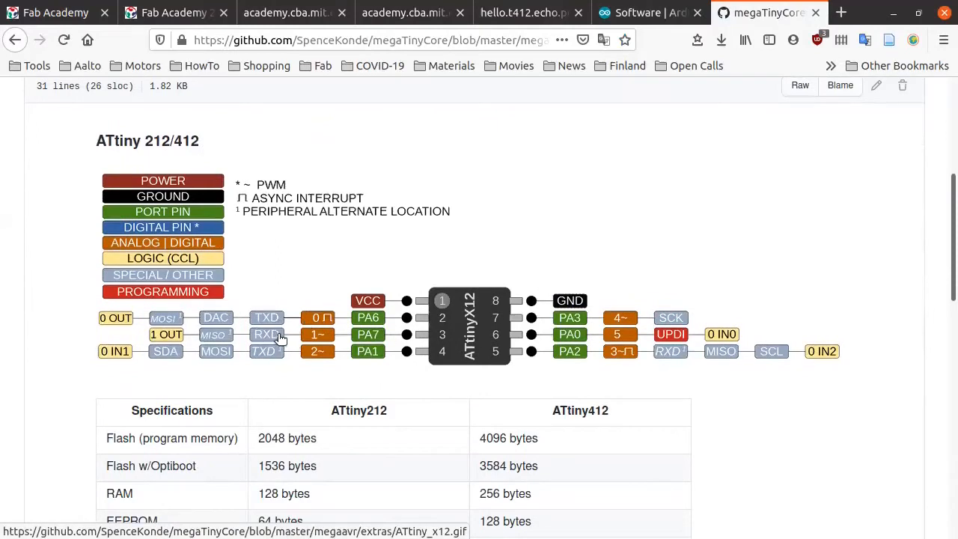
pyautogui.moveTo(449, 329)
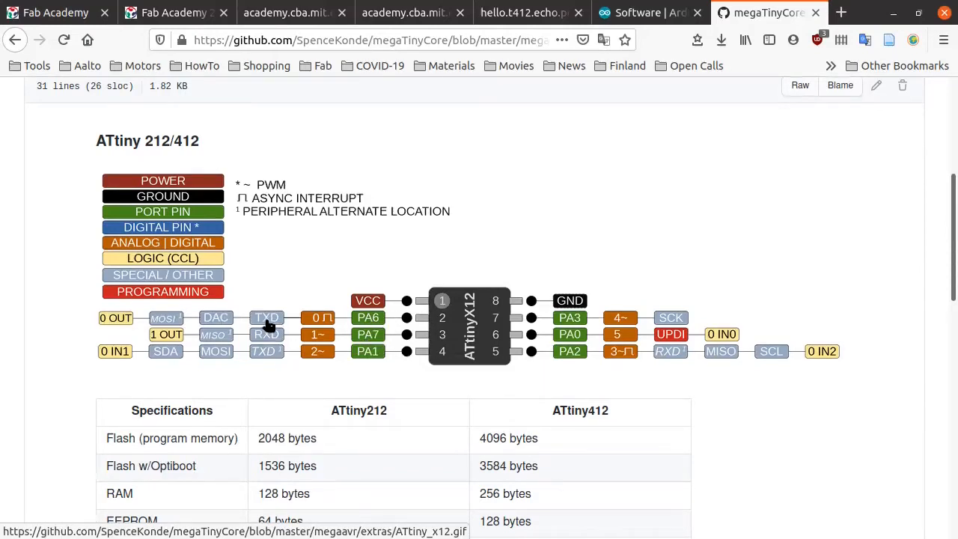
pyautogui.moveTo(281, 338)
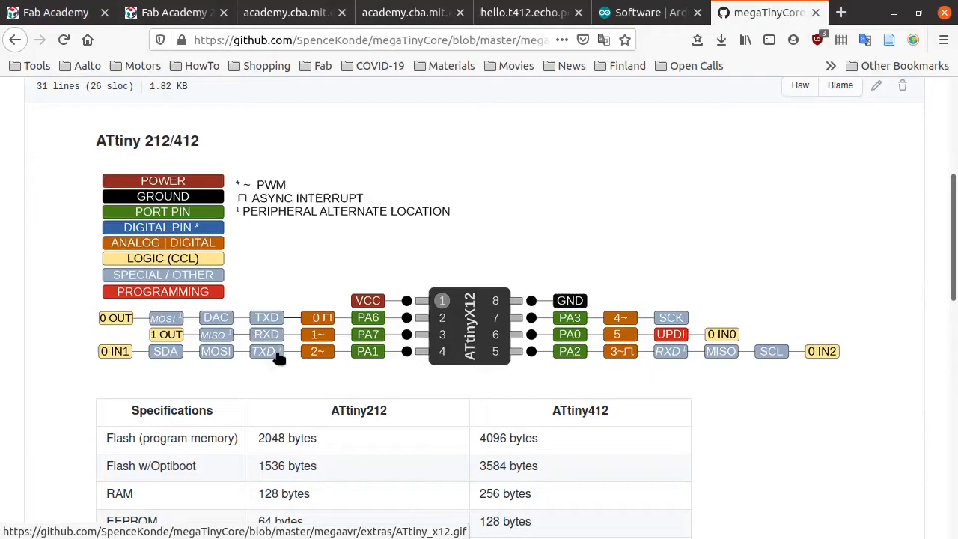
pyautogui.moveTo(467, 307)
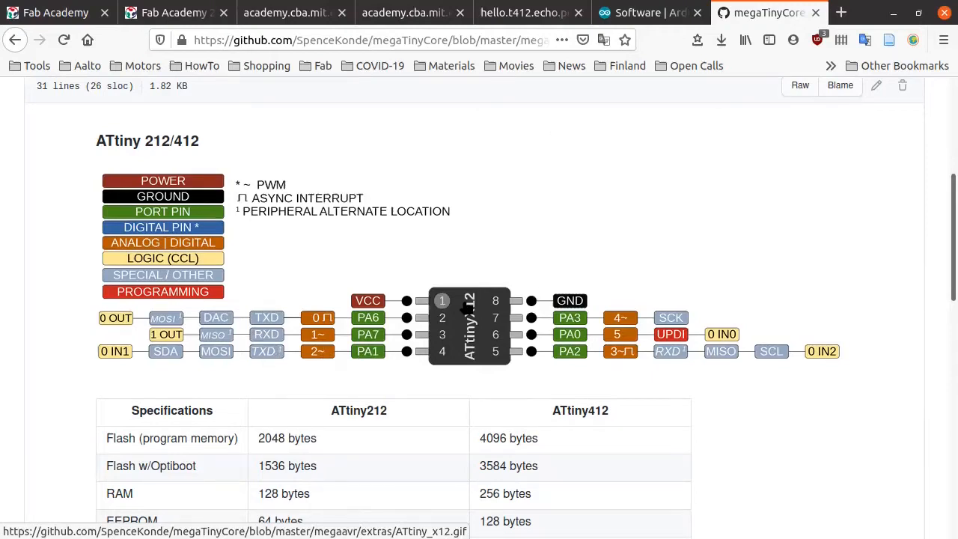
pyautogui.moveTo(561, 356)
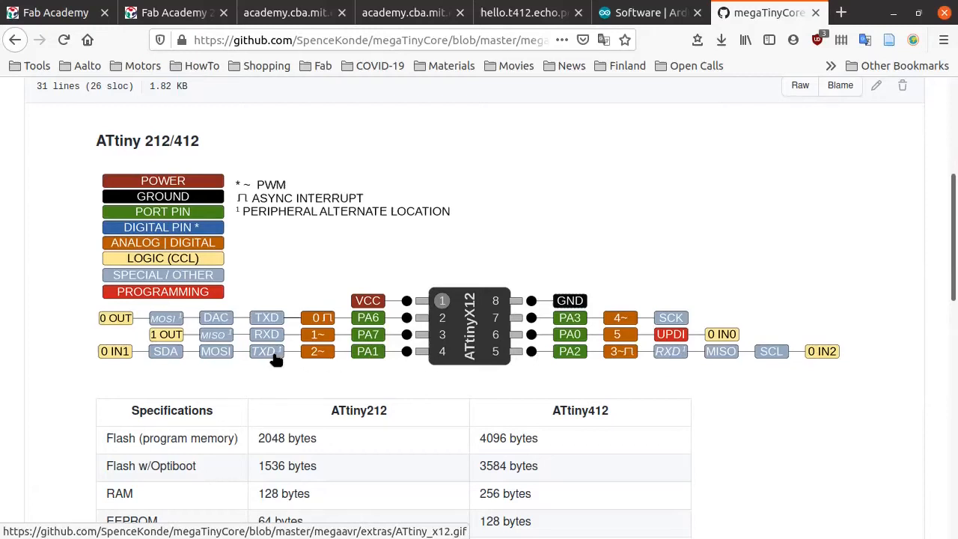
# - Inspect the hello.t412.echo board Tx/Rx wiring, then return to the ATtiny x12 pinout page
pyautogui.click(404, 12)
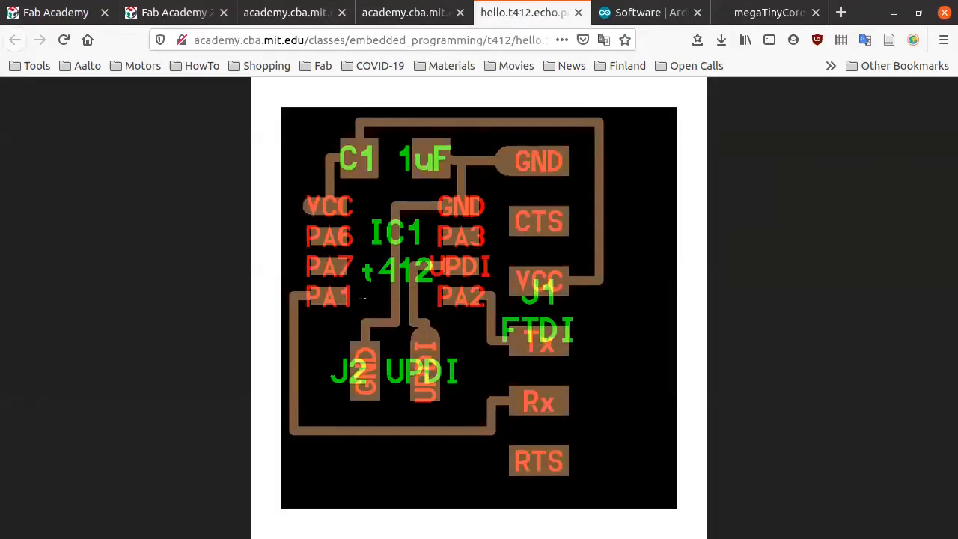
pyautogui.moveTo(341, 290)
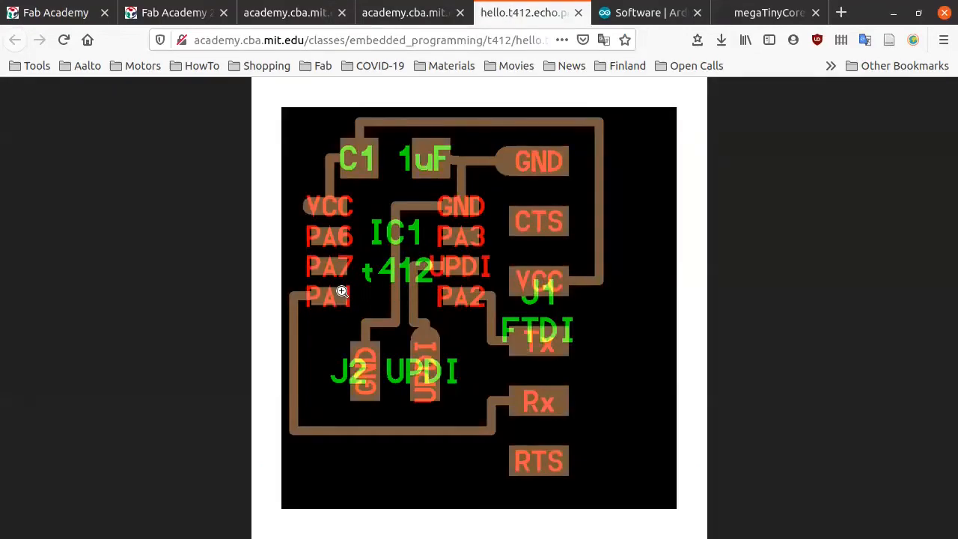
pyautogui.moveTo(527, 297)
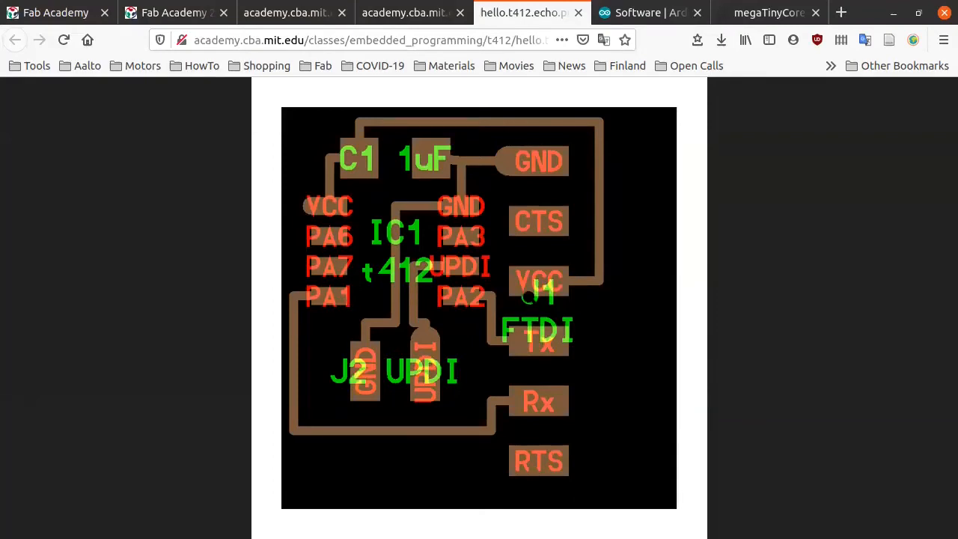
pyautogui.moveTo(542, 364)
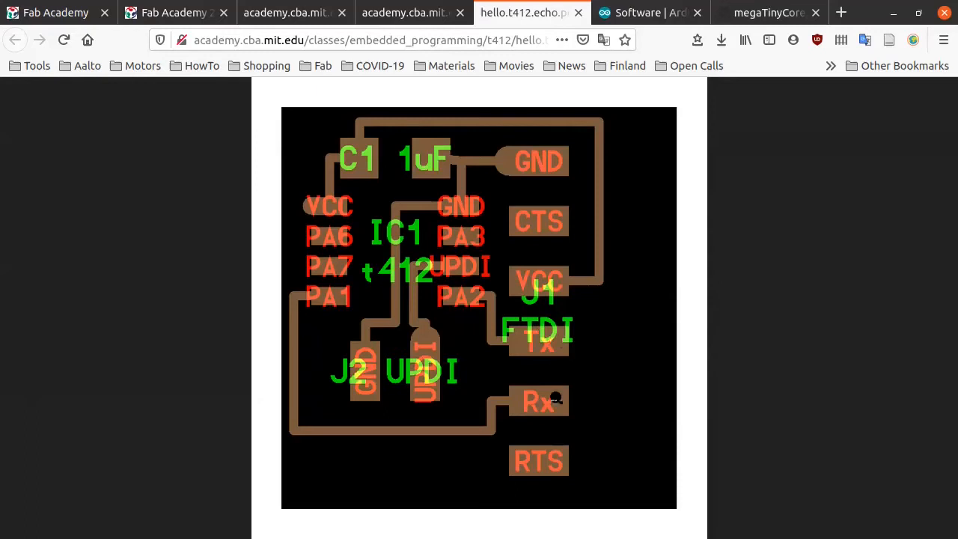
pyautogui.click(766, 12)
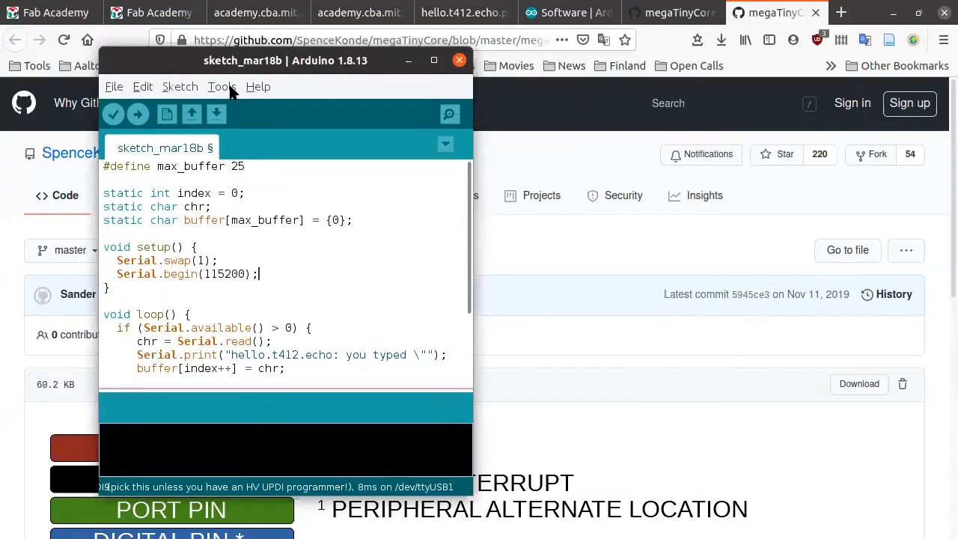
pyautogui.click(221, 86)
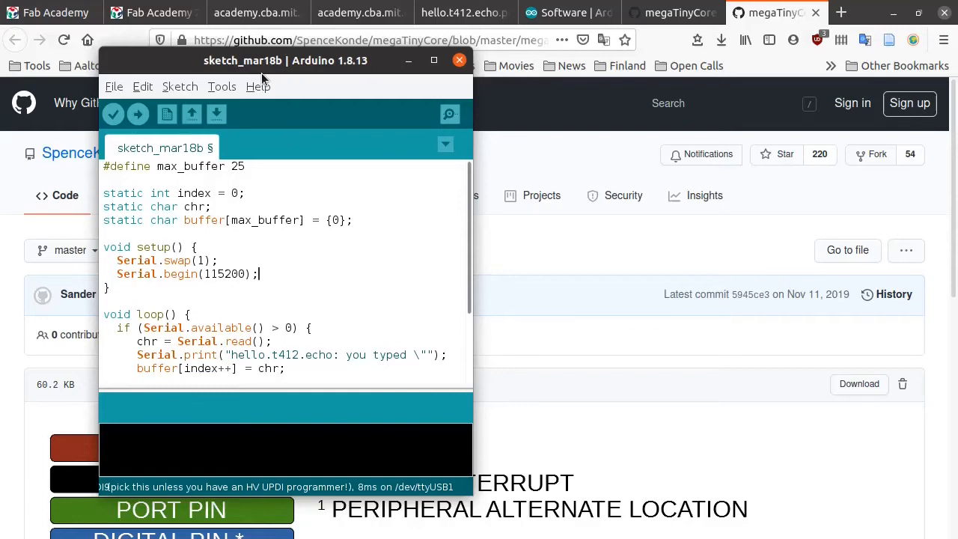
pyautogui.click(257, 85)
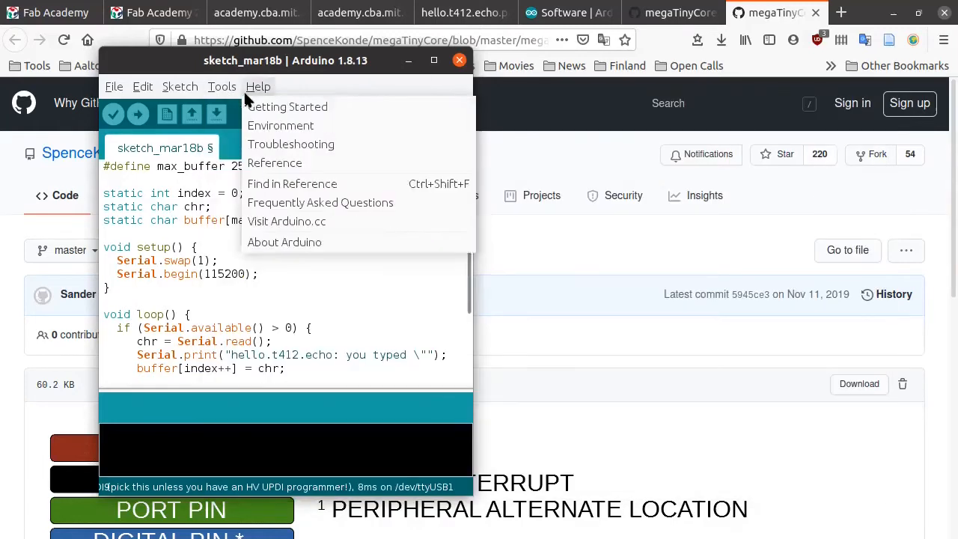
pyautogui.click(221, 85)
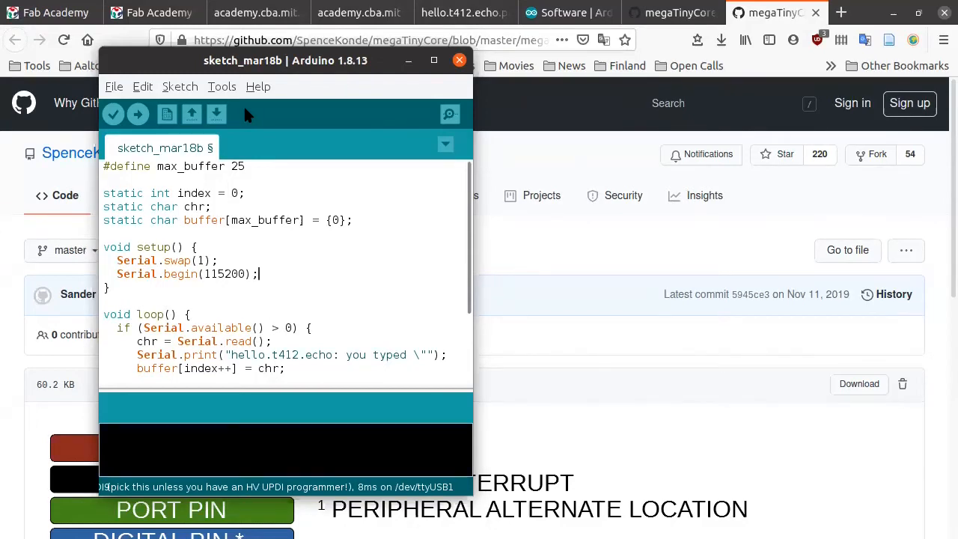
pyautogui.click(257, 85)
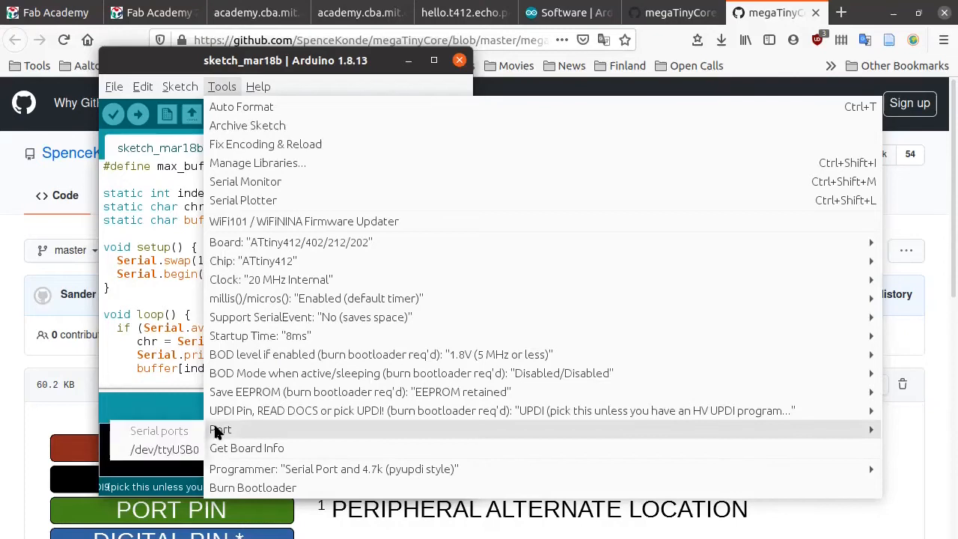
pyautogui.moveTo(187, 449)
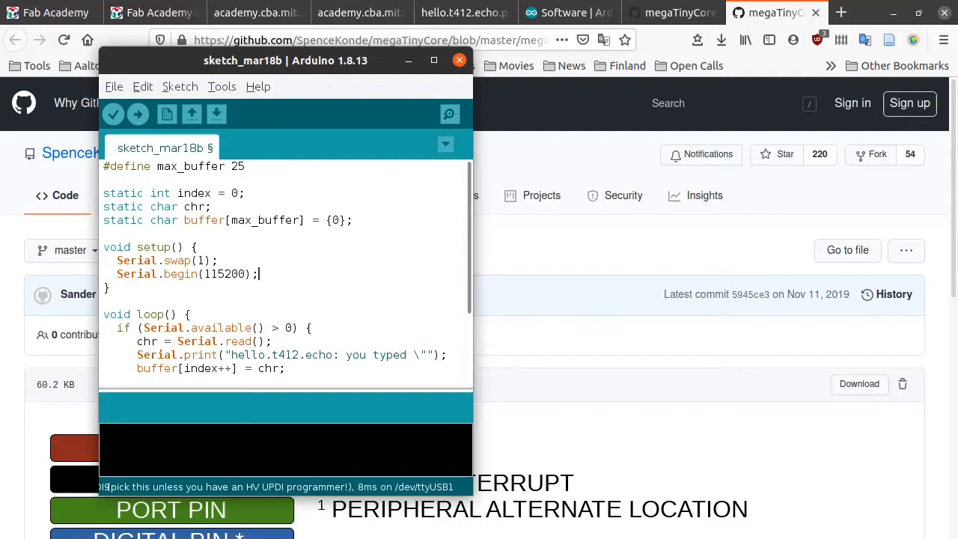
# - Bring up the Tools board and port settings, with /dev/ttyUSB1 still the current port
pyautogui.click(221, 85)
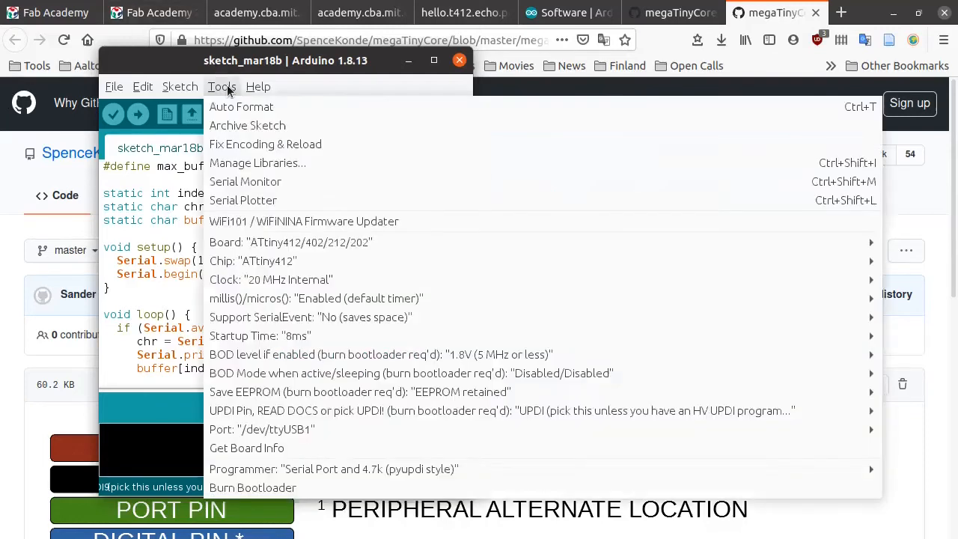
pyautogui.moveTo(262, 428)
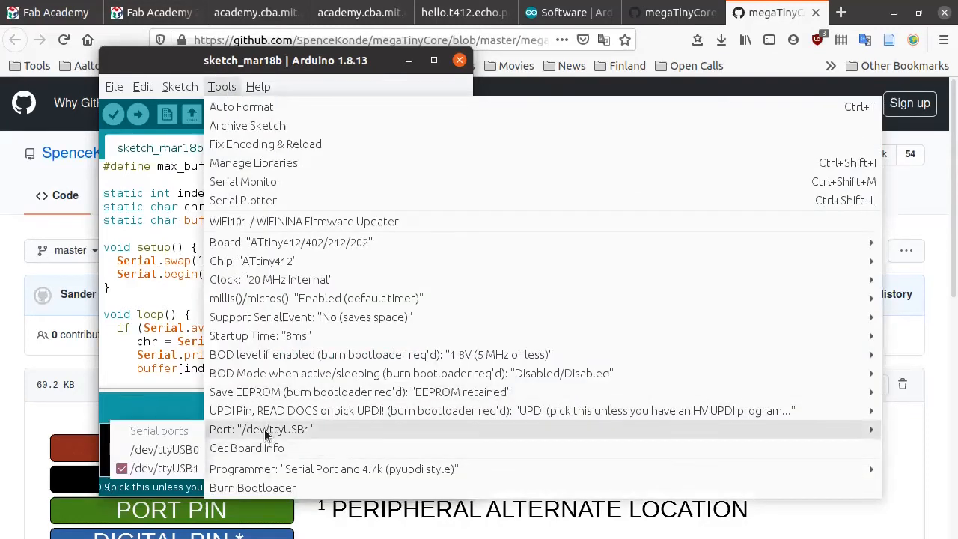
pyautogui.moveTo(288, 432)
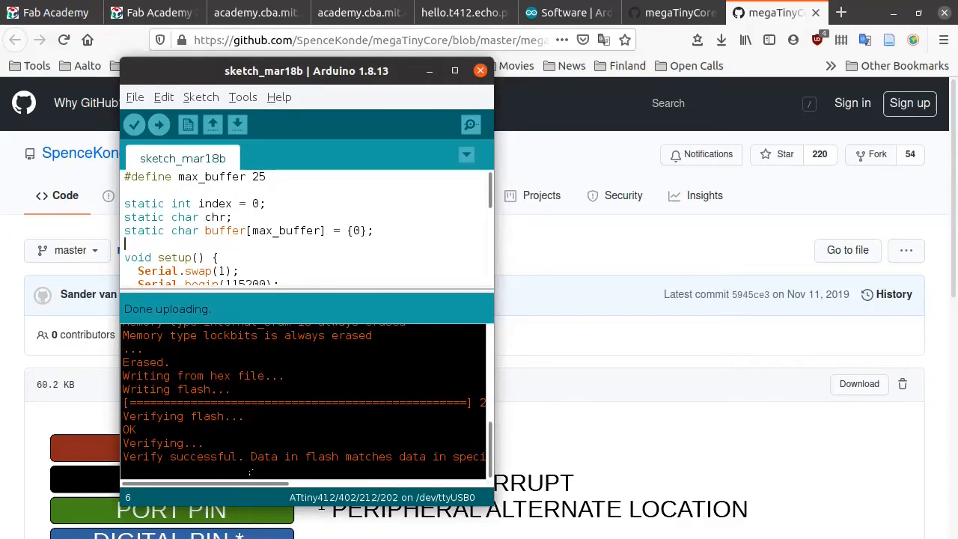
pyautogui.moveTo(254, 282)
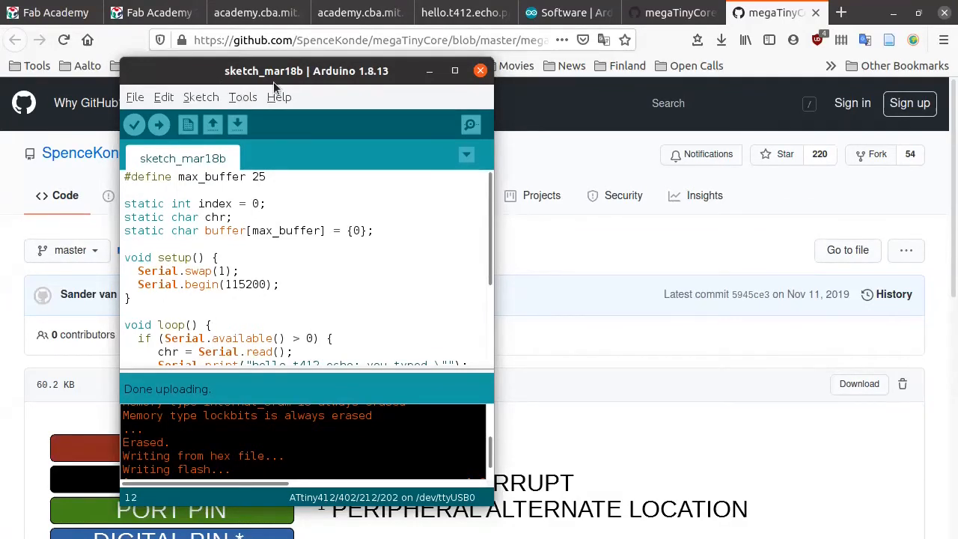
# - Select /dev/ttyUSB1 as the serial port under Tools > Port
pyautogui.click(242, 96)
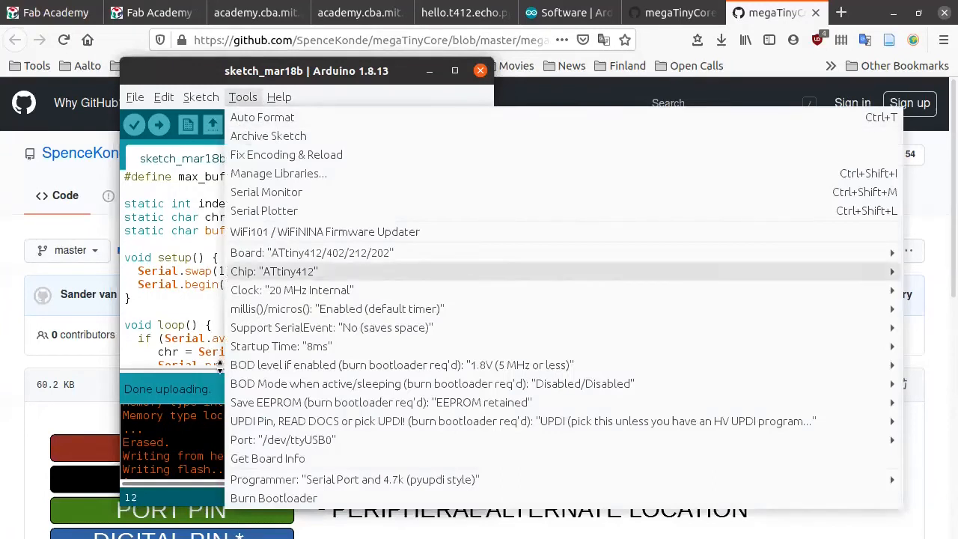
pyautogui.click(281, 440)
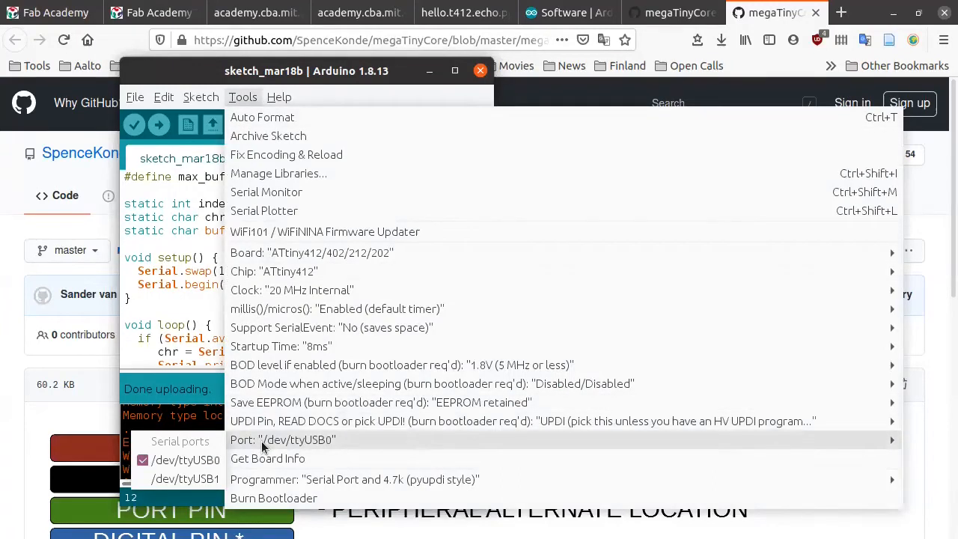
pyautogui.moveTo(186, 479)
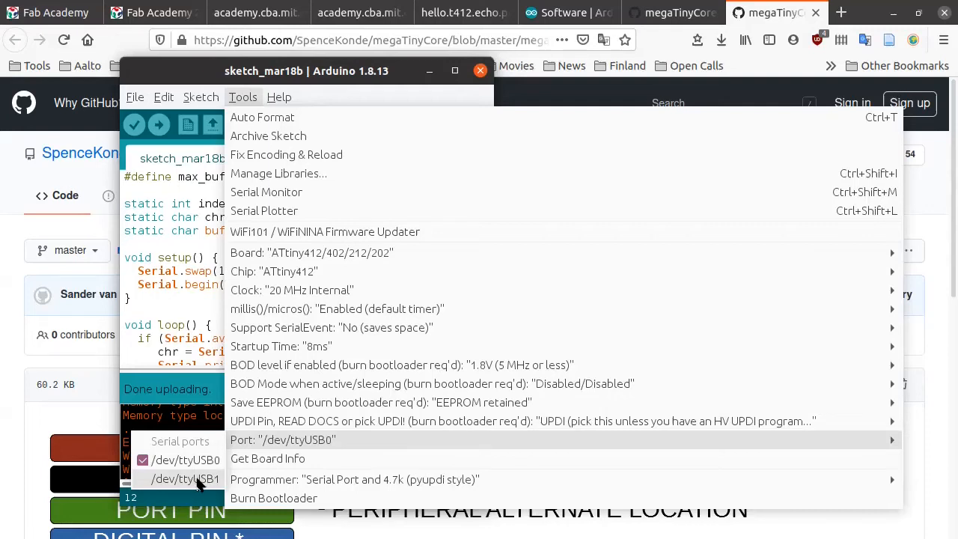
pyautogui.click(184, 479)
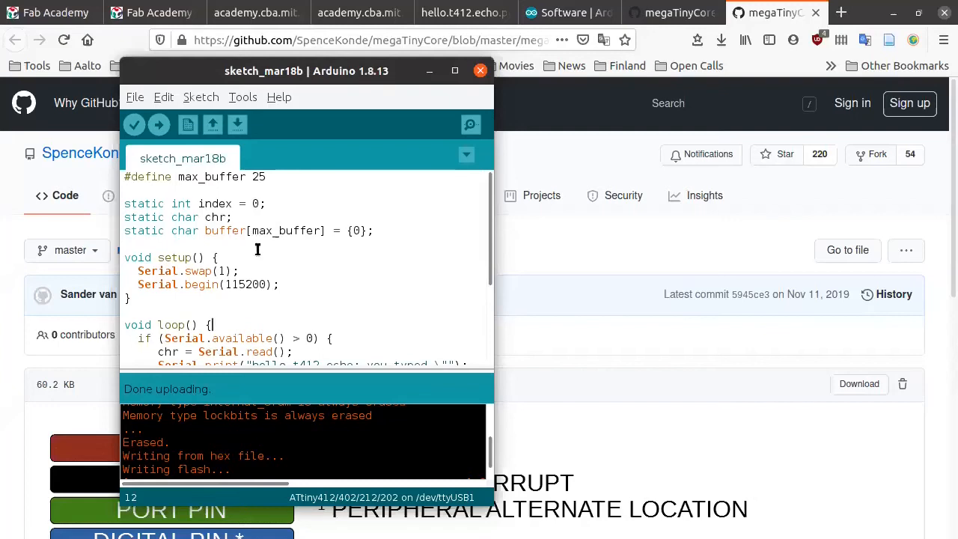
pyautogui.moveTo(469, 125)
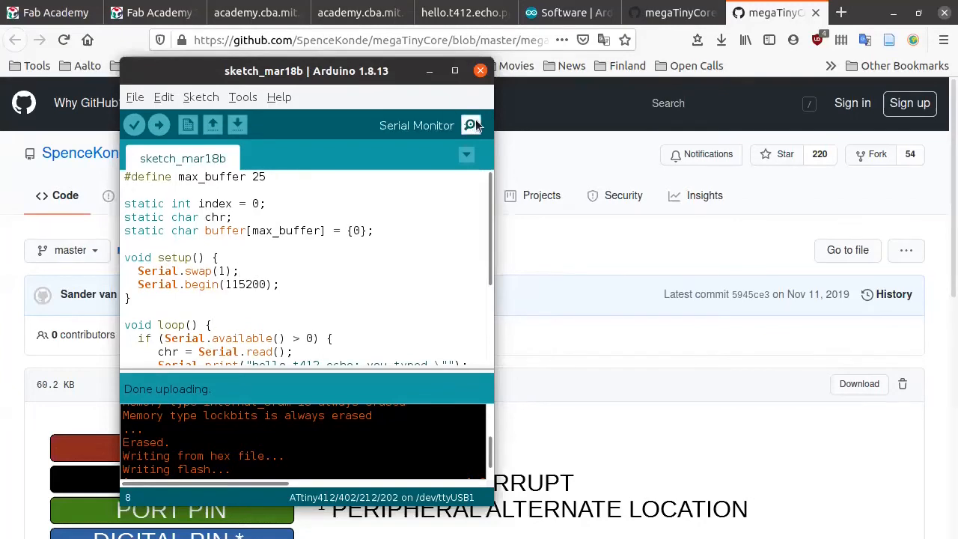
# - Start the Serial Monitor at 115200 baud and move its window aside to see the sketch
pyautogui.click(470, 125)
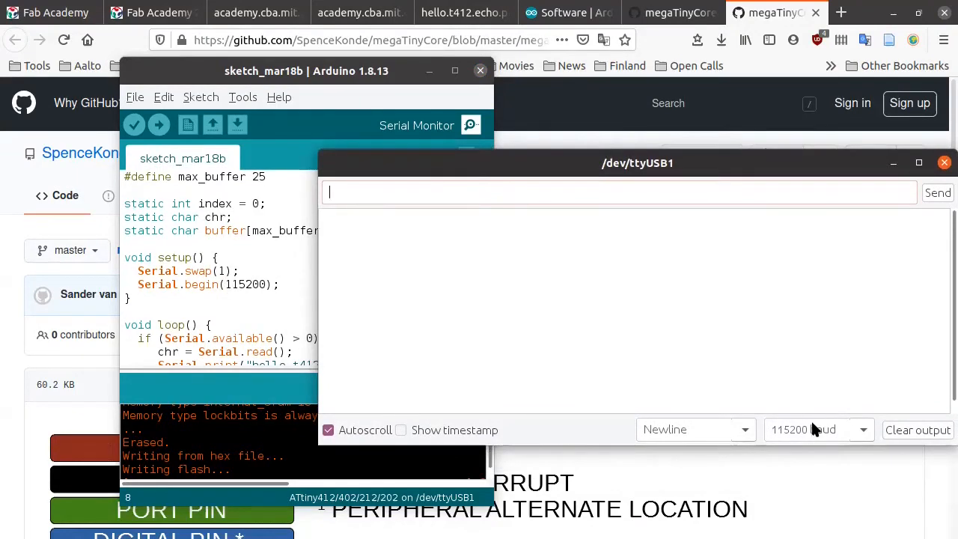
pyautogui.write('k')
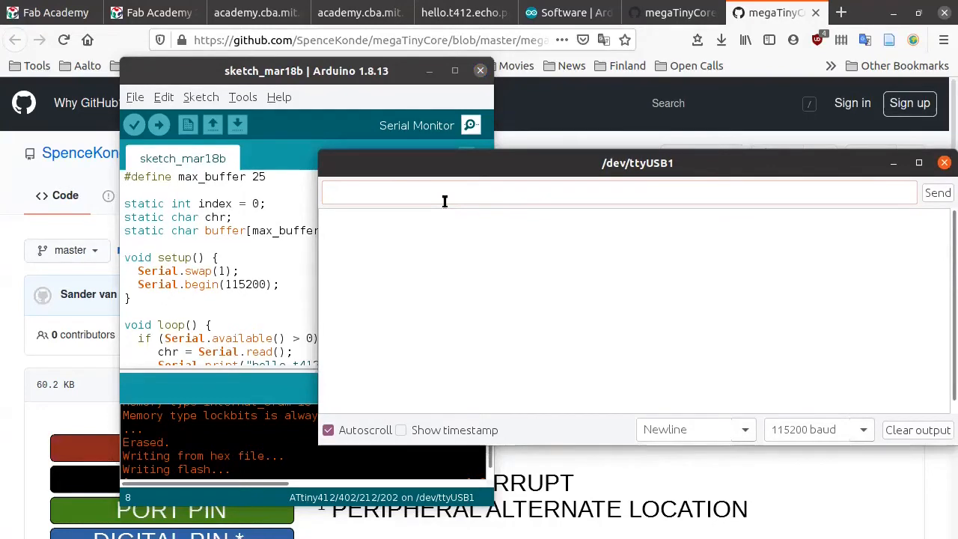
pyautogui.click(444, 191)
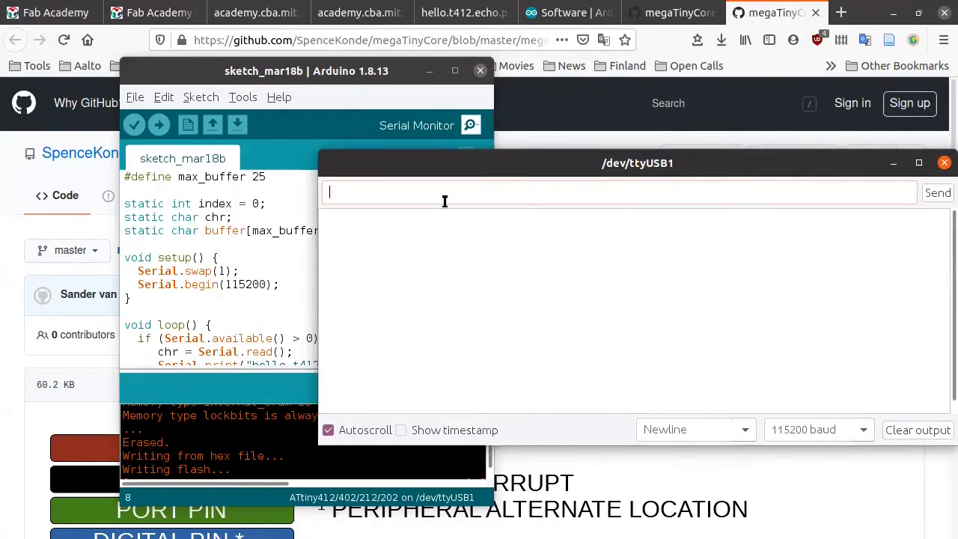
pyautogui.moveTo(586, 300)
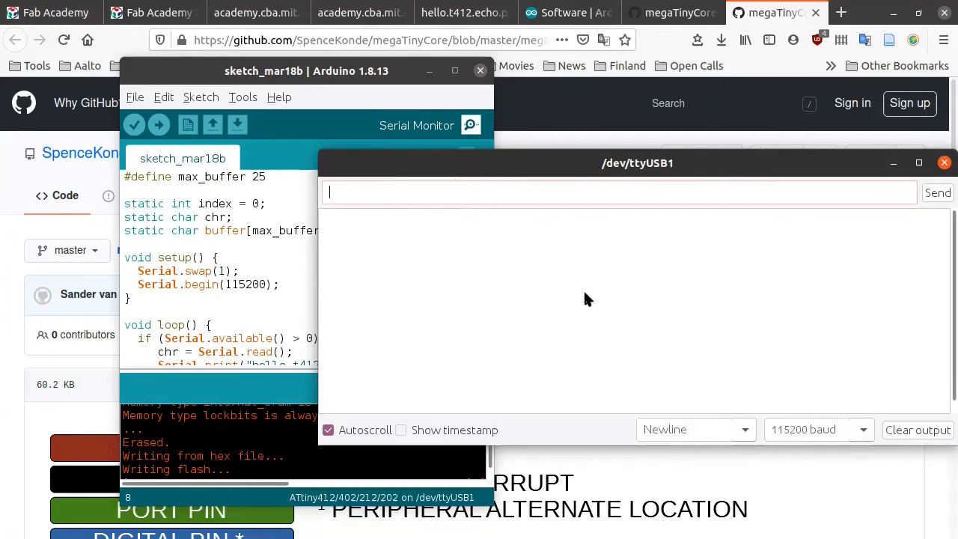
pyautogui.moveTo(637, 161); pyautogui.dragTo(611, 171)
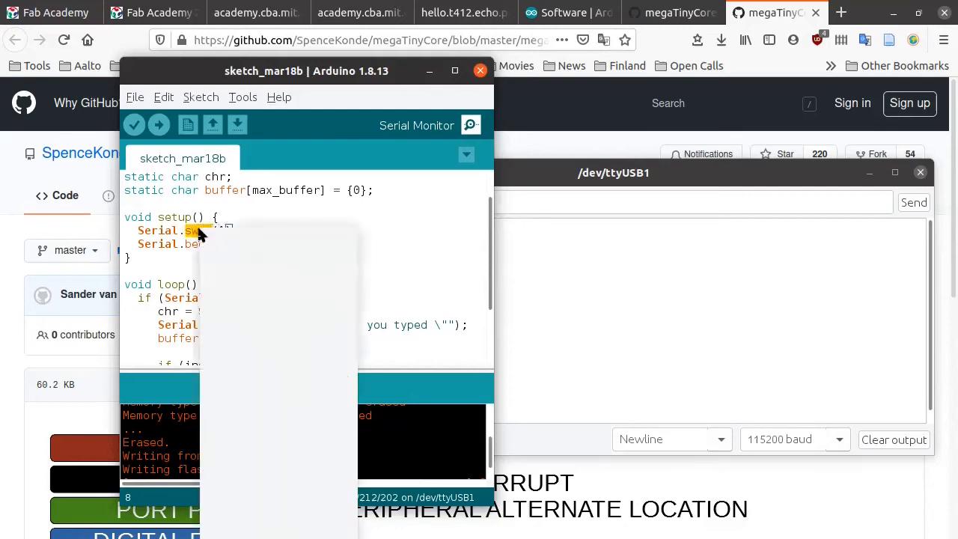
# - View the megaTinyCore ATtiny 212/412 pinout diagram to check the TXD/RXD pins
pyautogui.rightClick(193, 231)
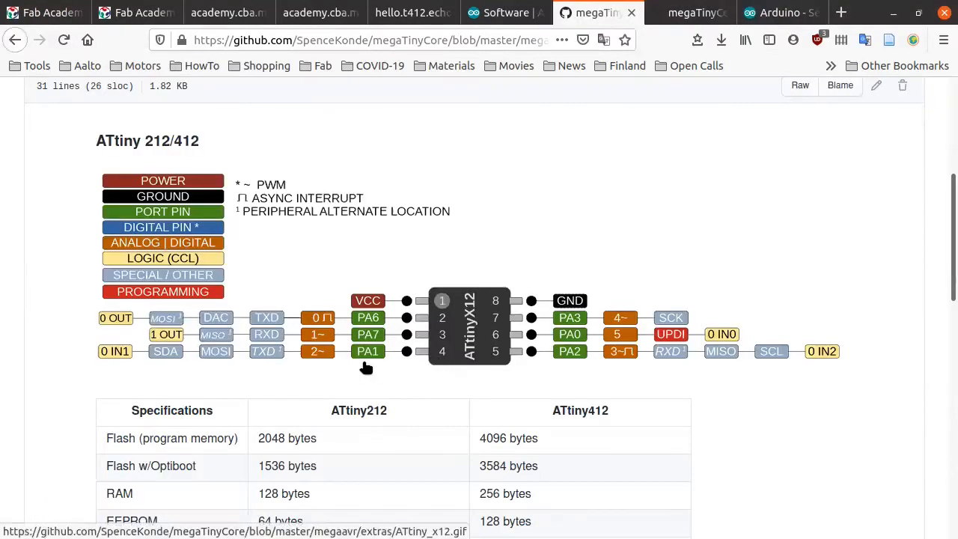
pyautogui.moveTo(267, 324)
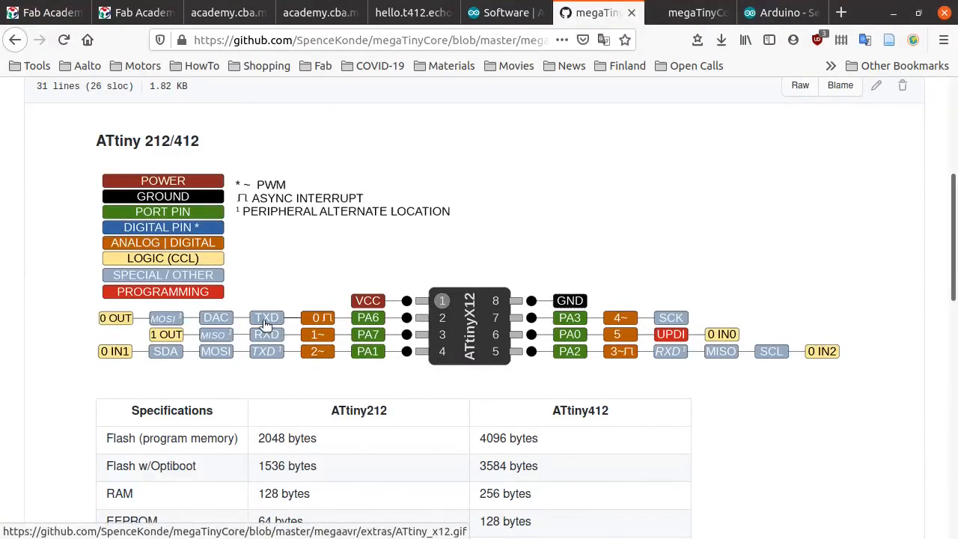
pyautogui.moveTo(269, 343)
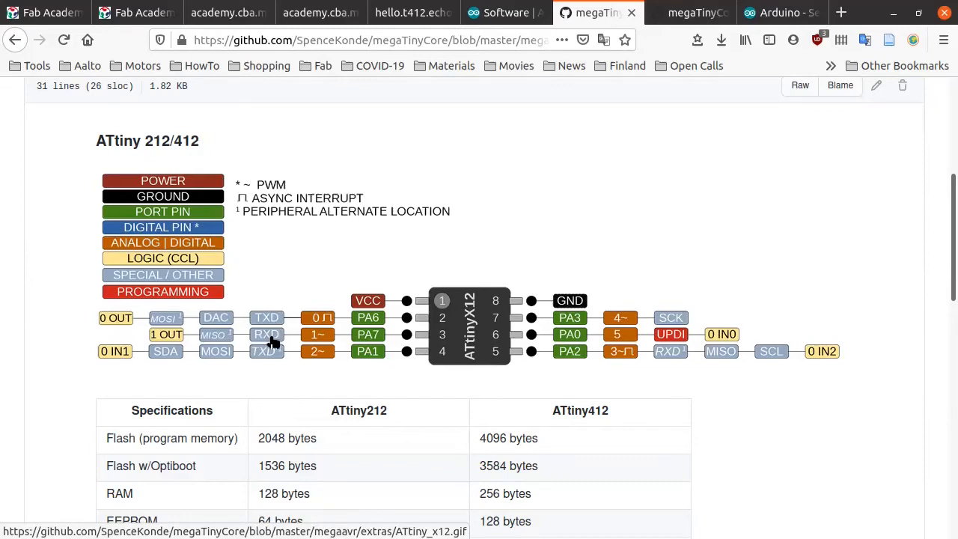
pyautogui.moveTo(266, 356)
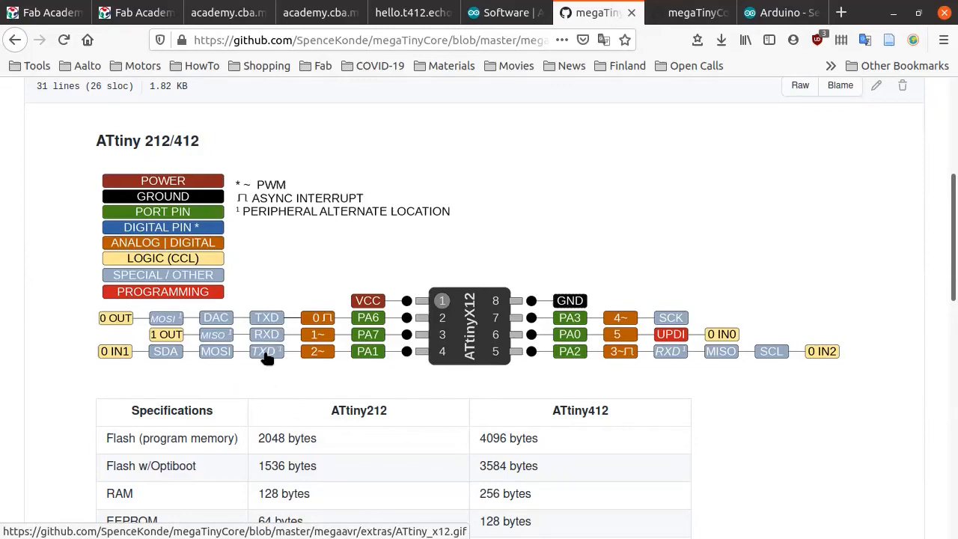
pyautogui.moveTo(479, 381)
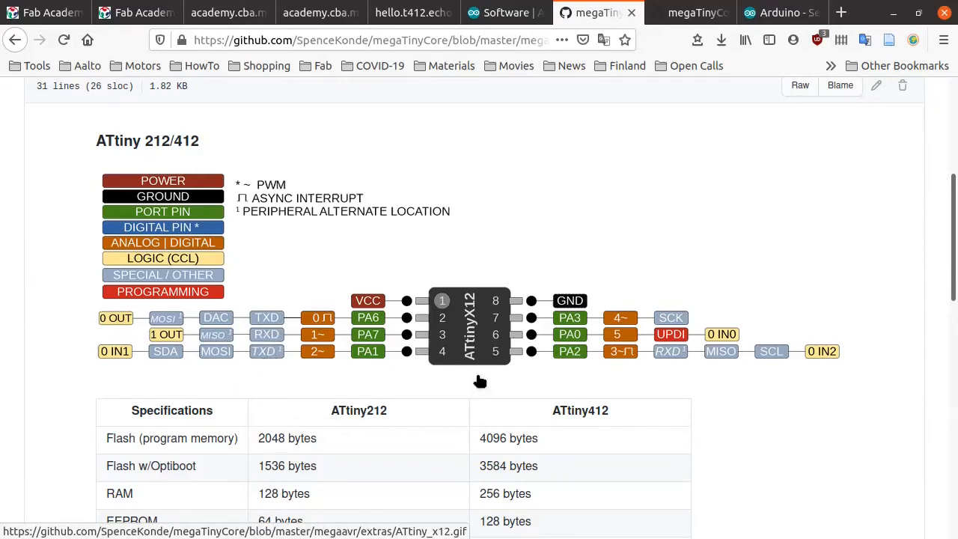
pyautogui.moveTo(273, 353)
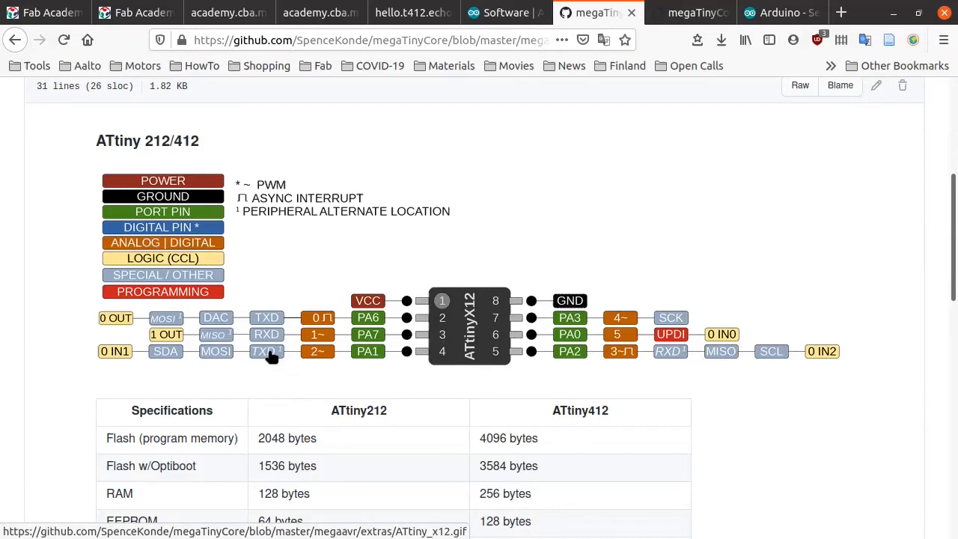
pyautogui.moveTo(676, 356)
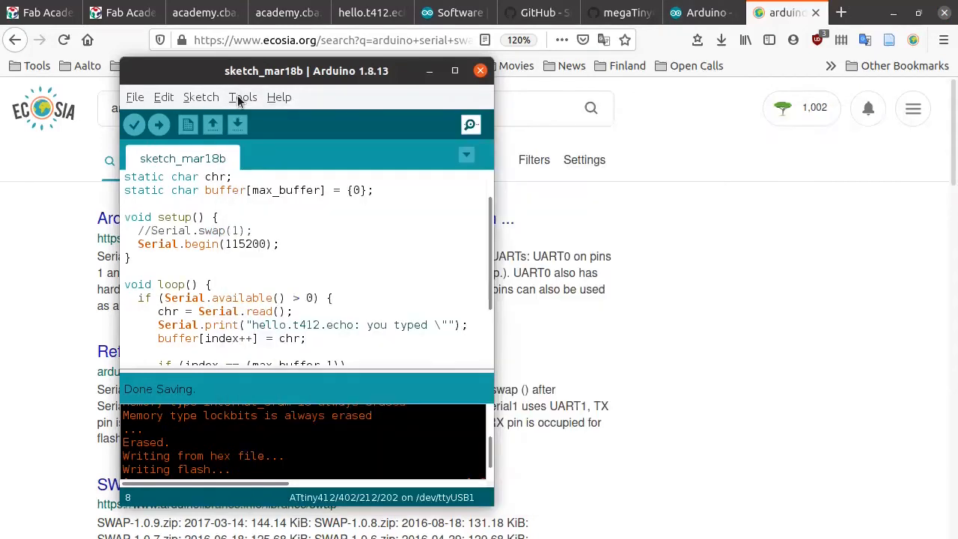
# - Re-upload the sketch with Serial.swap(1) commented out, keeping the port on /dev/ttyUSB1
pyautogui.click(242, 96)
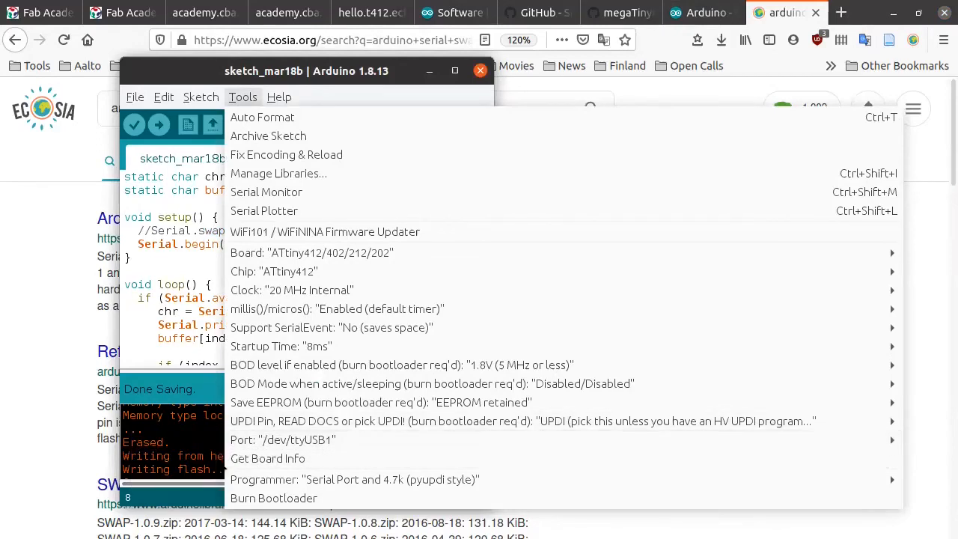
pyautogui.click(283, 440)
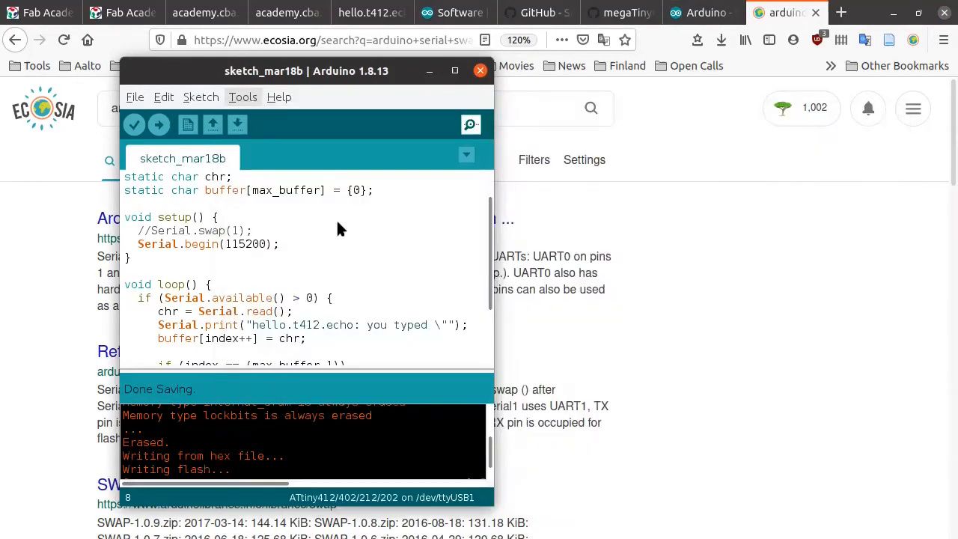
pyautogui.click(470, 125)
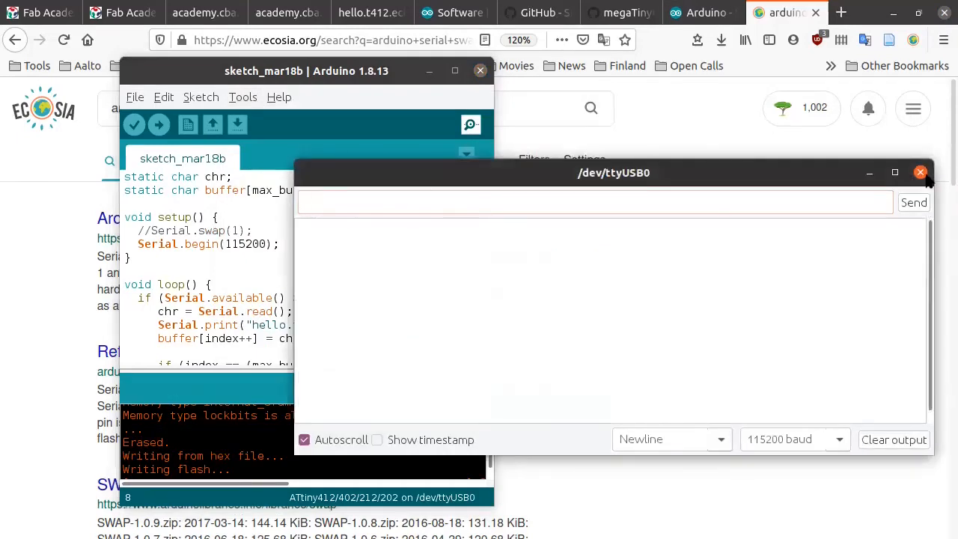
pyautogui.click(159, 124)
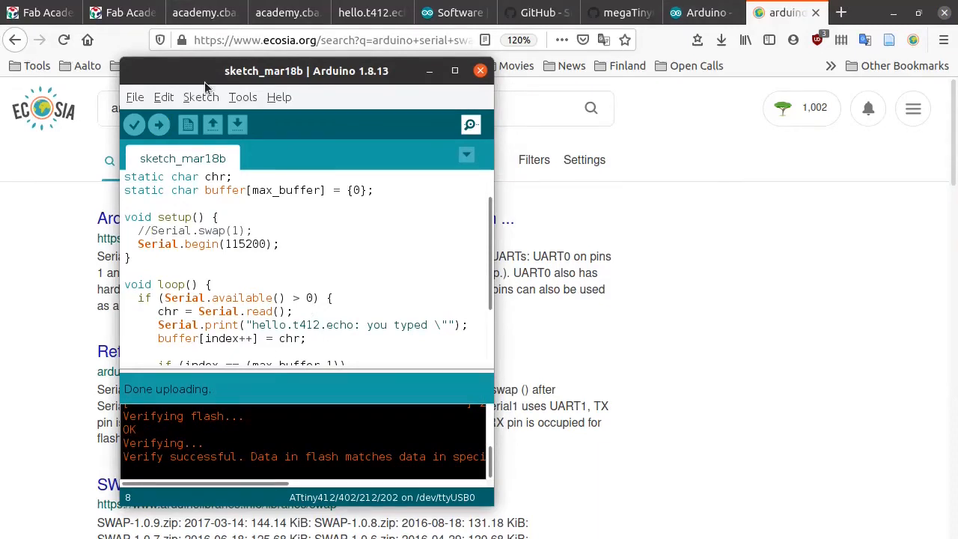
pyautogui.click(243, 96)
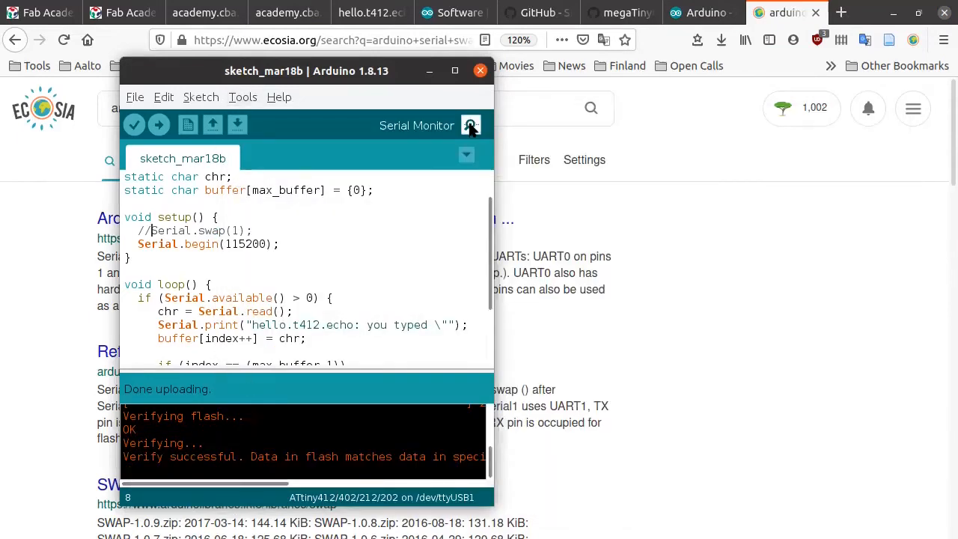
# - Send 'u', 'd', 'e' with no line ending and confirm the board echoes each back
pyautogui.click(469, 126)
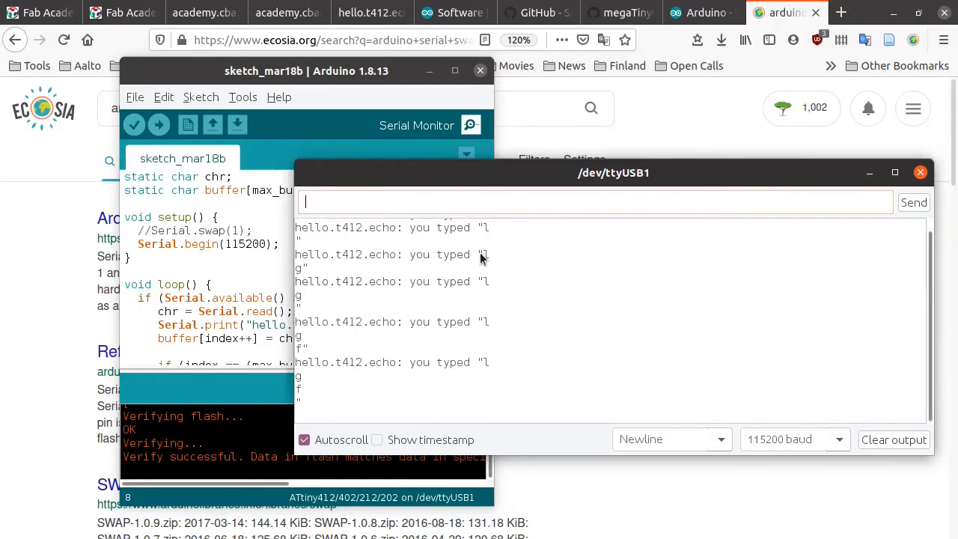
pyautogui.write('u')
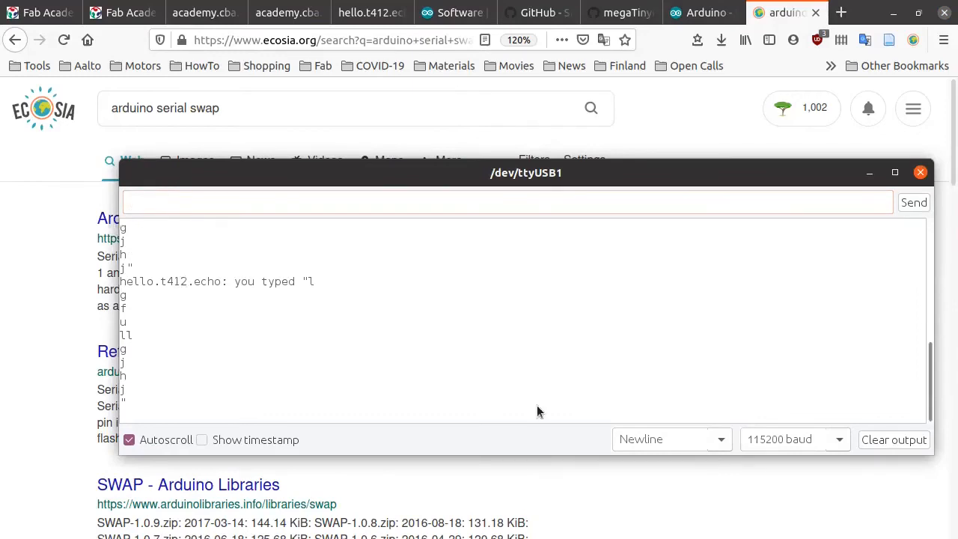
pyautogui.click(671, 440)
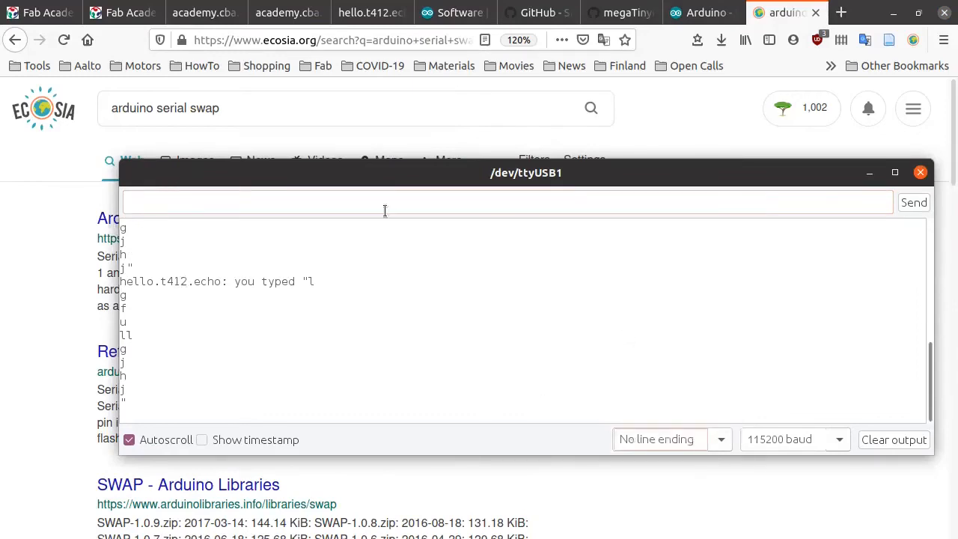
pyautogui.click(893, 440)
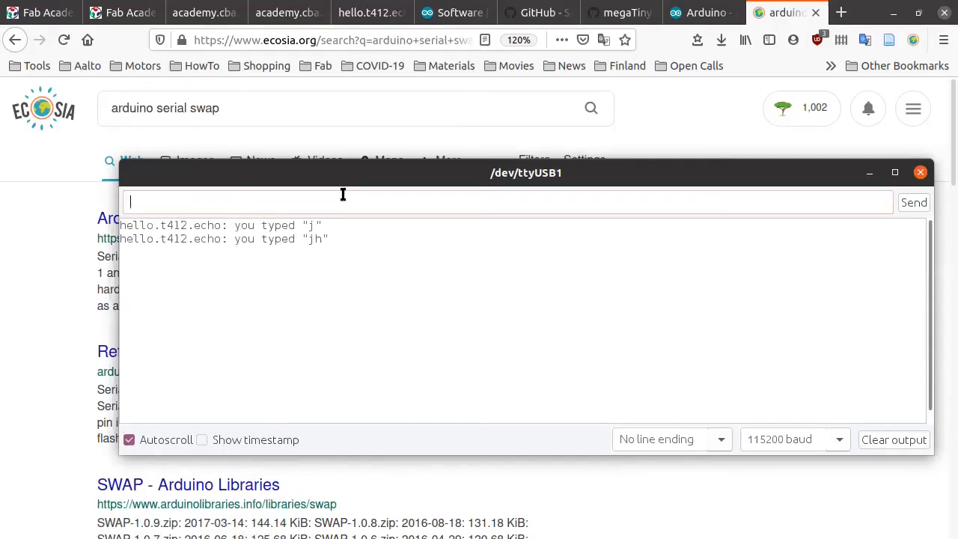
pyautogui.write('d')
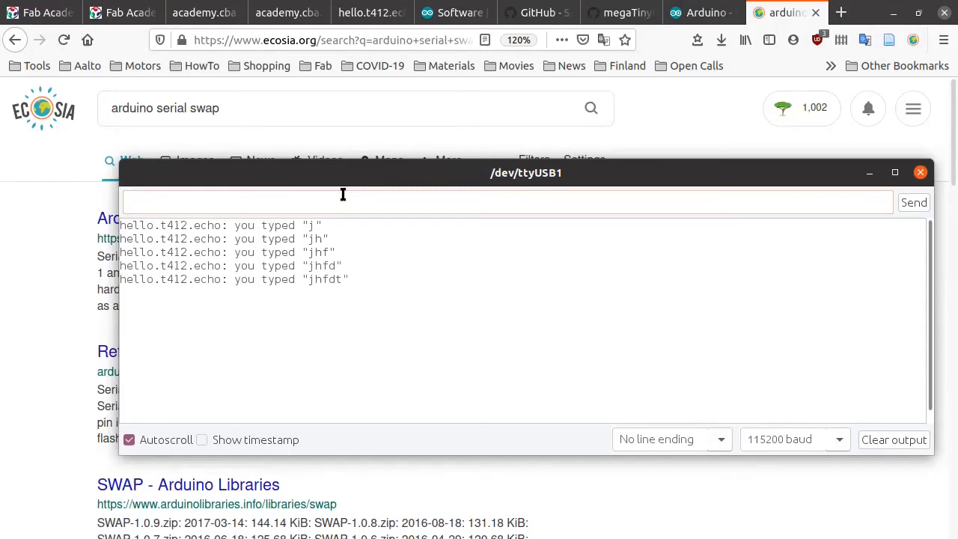
pyautogui.write('e')
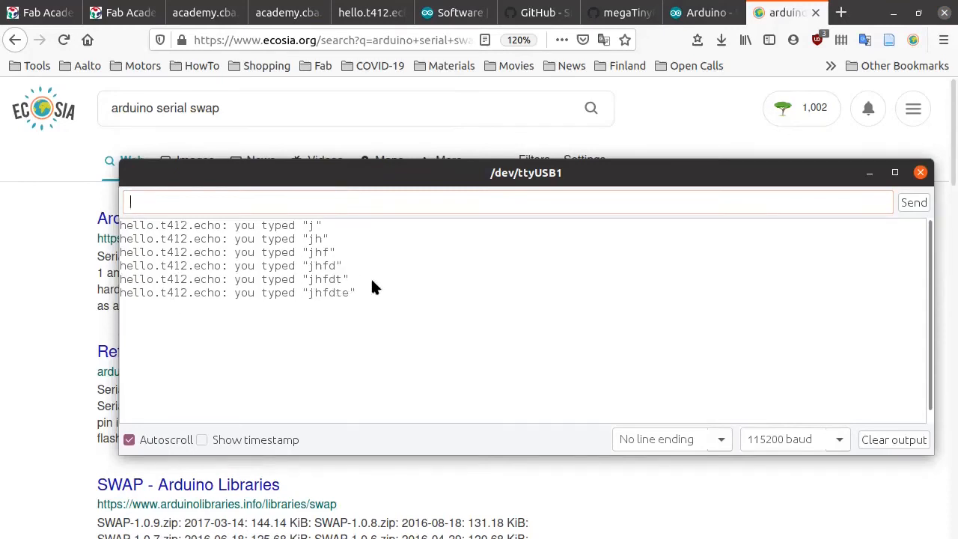
pyautogui.moveTo(527, 174); pyautogui.dragTo(500, 154)
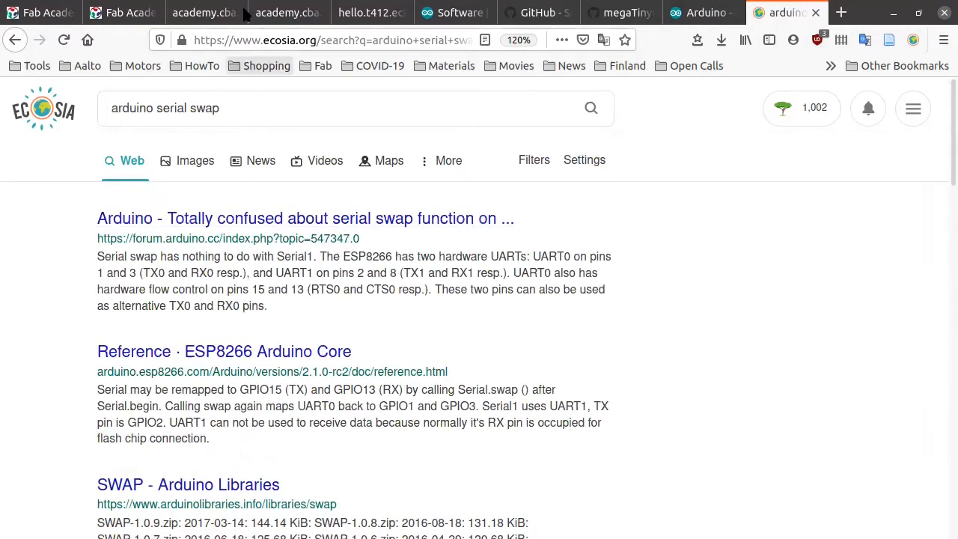
pyautogui.moveTo(204, 12)
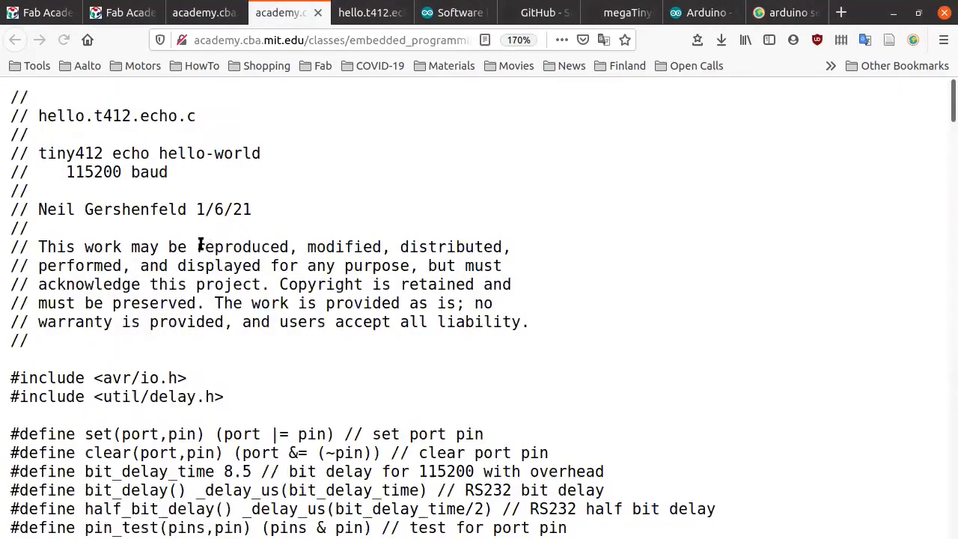
# - Select all of the hello.t412.echo.c source code on the Fab Academy page
pyautogui.press('ctrl+a')
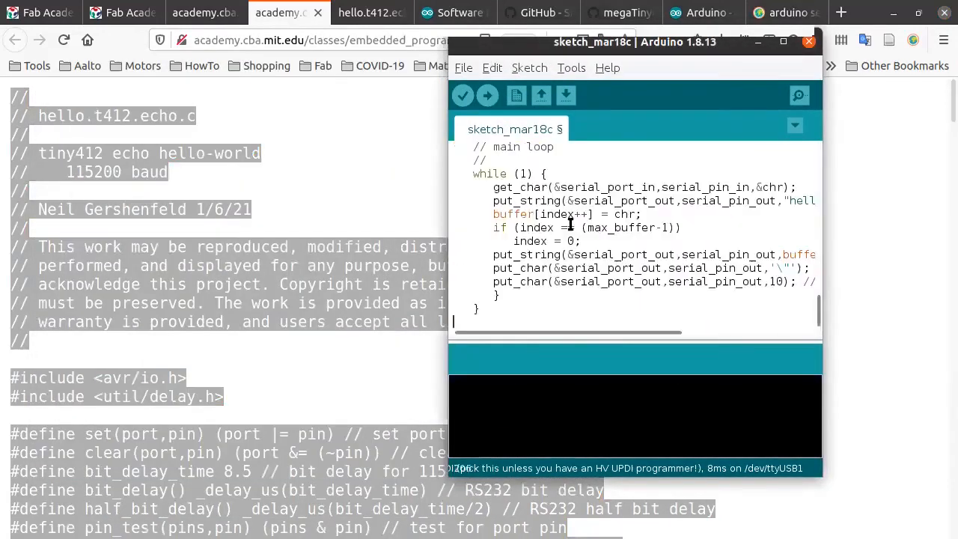
# - Highlight the serial_pin_out/serial_pin_in defines (PIN1_bm, PIN2_bm), then return to the megaTinyCore pinout page
pyautogui.click(784, 42)
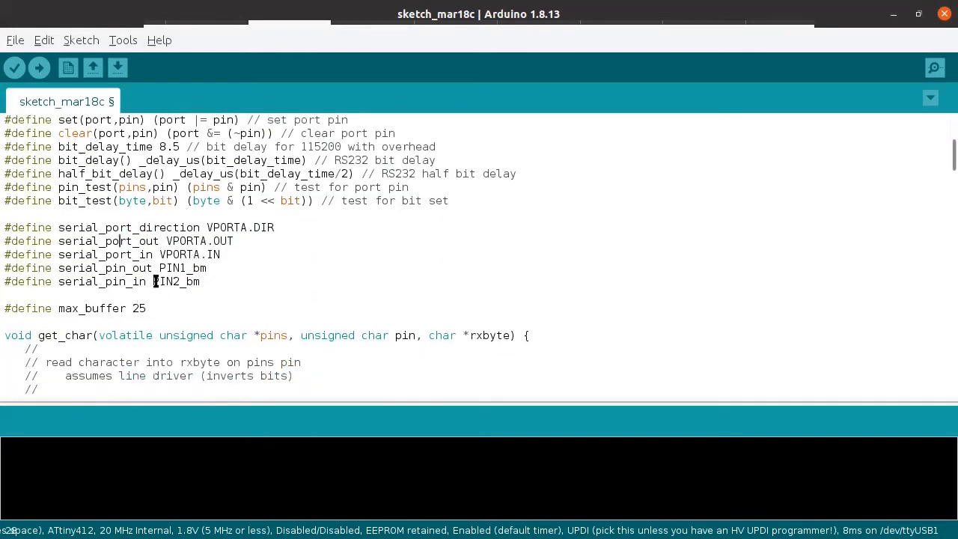
pyautogui.doubleClick(72, 268)
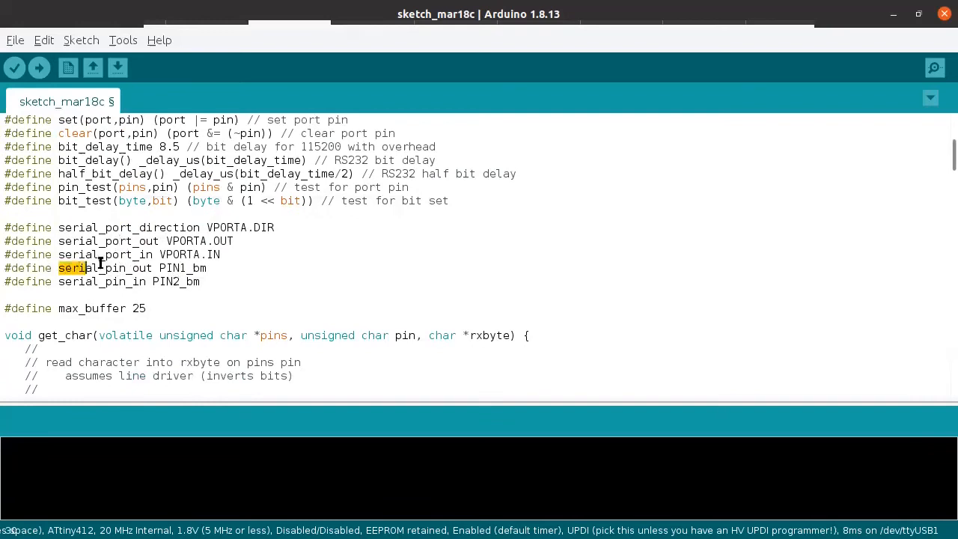
pyautogui.doubleClick(104, 267)
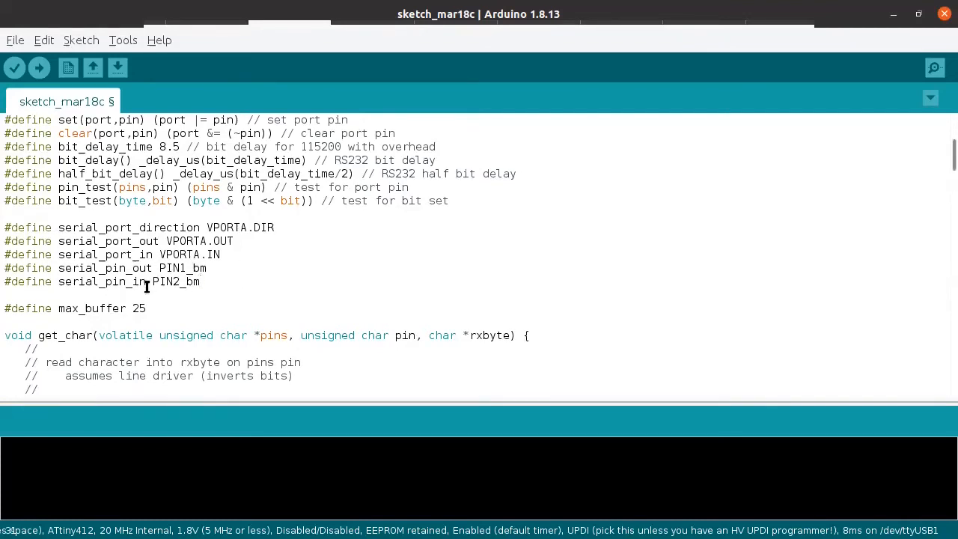
pyautogui.moveTo(150, 300)
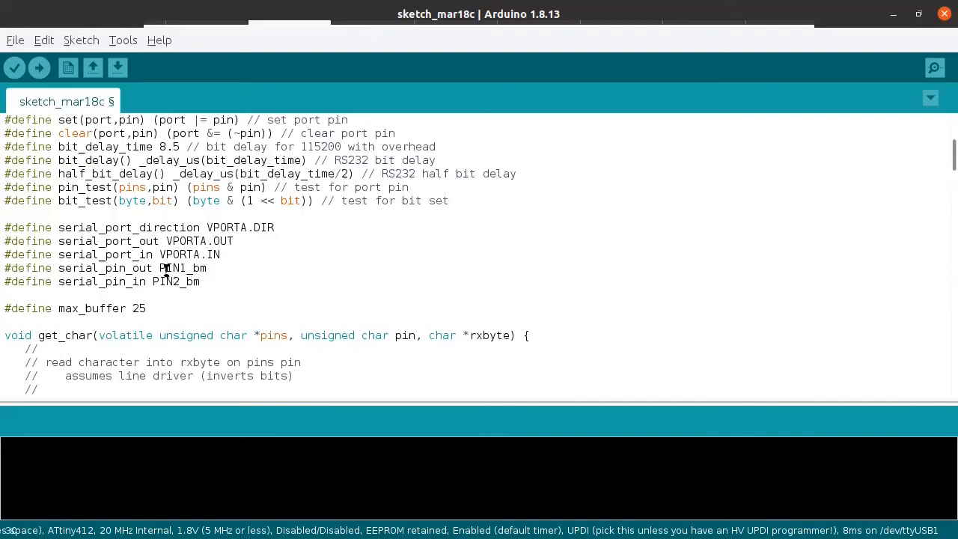
pyautogui.click(564, 12)
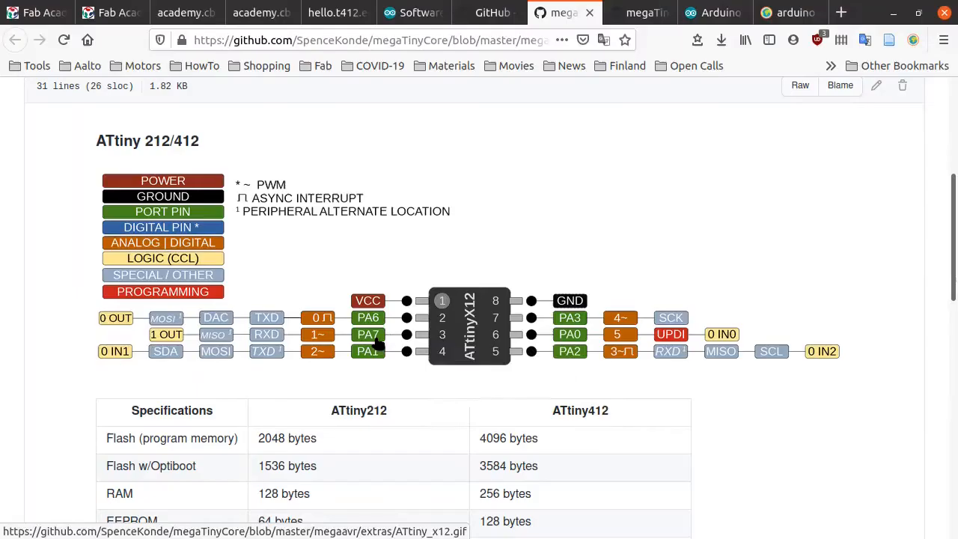
pyautogui.moveTo(377, 350)
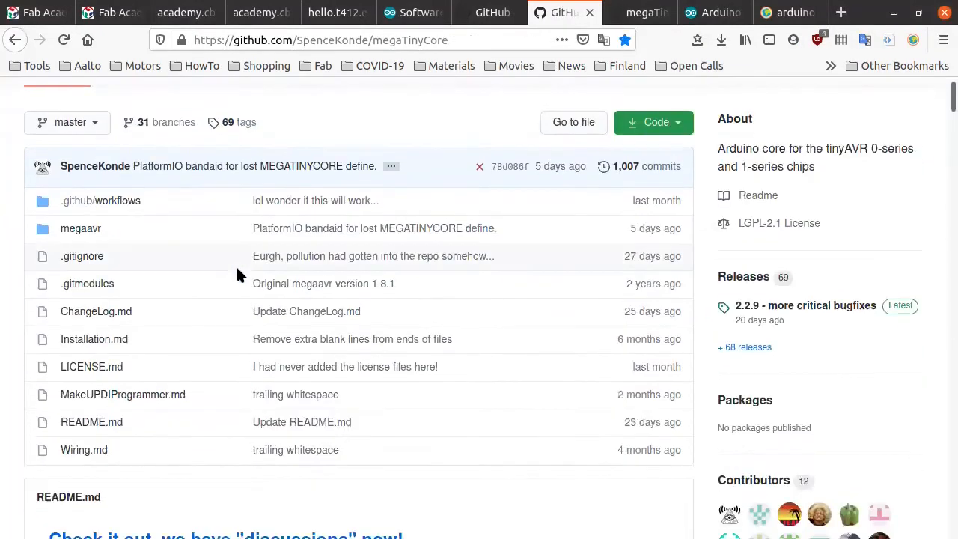
# - Navigate the megaTinyCore repo to megaavr/variants/txy4
pyautogui.scroll(-3)
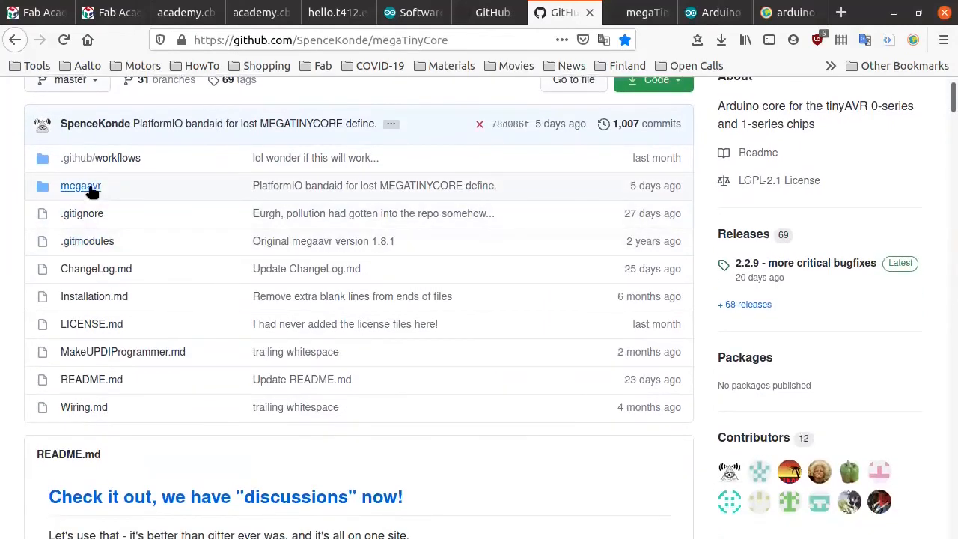
pyautogui.click(81, 185)
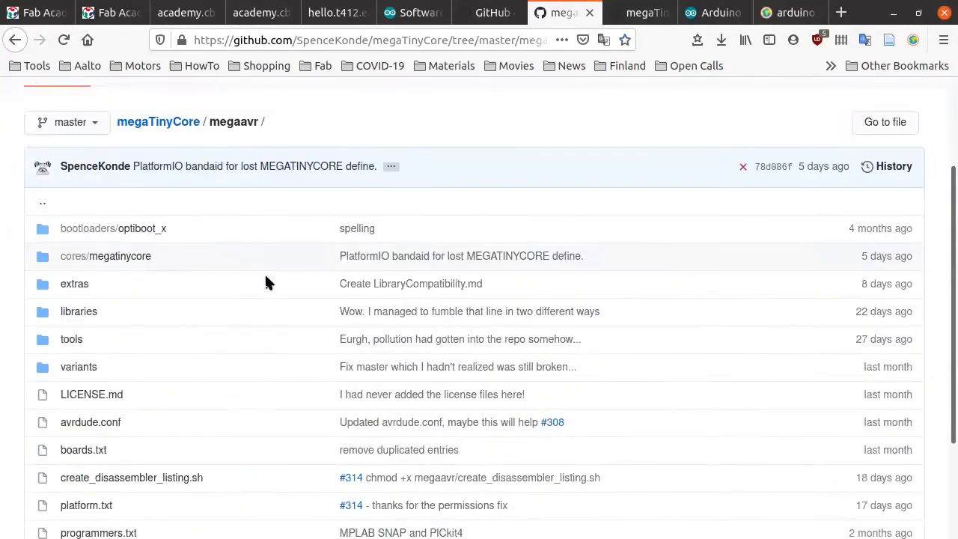
pyautogui.scroll(-3)
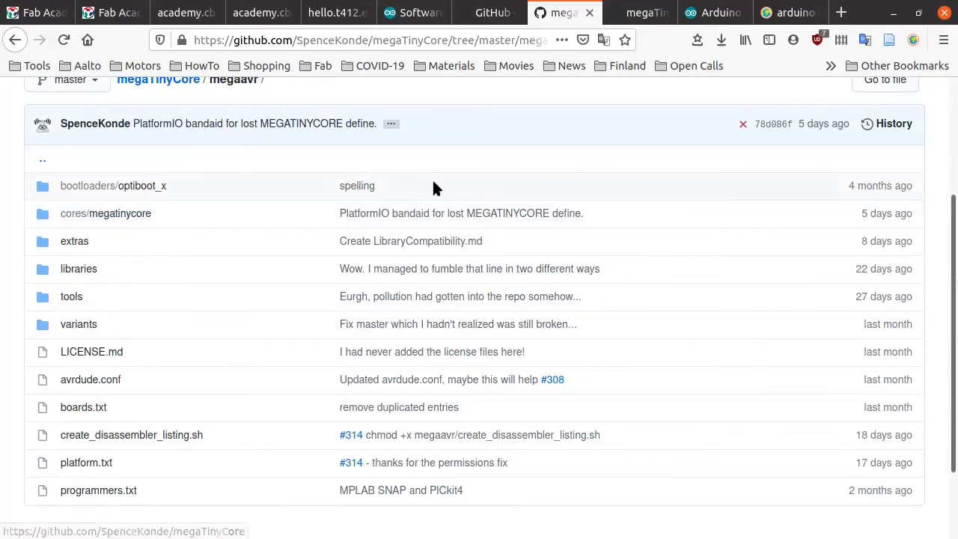
pyautogui.moveTo(142, 185)
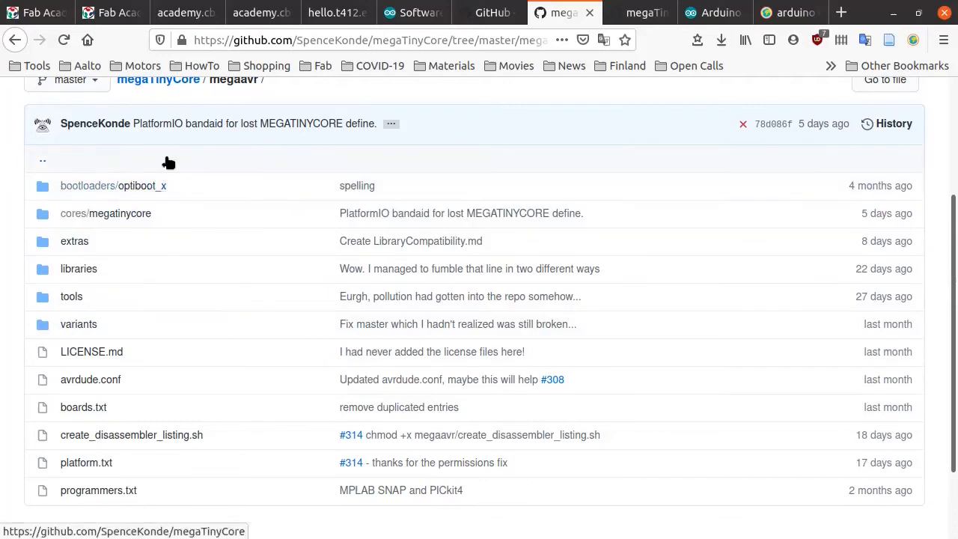
pyautogui.moveTo(84, 198)
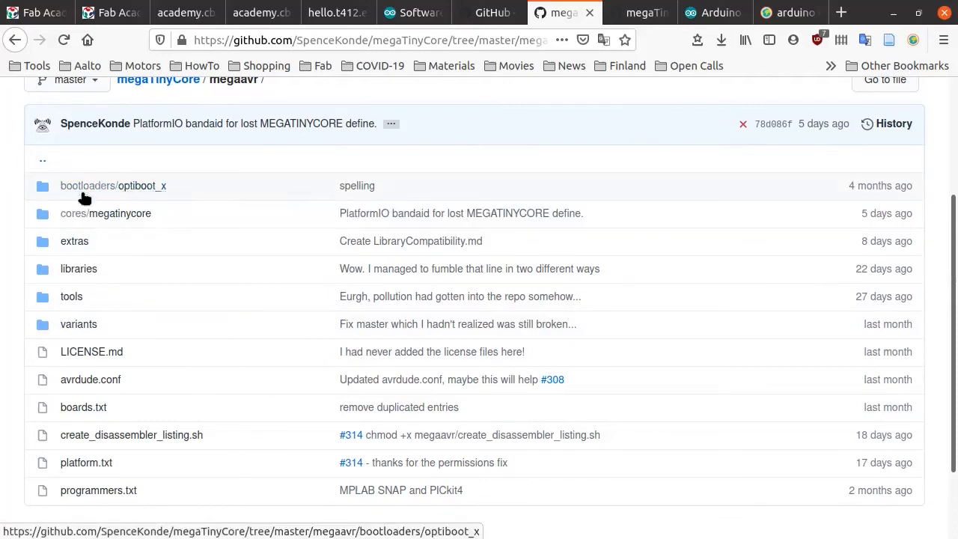
pyautogui.moveTo(262, 123)
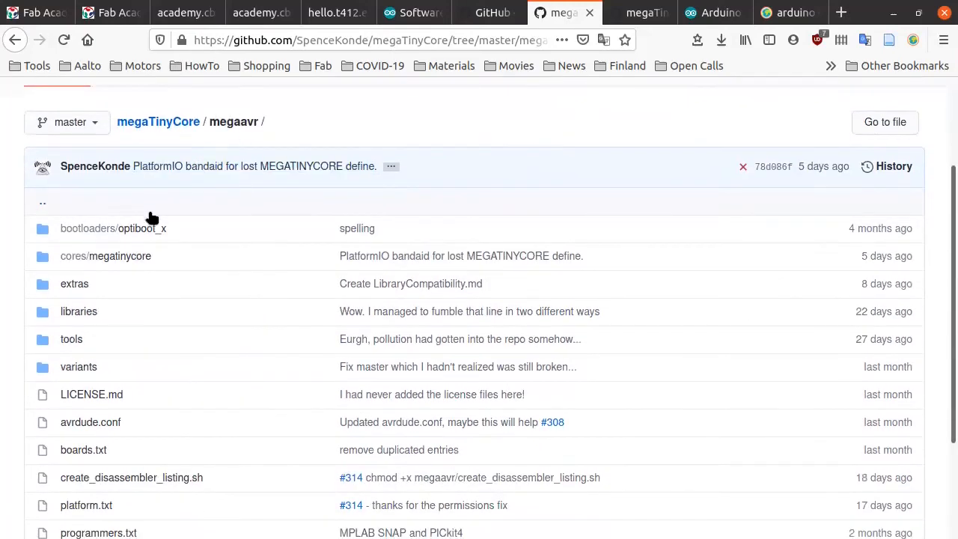
pyautogui.click(77, 366)
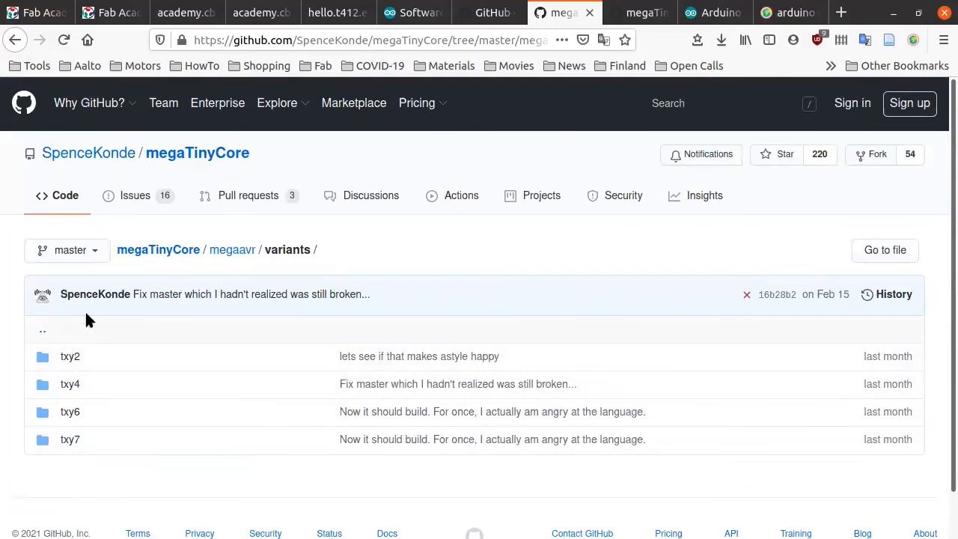
pyautogui.scroll(-3)
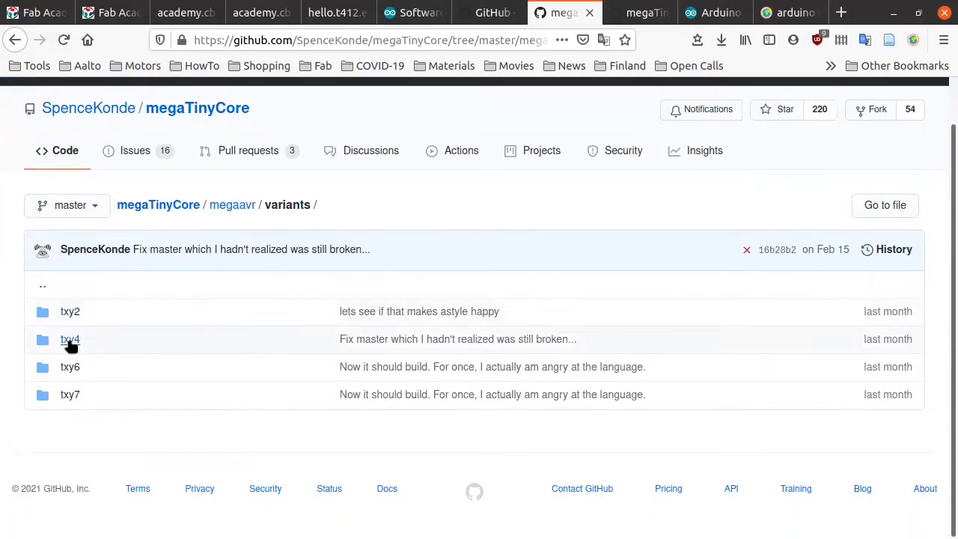
pyautogui.moveTo(69, 394)
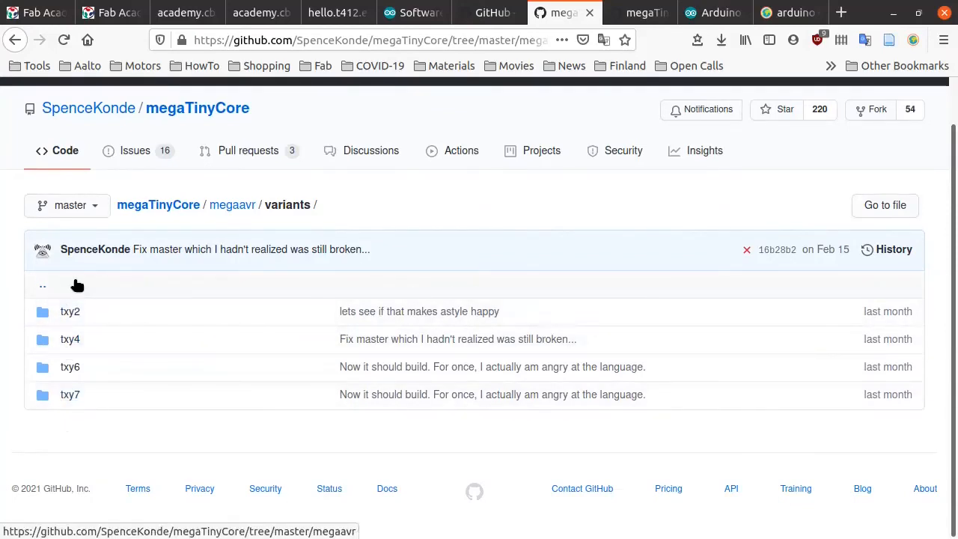
pyautogui.moveTo(60, 338)
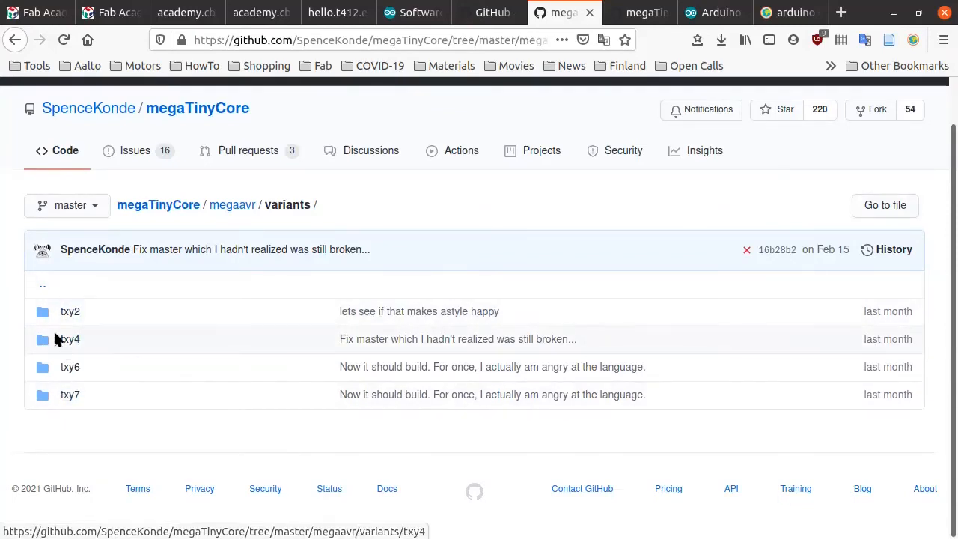
pyautogui.click(69, 339)
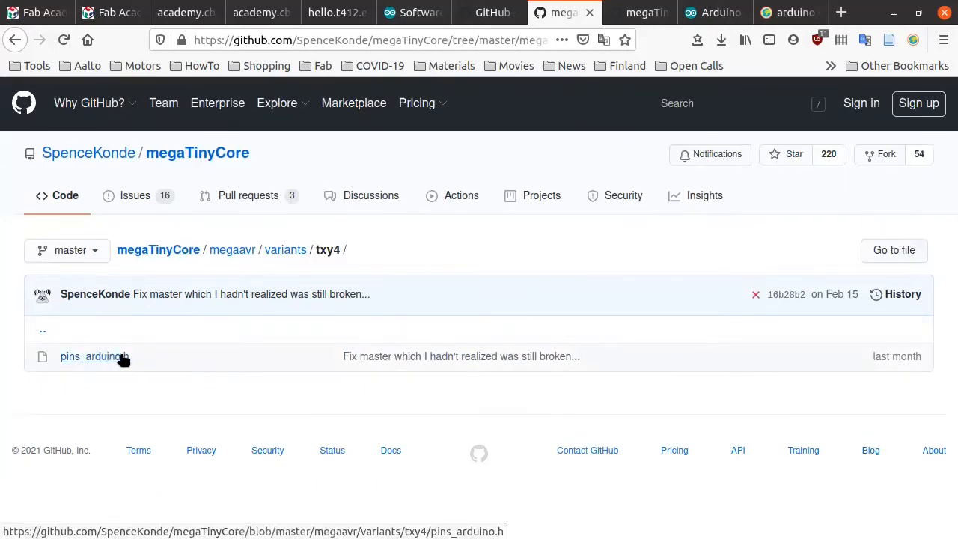
pyautogui.moveTo(122, 365)
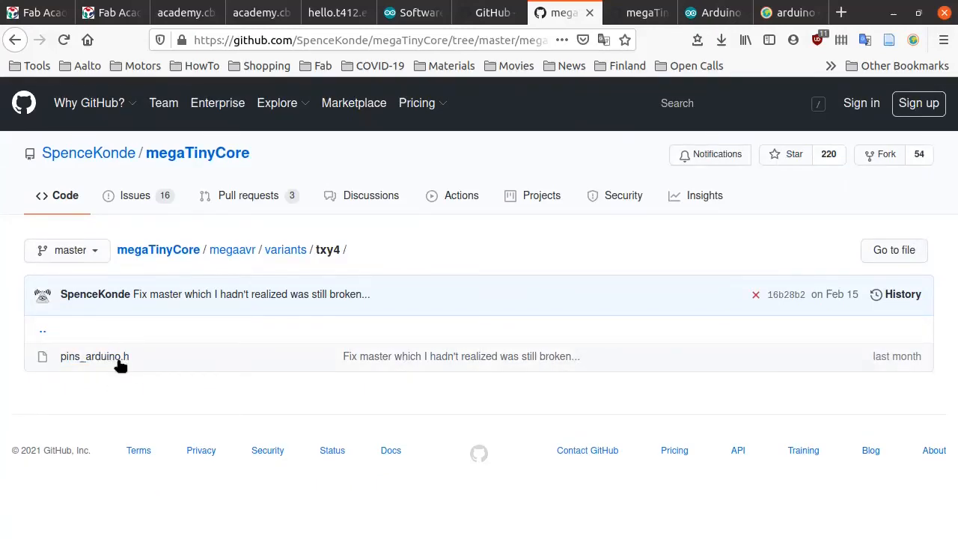
# - Glance at txy6/pins_arduino.h, then open the txy4 pins_arduino.h pin definitions
pyautogui.click(94, 356)
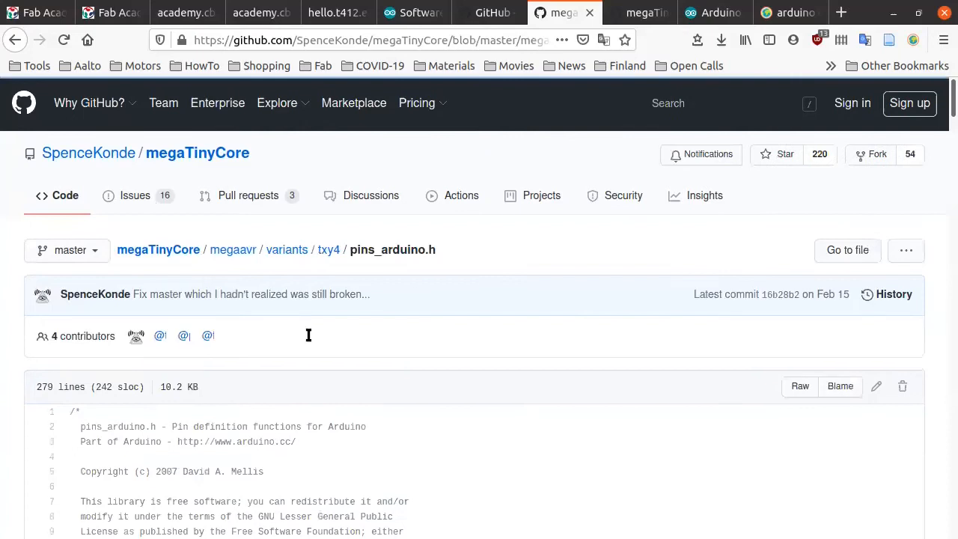
pyautogui.click(15, 39)
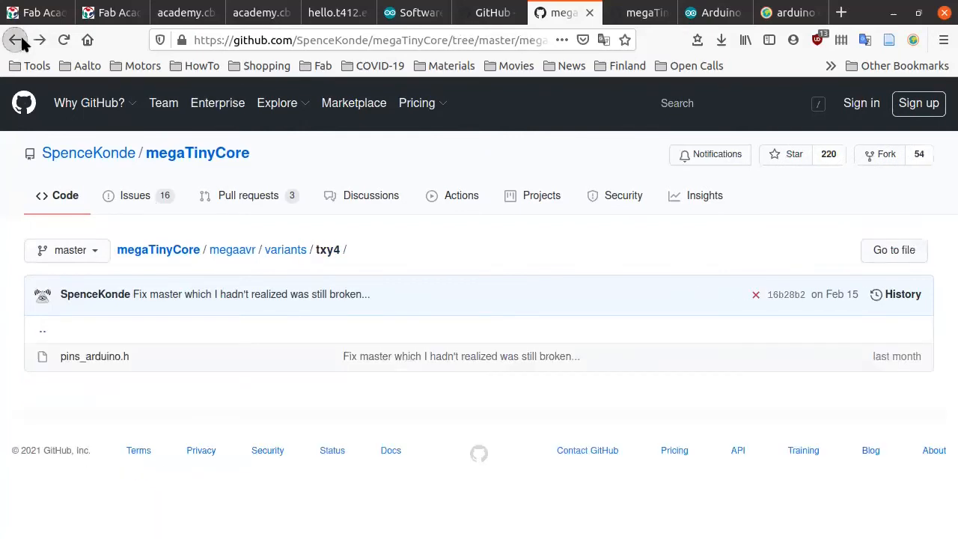
pyautogui.click(15, 39)
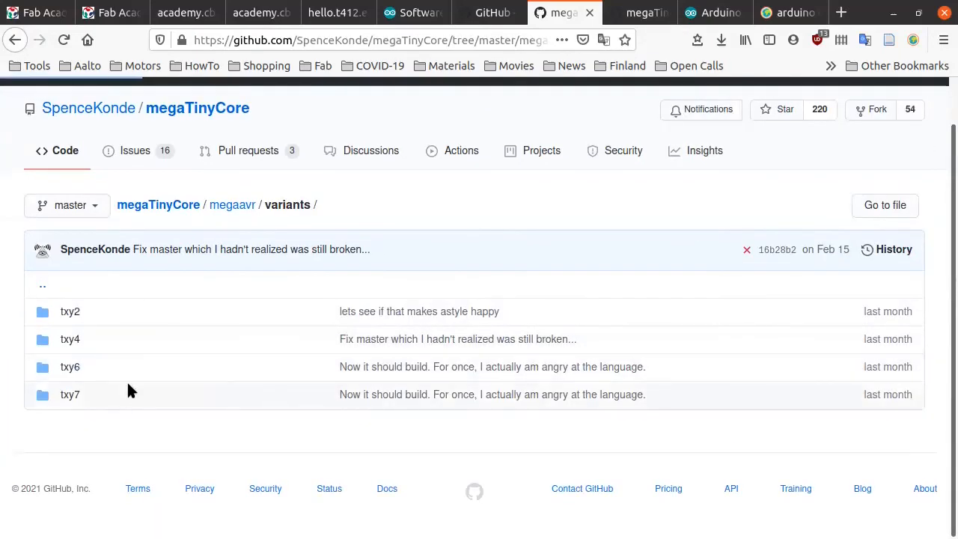
pyautogui.click(69, 366)
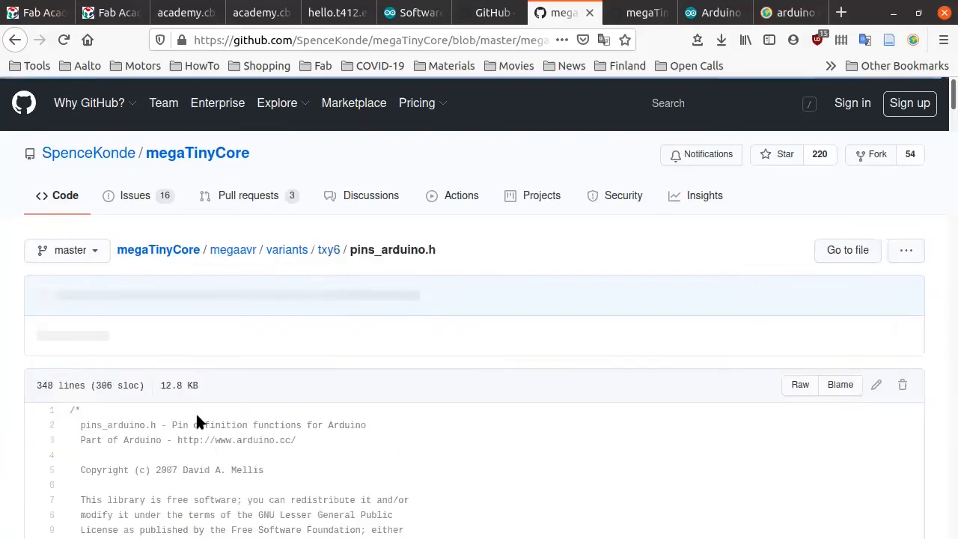
pyautogui.scroll(-3)
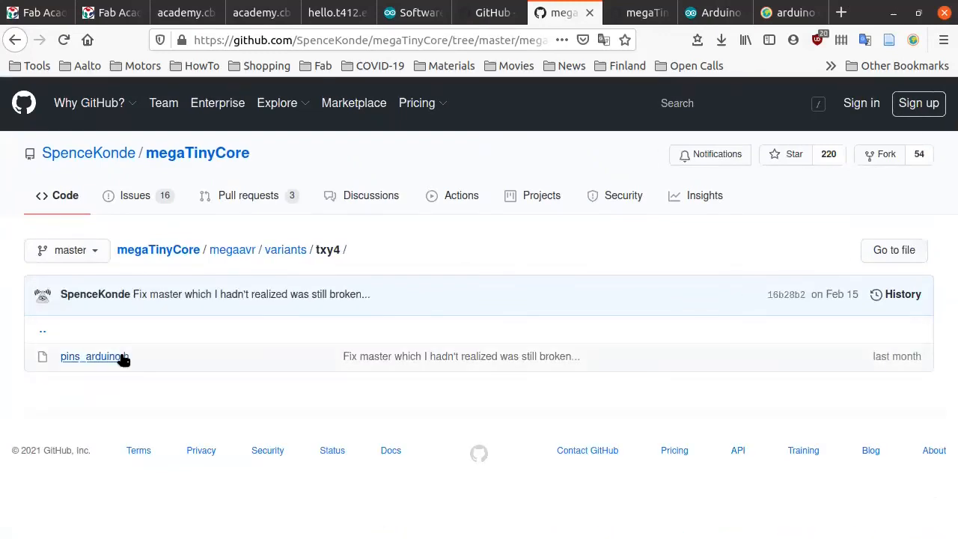
pyautogui.click(90, 356)
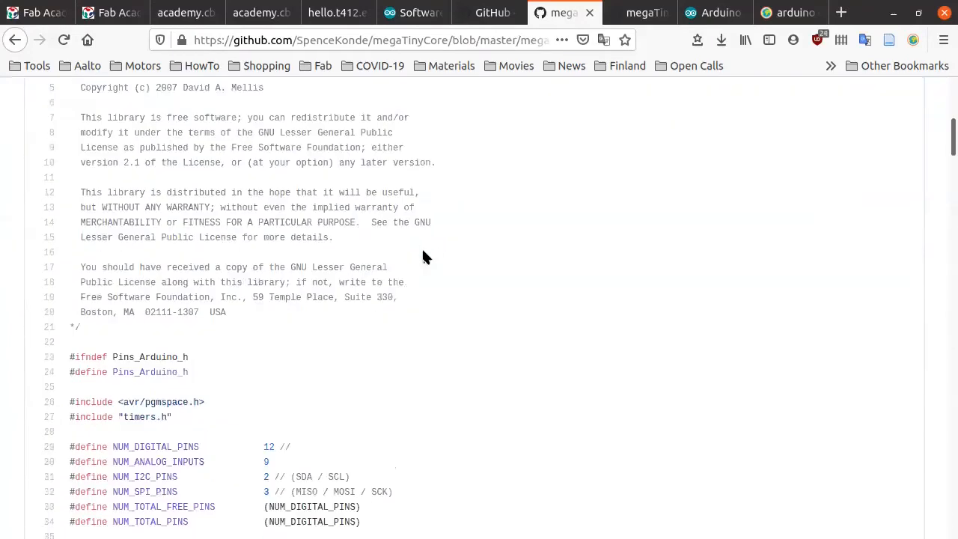
# - Scroll down the txy4 header and highlight LED_BUILTIN's PIN_PA7 value
pyautogui.scroll(-3)
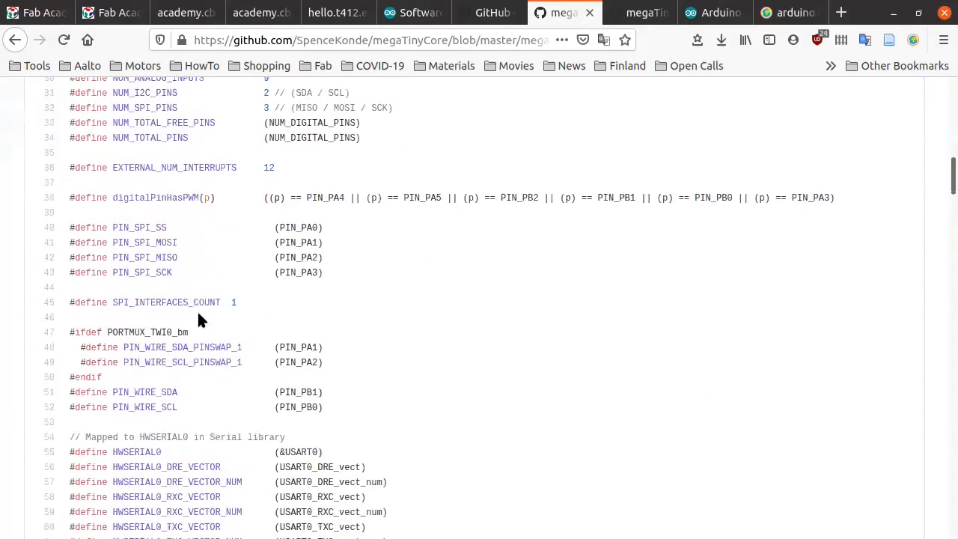
pyautogui.scroll(-3)
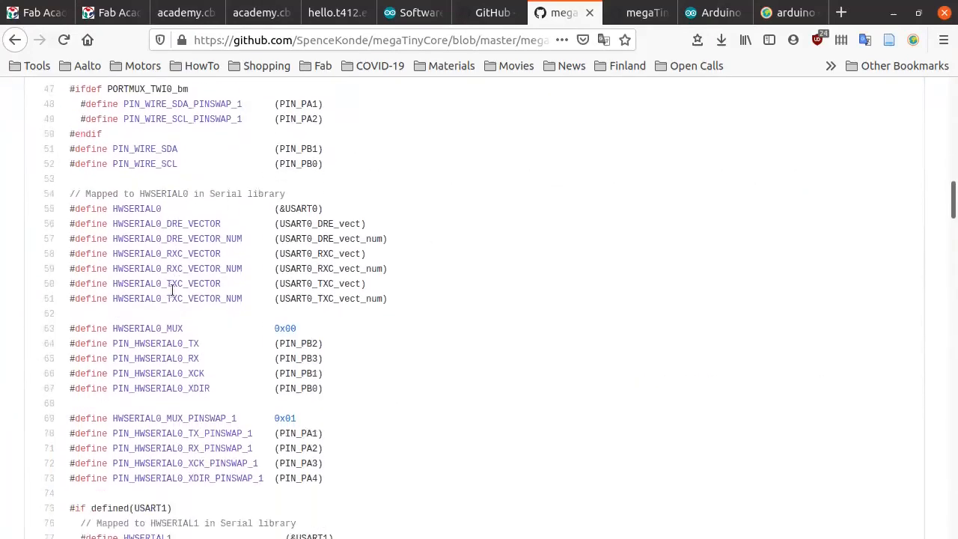
pyautogui.scroll(-3)
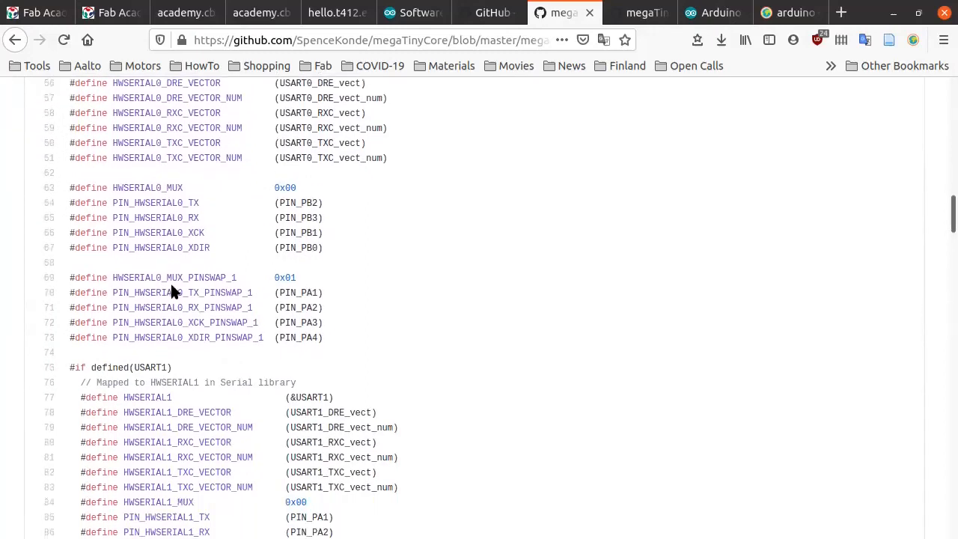
pyautogui.scroll(-3)
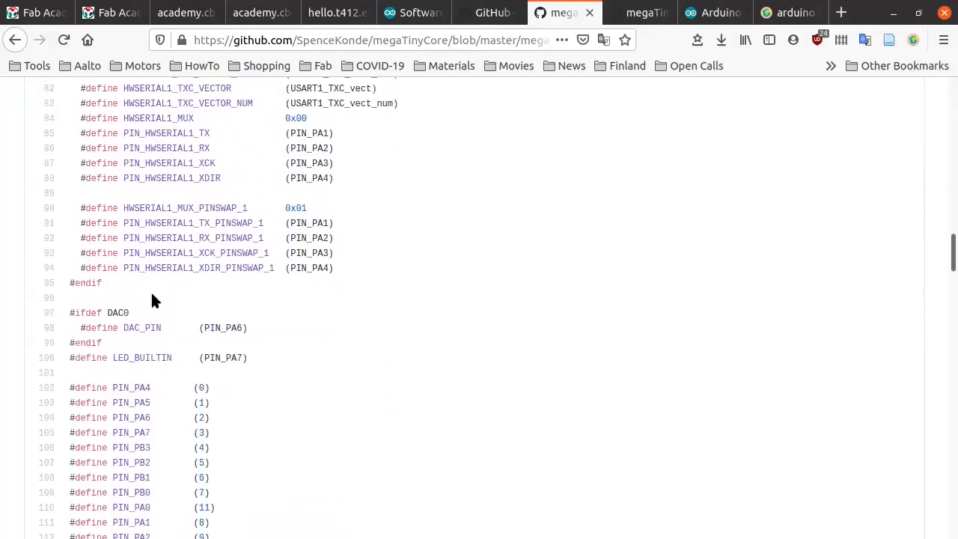
pyautogui.scroll(-3)
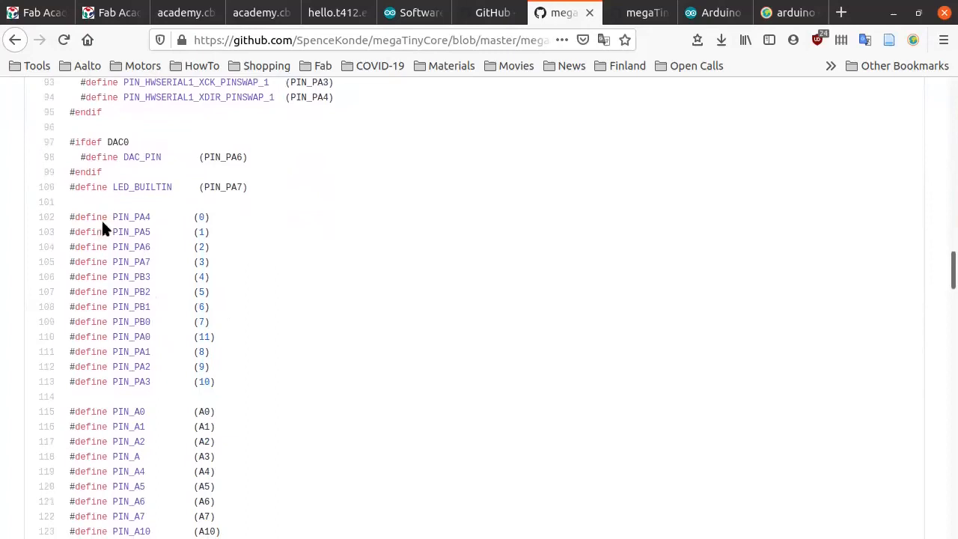
pyautogui.moveTo(189, 244)
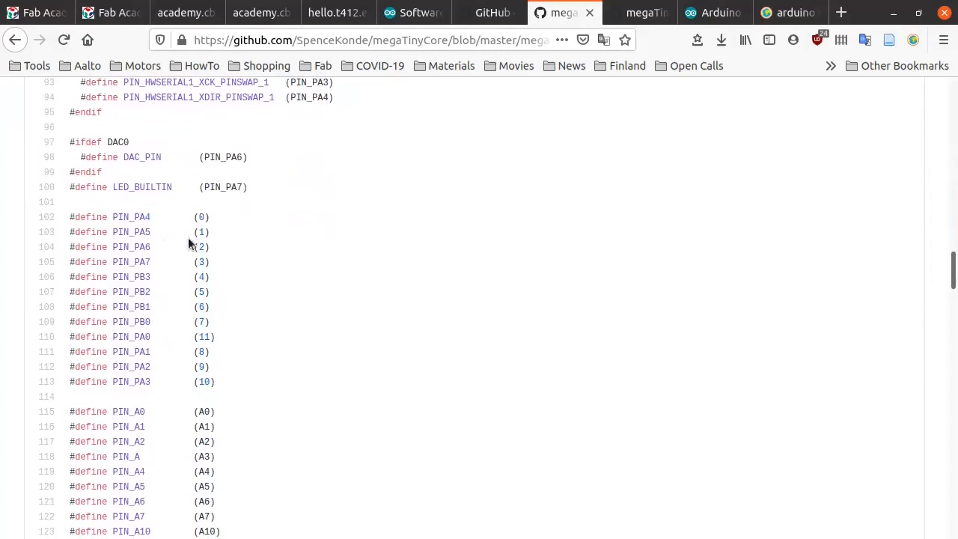
pyautogui.moveTo(150, 188)
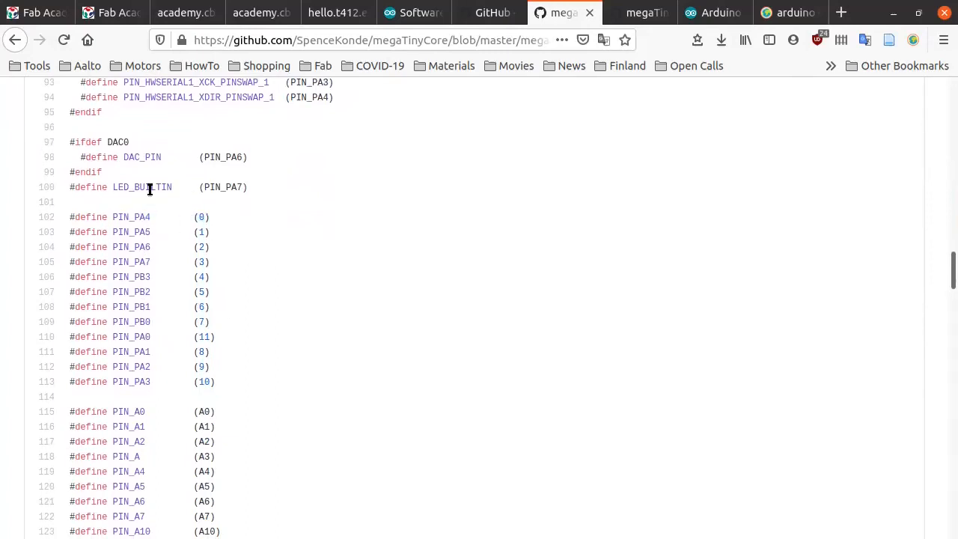
pyautogui.doubleClick(120, 187)
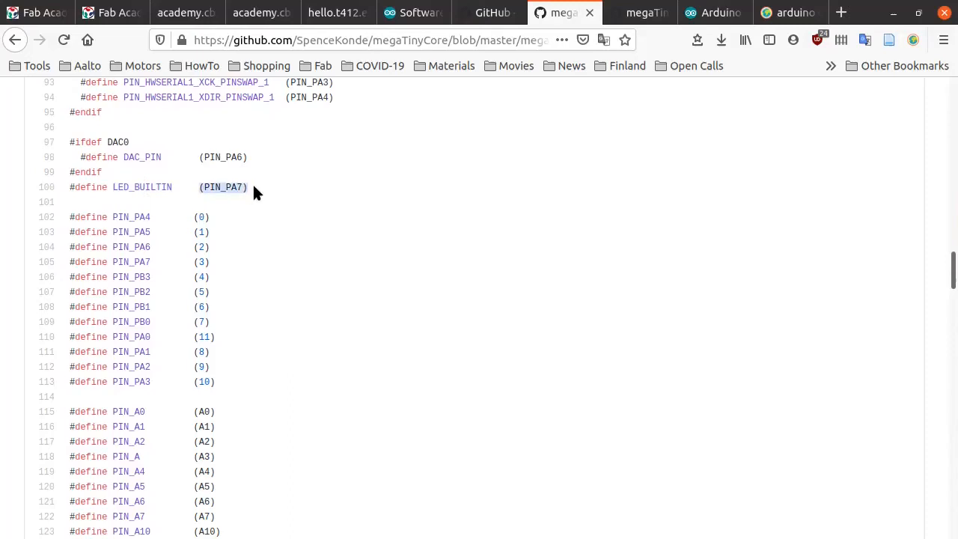
pyautogui.doubleClick(223, 187)
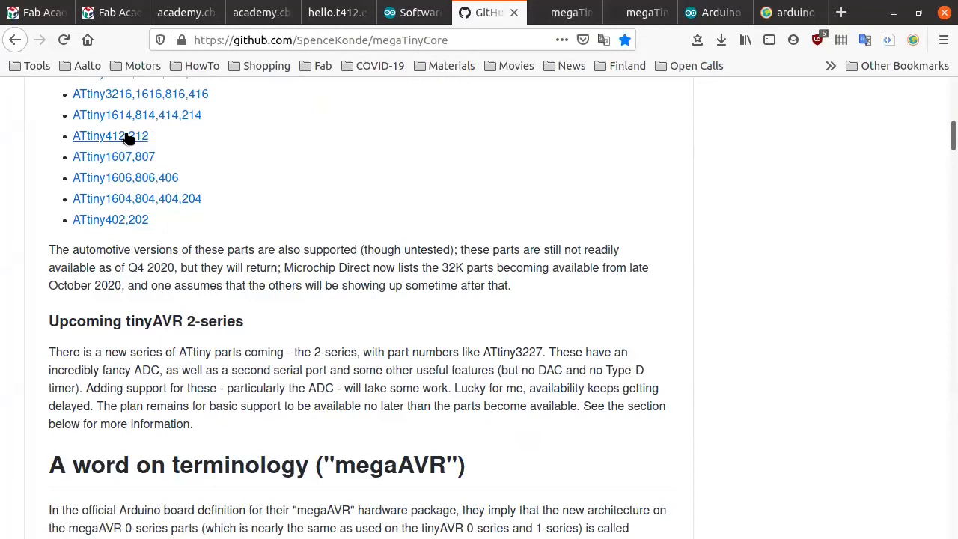
# - View the ATtiny 412/212 pinout diagram in megaTinyCore's documentation
pyautogui.click(88, 135)
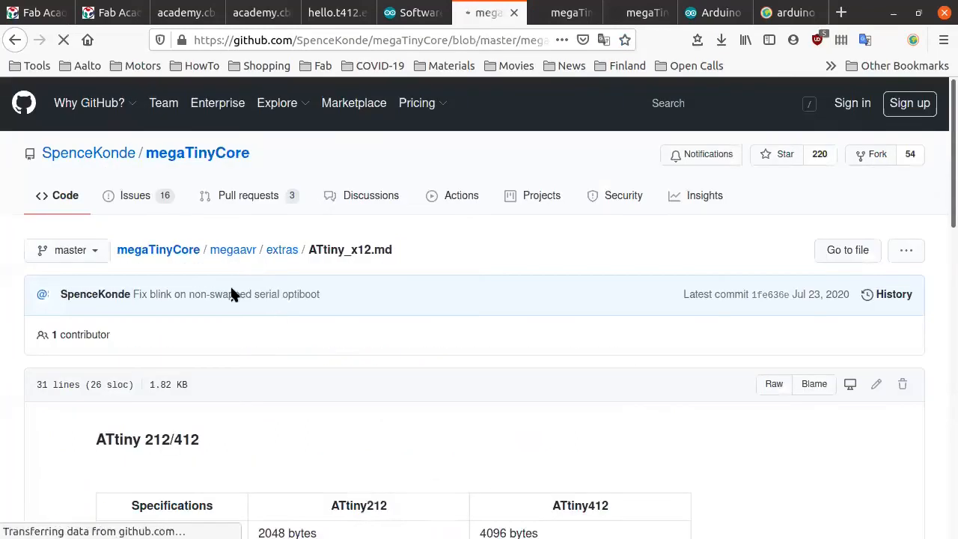
pyautogui.scroll(-3)
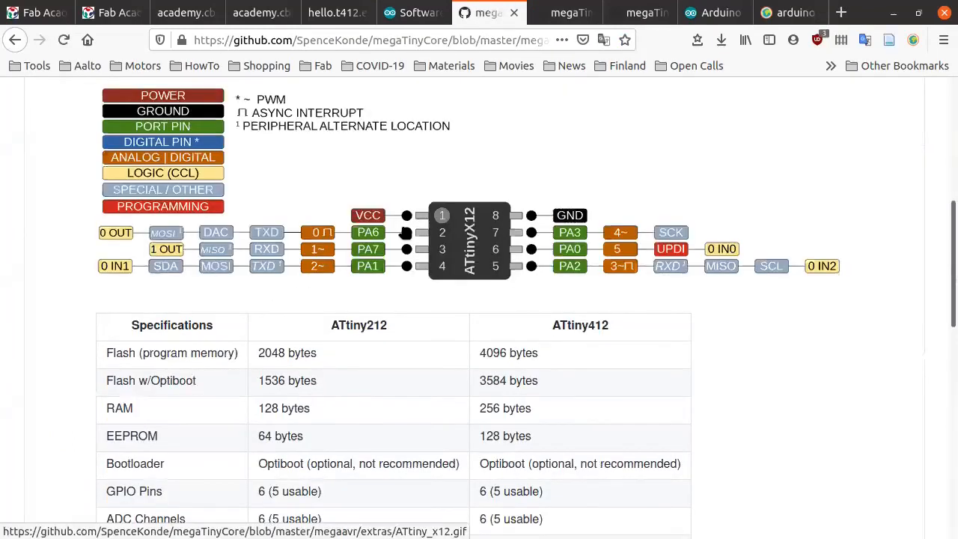
pyautogui.moveTo(374, 240)
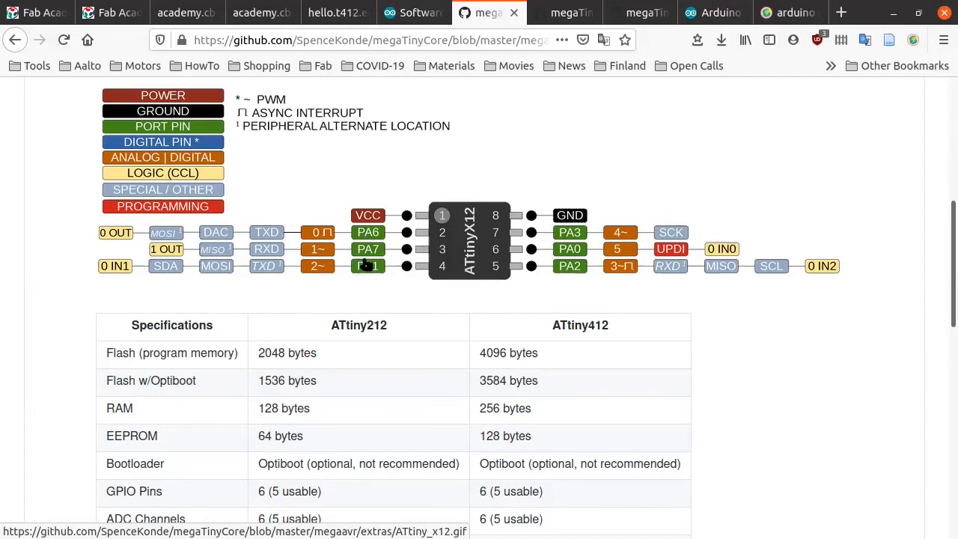
pyautogui.moveTo(362, 212)
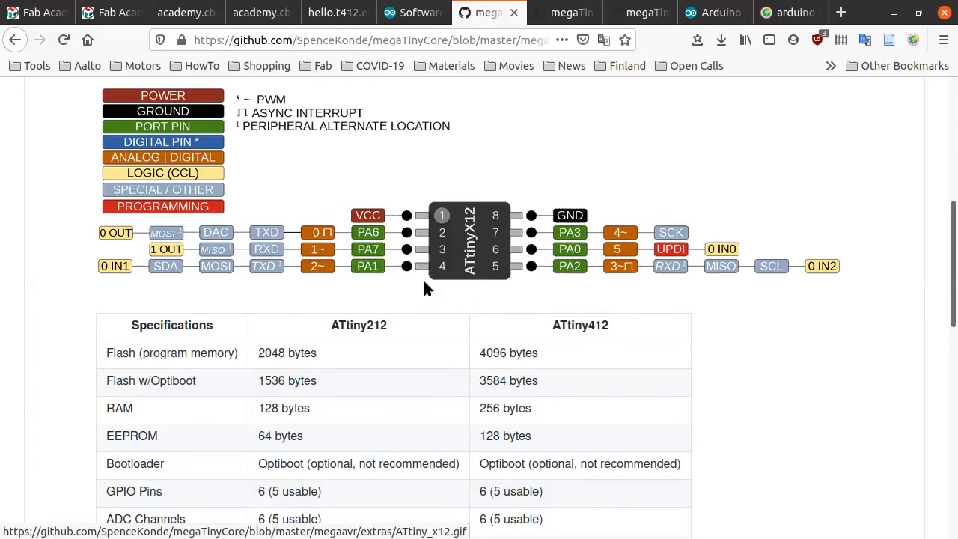
pyautogui.moveTo(505, 207)
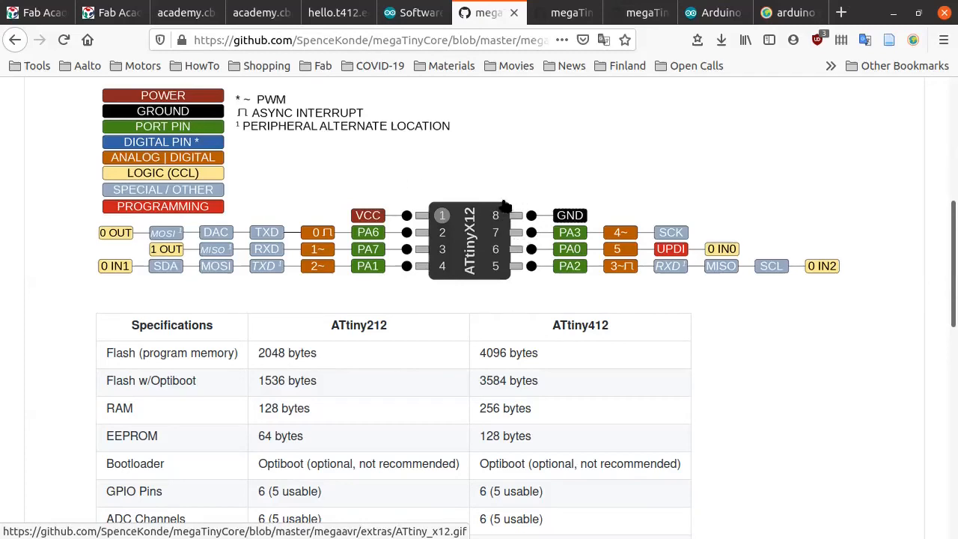
pyautogui.moveTo(382, 248)
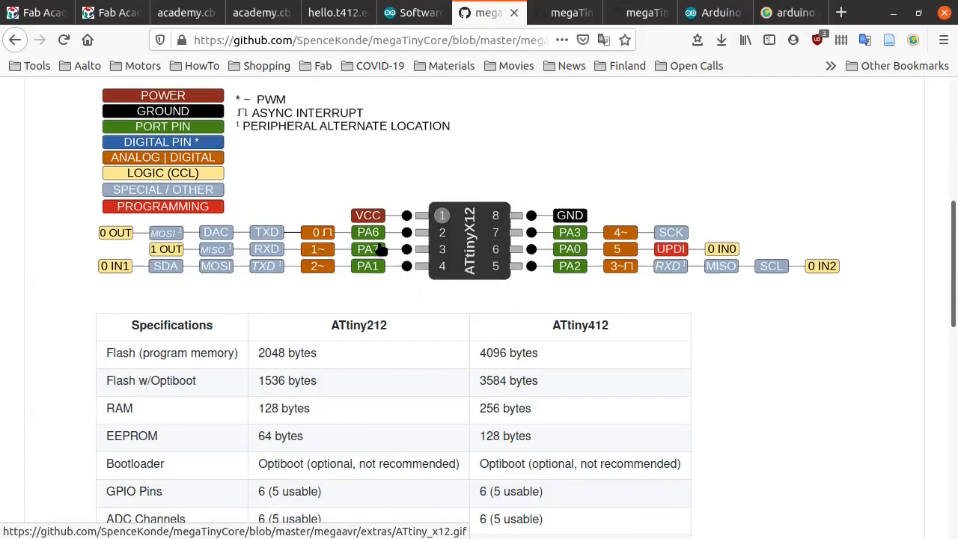
pyautogui.moveTo(421, 297)
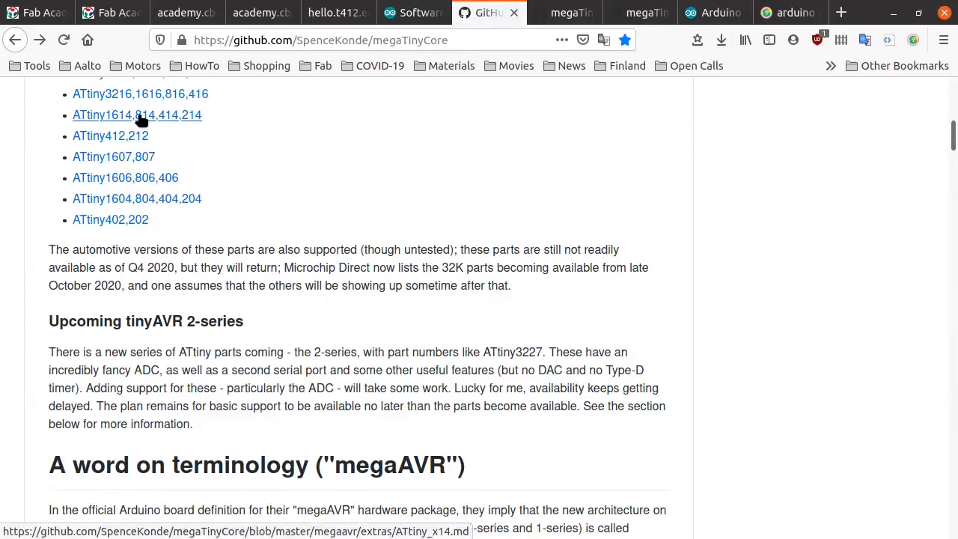
# - View the ATtiny 214/414/814/1614 14-pin pinout diagram
pyautogui.click(138, 114)
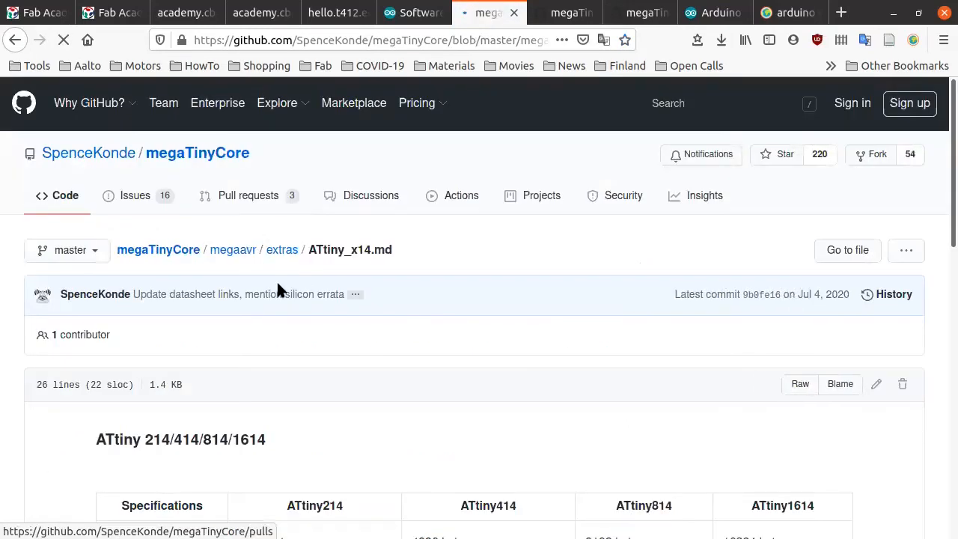
pyautogui.scroll(-3)
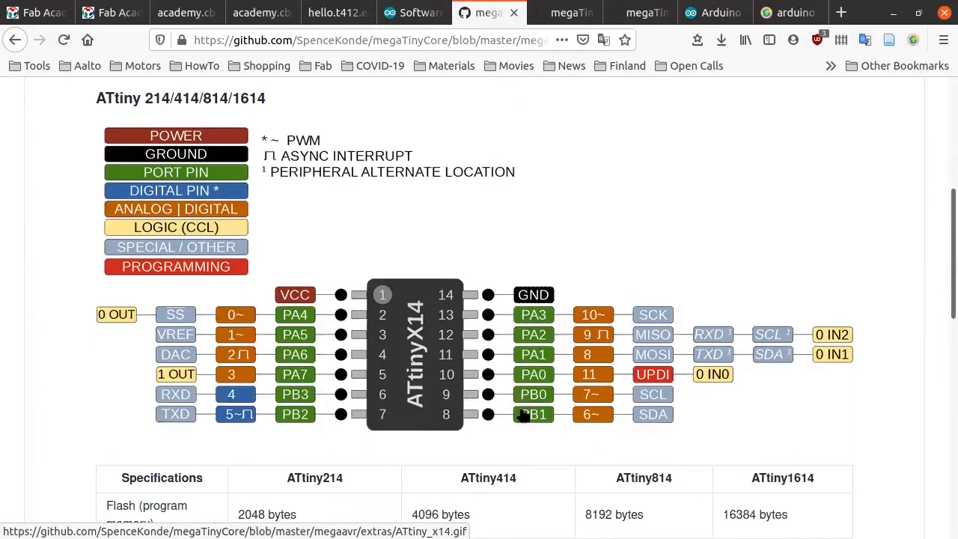
pyautogui.moveTo(532, 381)
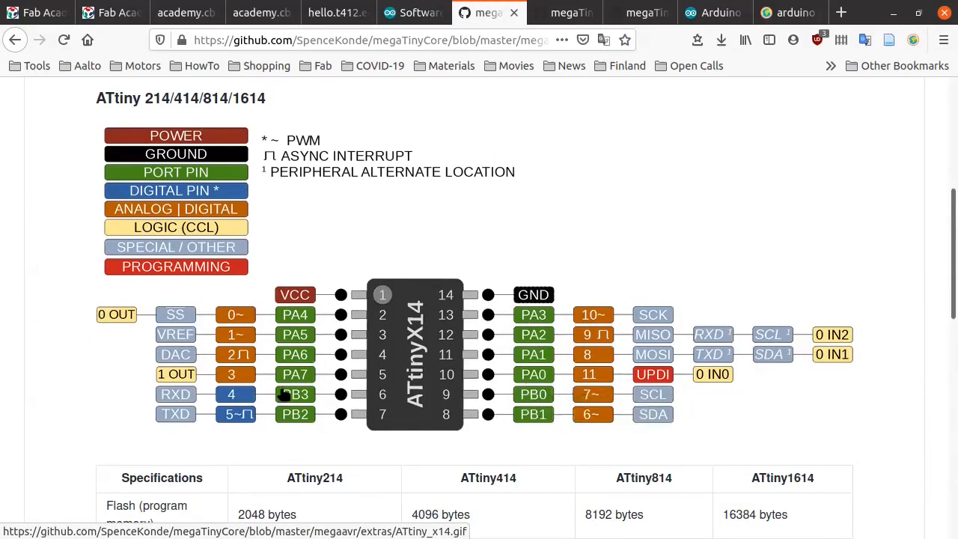
pyautogui.moveTo(544, 397)
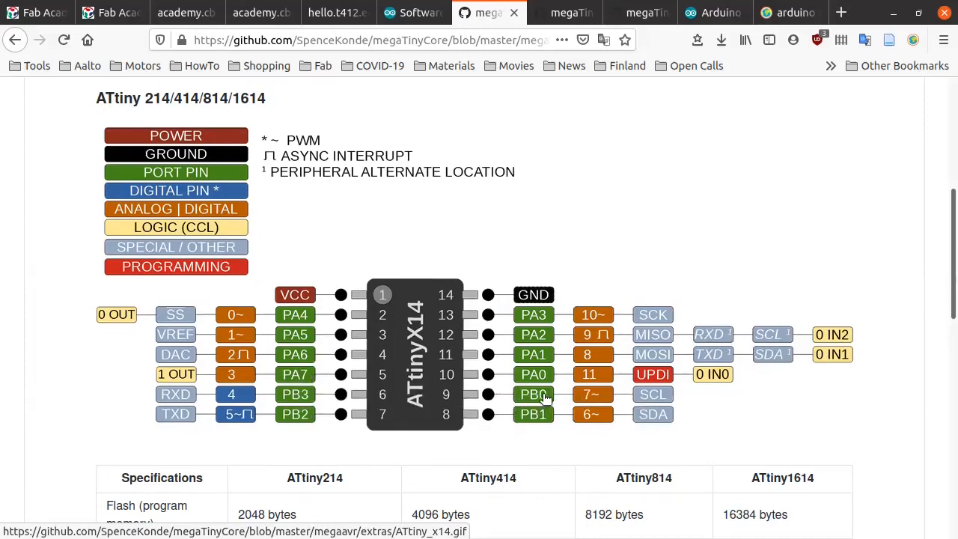
pyautogui.moveTo(518, 398)
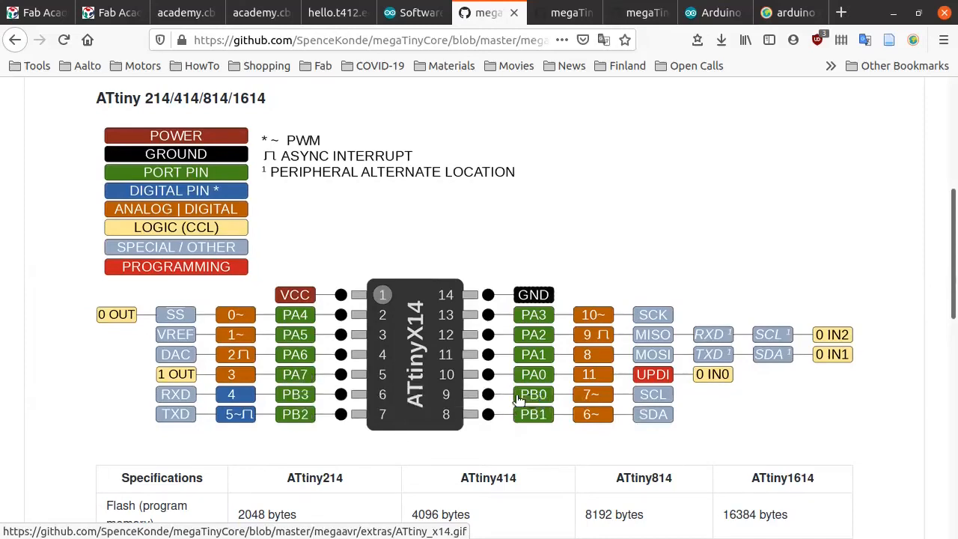
pyautogui.moveTo(307, 419)
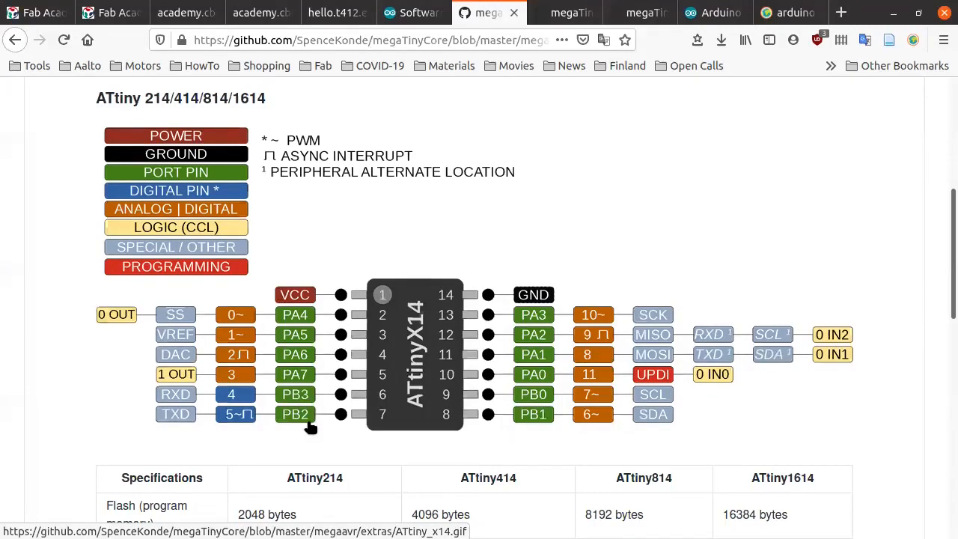
pyautogui.moveTo(329, 322)
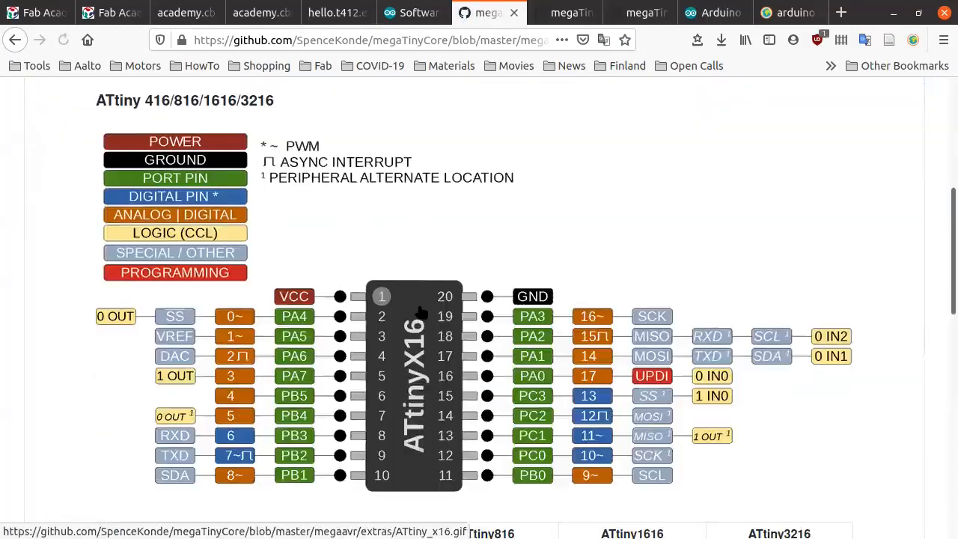
# - Scroll down the ATtiny x16 20-pin pinout page toward the pin specifications
pyautogui.scroll(-3)
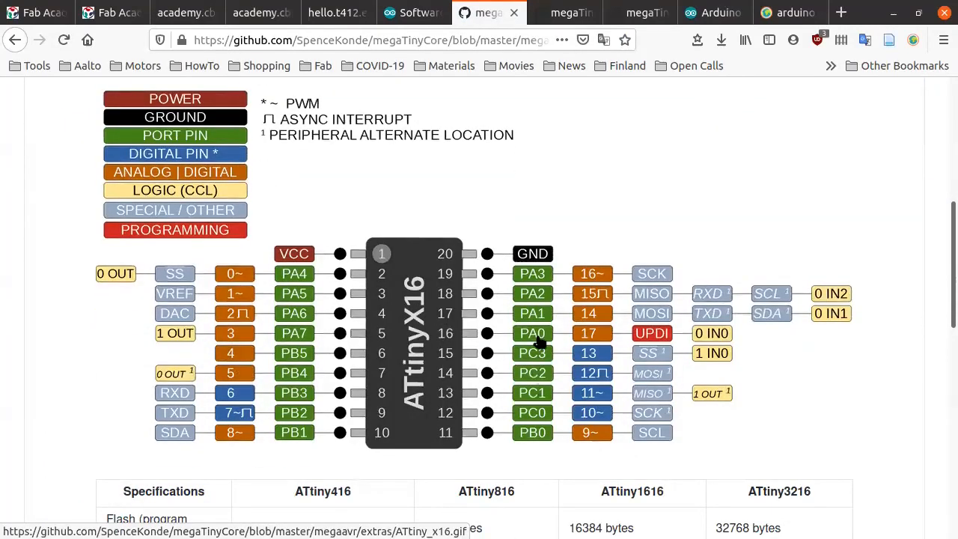
pyautogui.moveTo(518, 392)
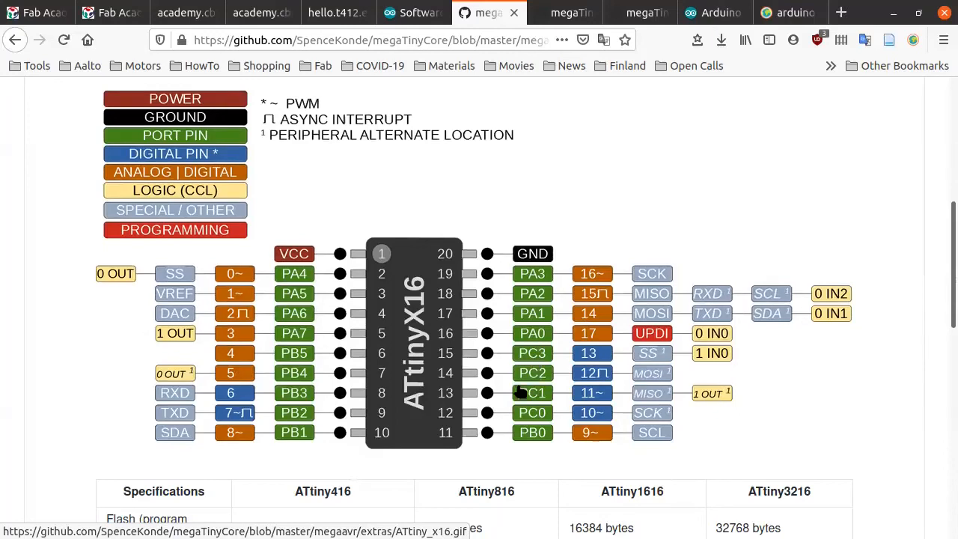
pyautogui.moveTo(336, 404)
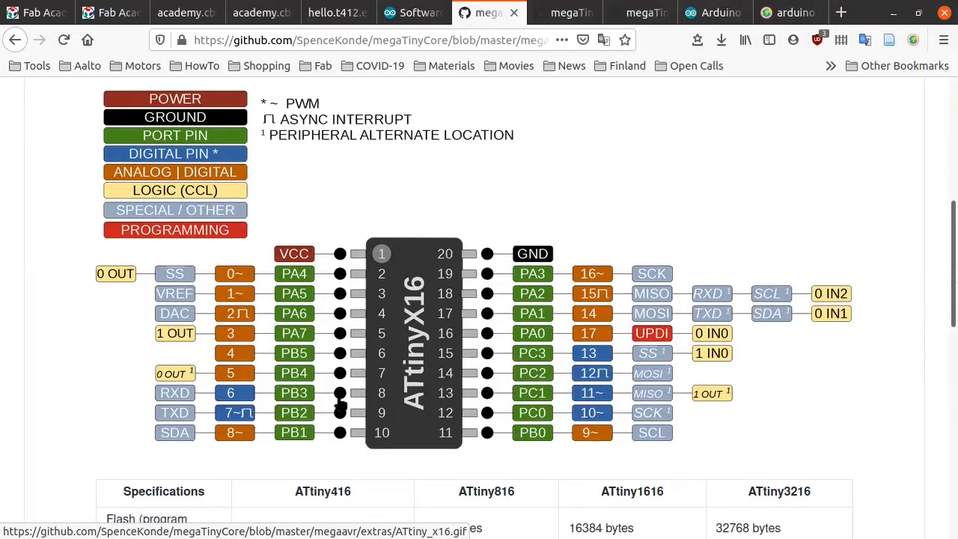
pyautogui.moveTo(264, 437)
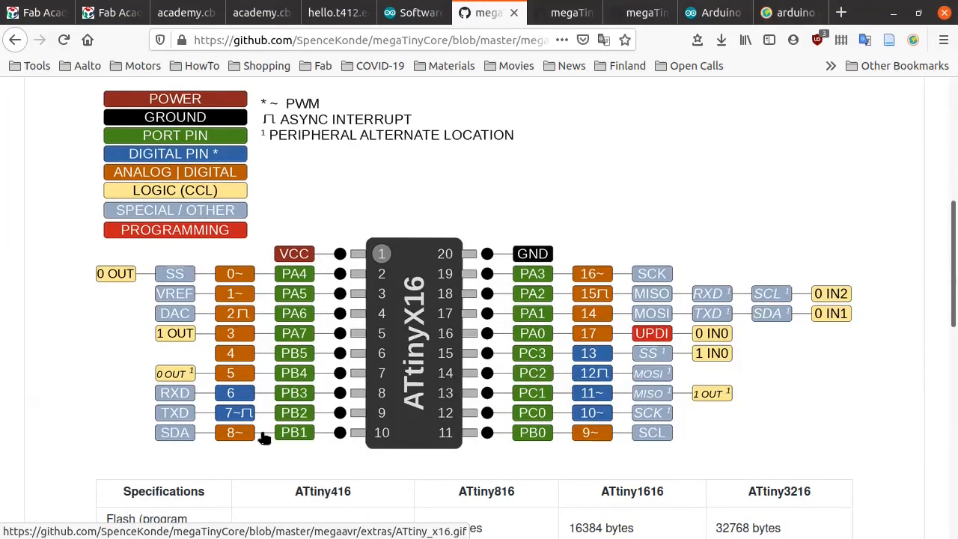
pyautogui.moveTo(419, 143)
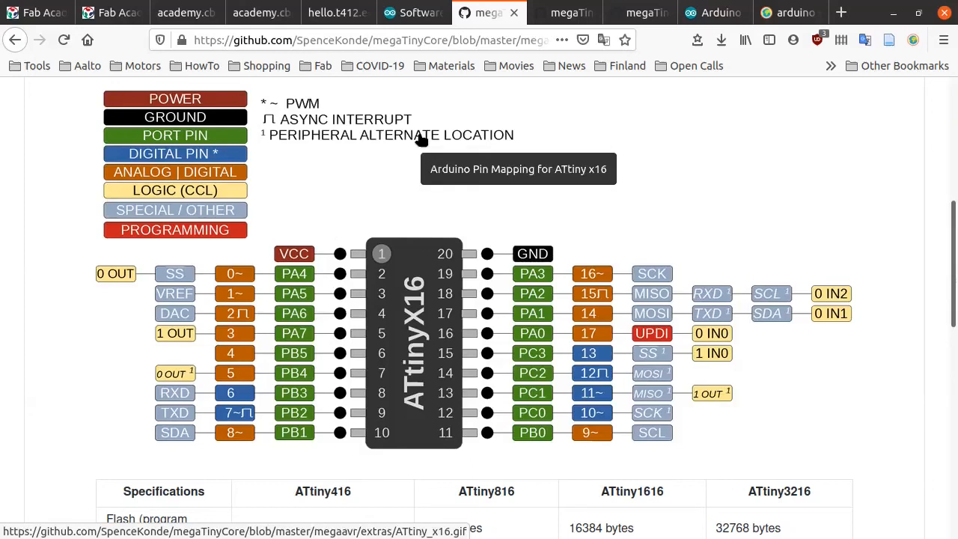
pyautogui.moveTo(381, 297)
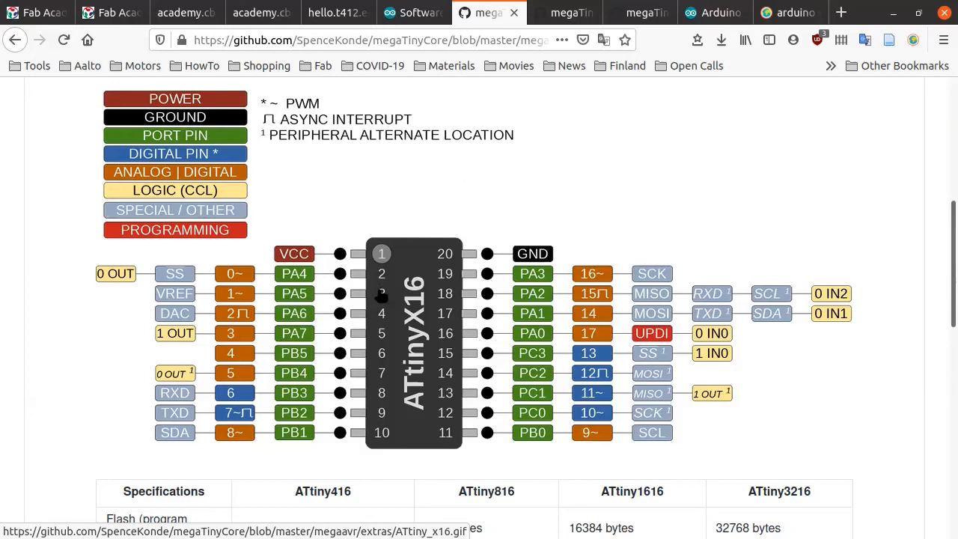
pyautogui.moveTo(419, 296)
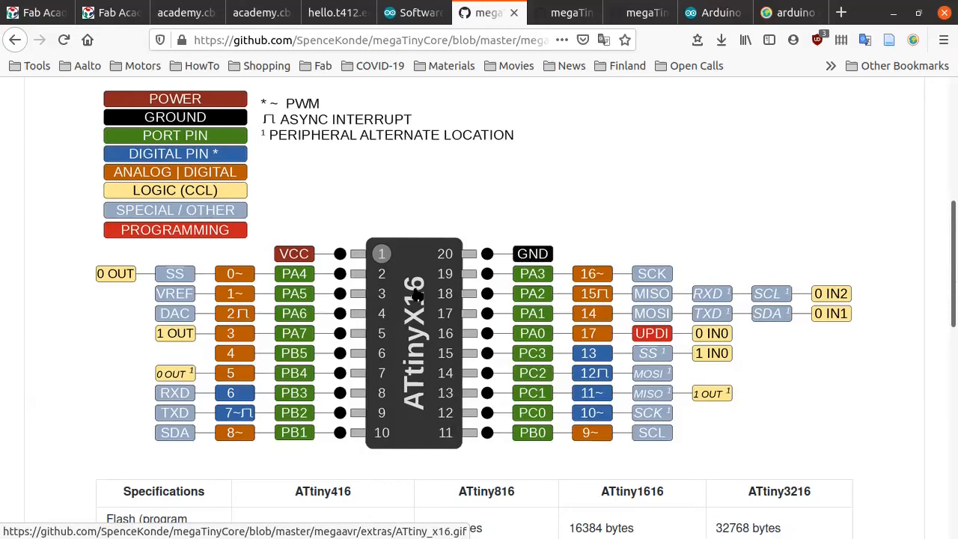
pyautogui.moveTo(437, 371)
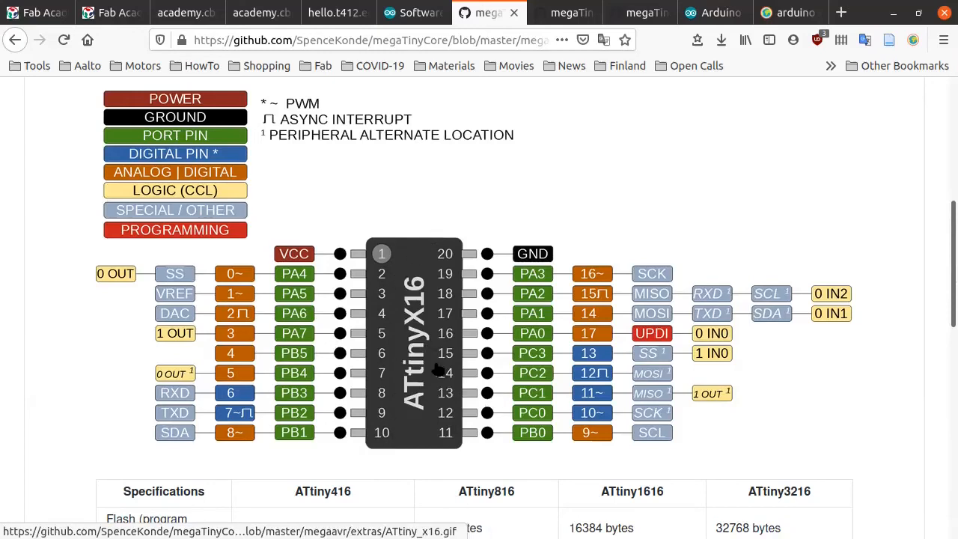
pyautogui.moveTo(460, 437)
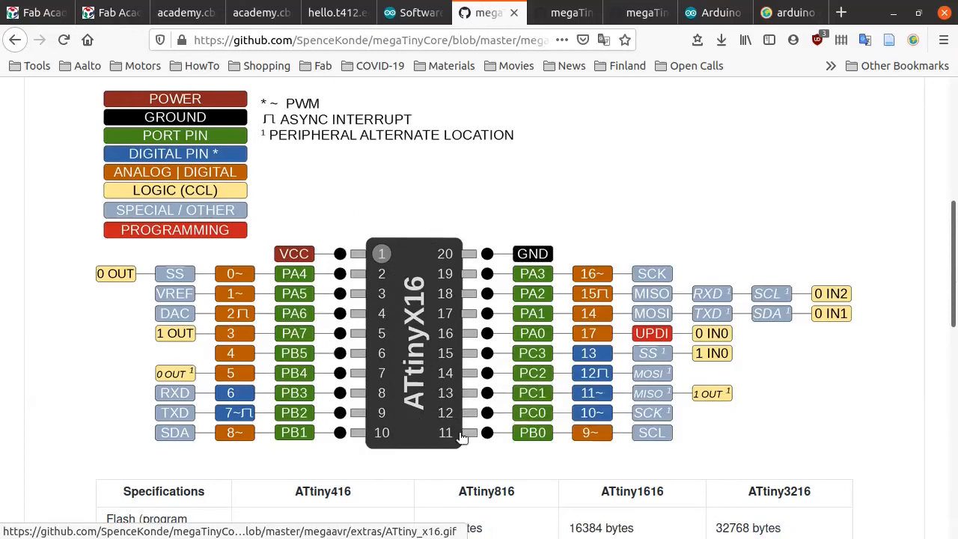
pyautogui.moveTo(500, 346)
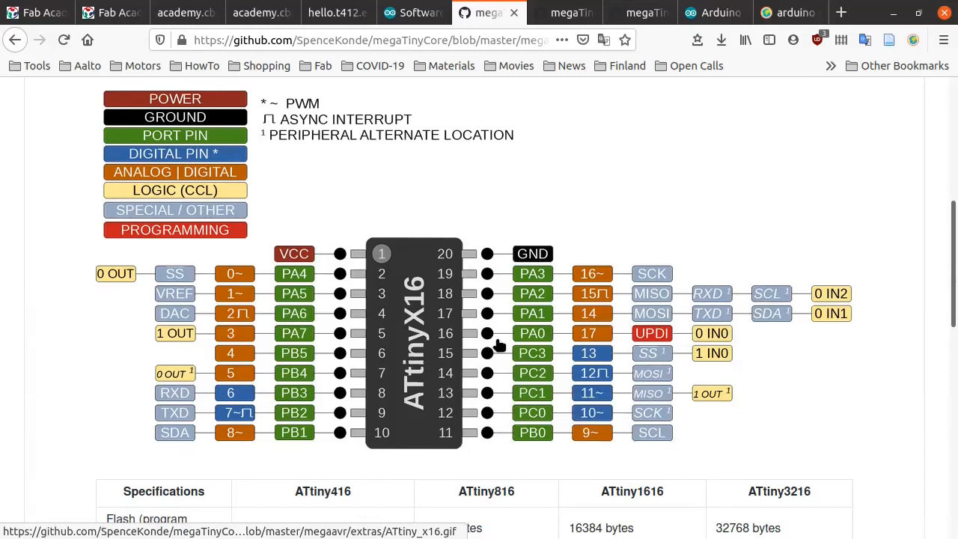
pyautogui.moveTo(491, 365)
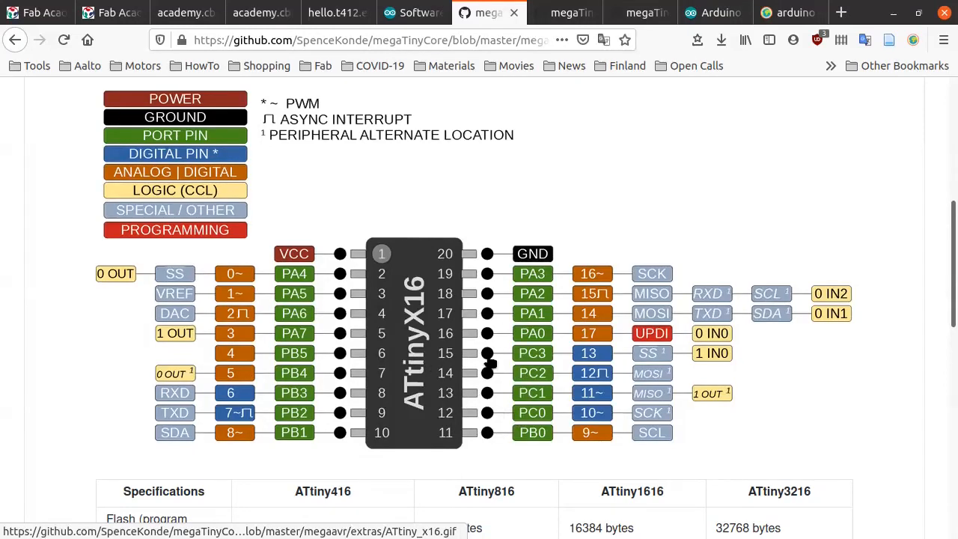
pyautogui.moveTo(386, 287)
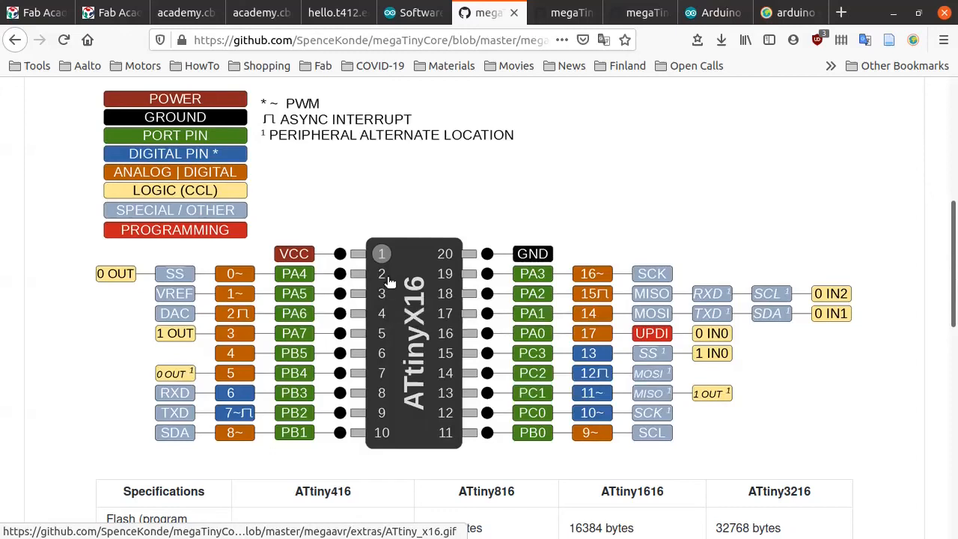
pyautogui.moveTo(419, 431)
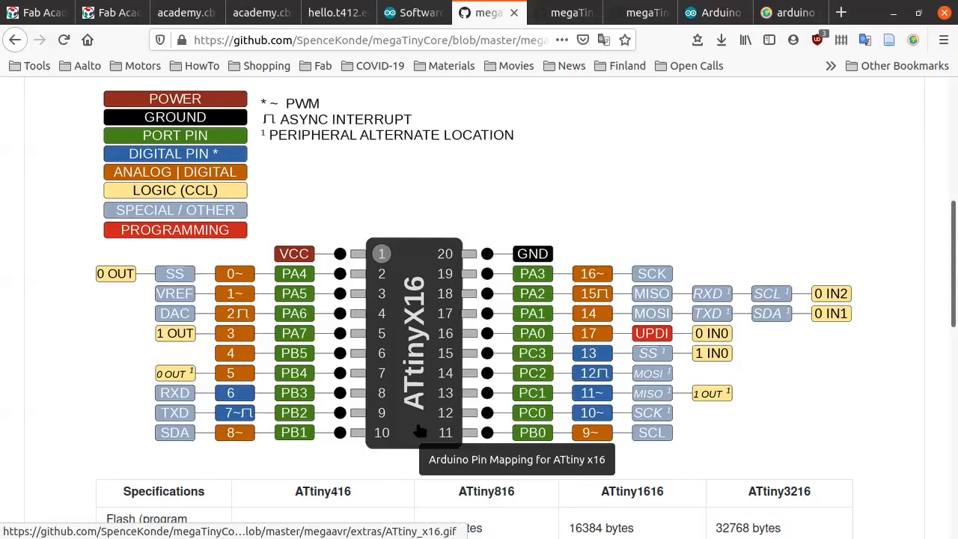
pyautogui.moveTo(388, 276)
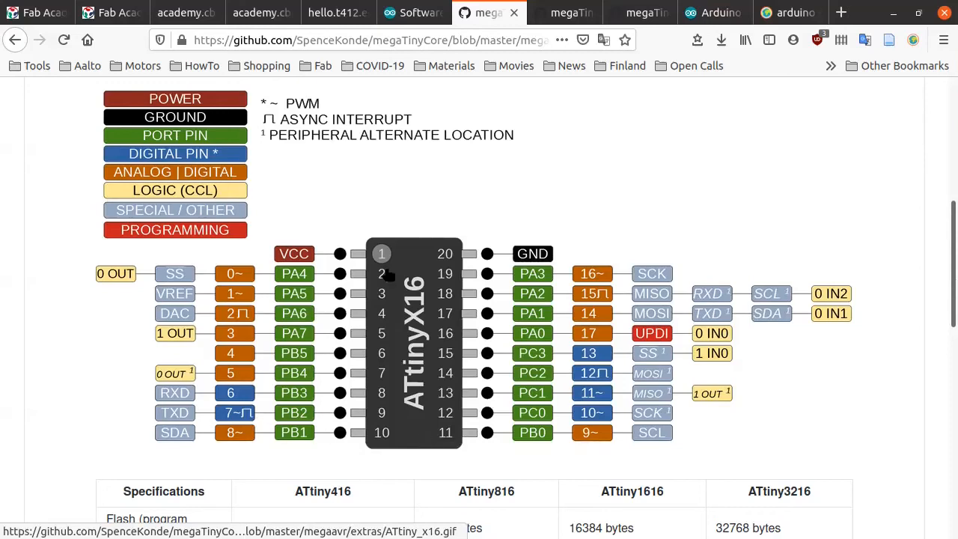
pyautogui.moveTo(383, 194)
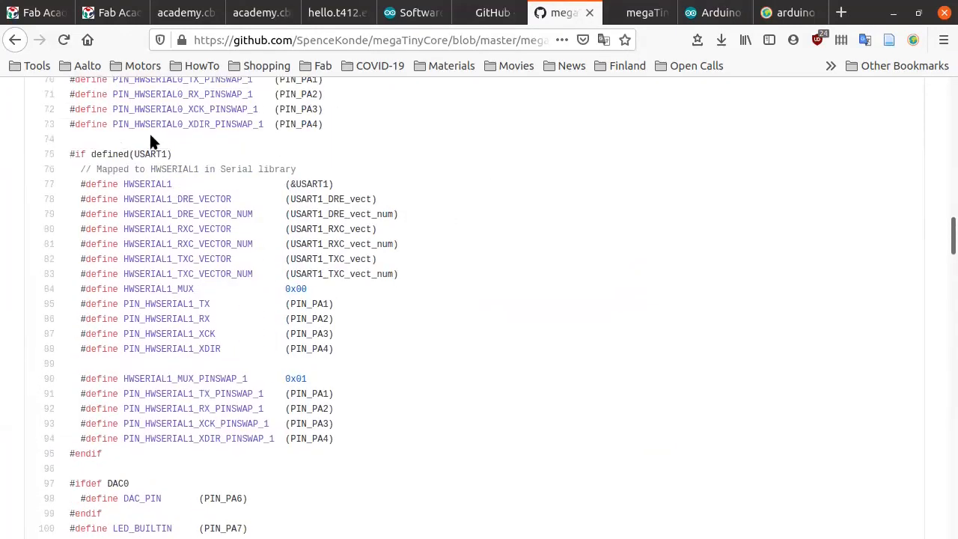
# - Read the HWSERIAL0/HWSERIAL1 TX/RX pin defines, then return to the sketch window
pyautogui.scroll(3)
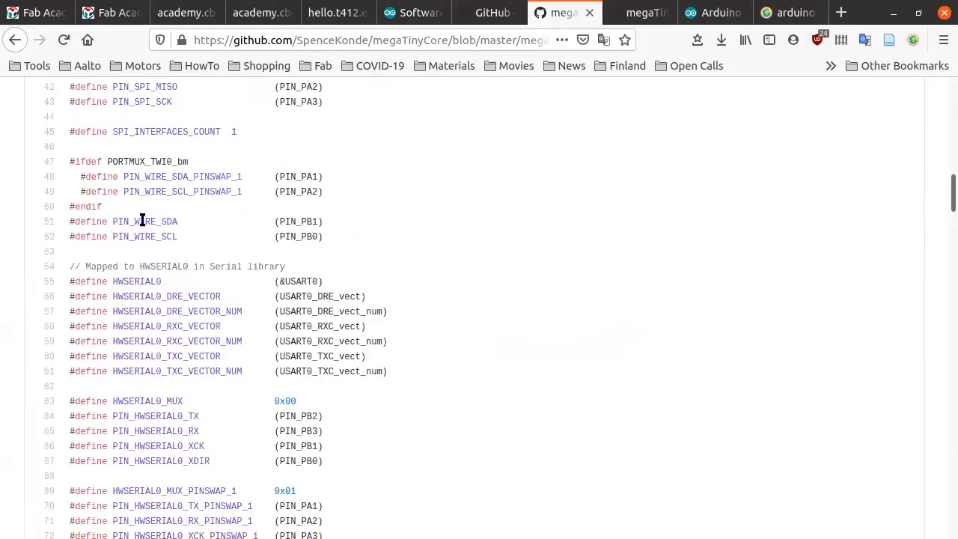
pyautogui.scroll(-3)
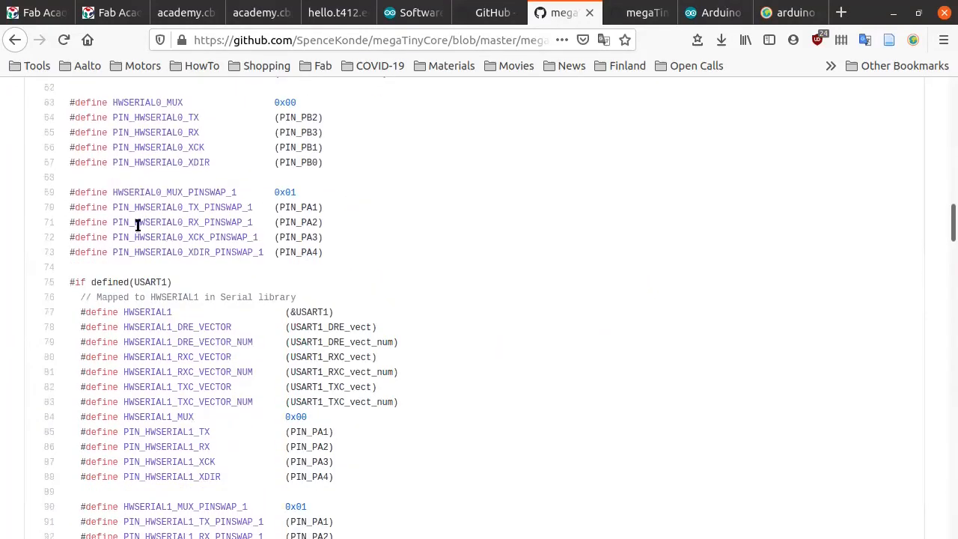
pyautogui.scroll(-3)
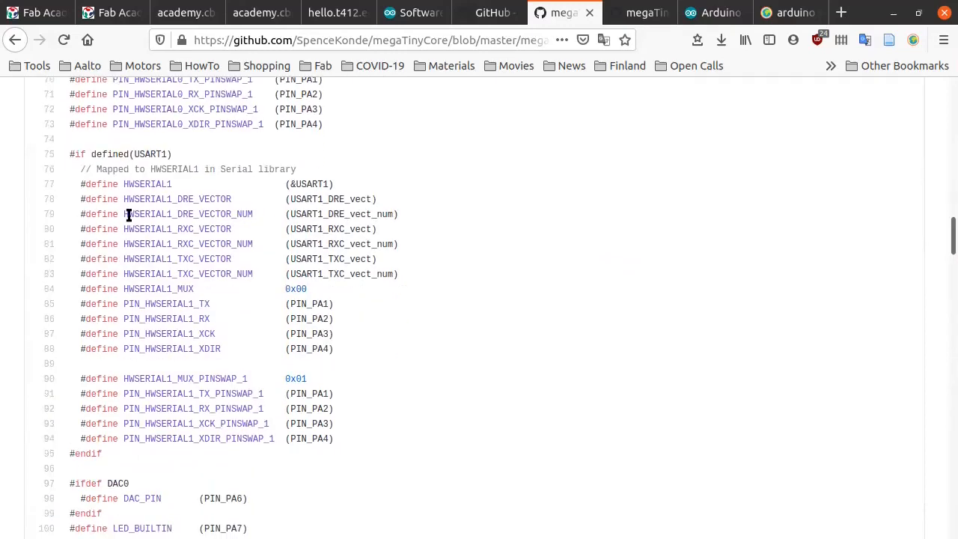
pyautogui.scroll(-3)
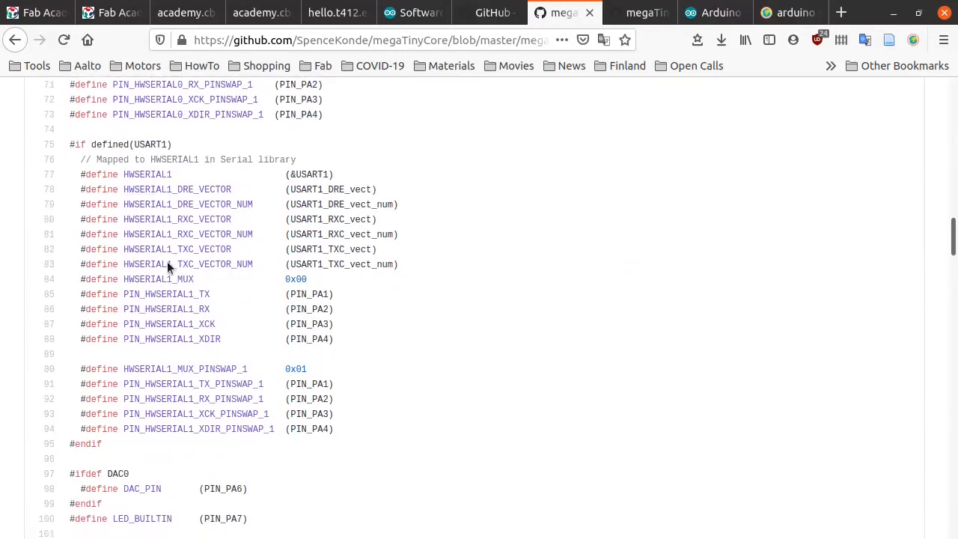
pyautogui.scroll(-3)
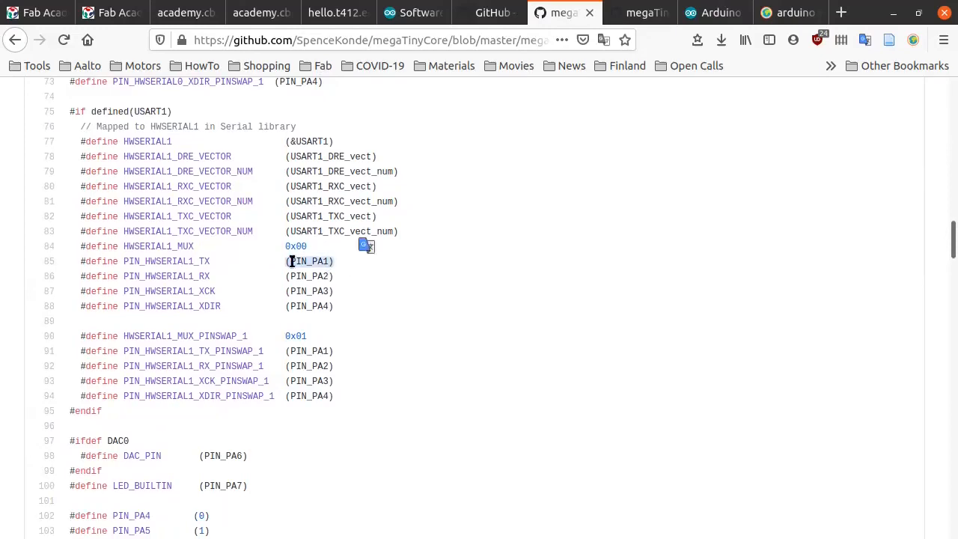
pyautogui.scroll(3)
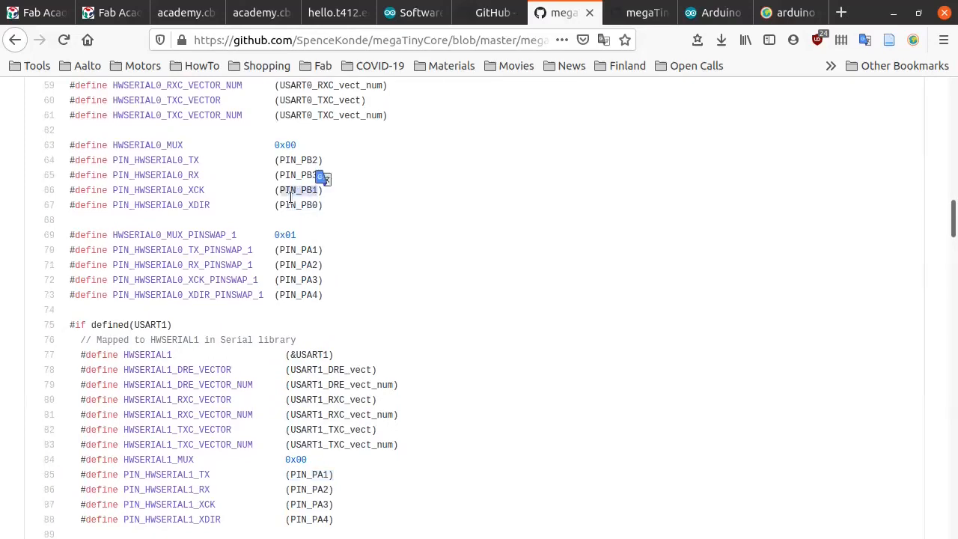
pyautogui.click(413, 12)
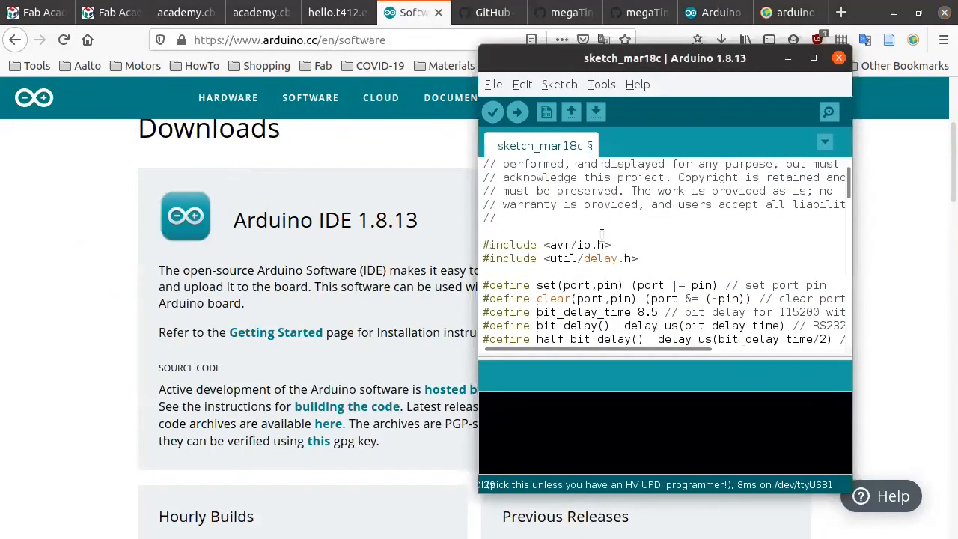
# - Check the sketch's serial_pin_out/in defines, then return to the megaTinyCore x12 pin reference
pyautogui.scroll(-3)
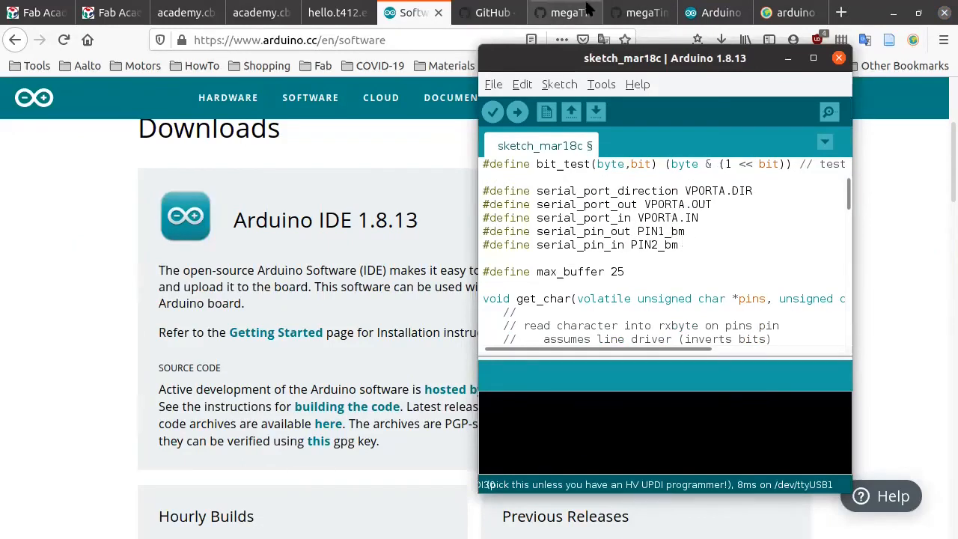
pyautogui.click(631, 12)
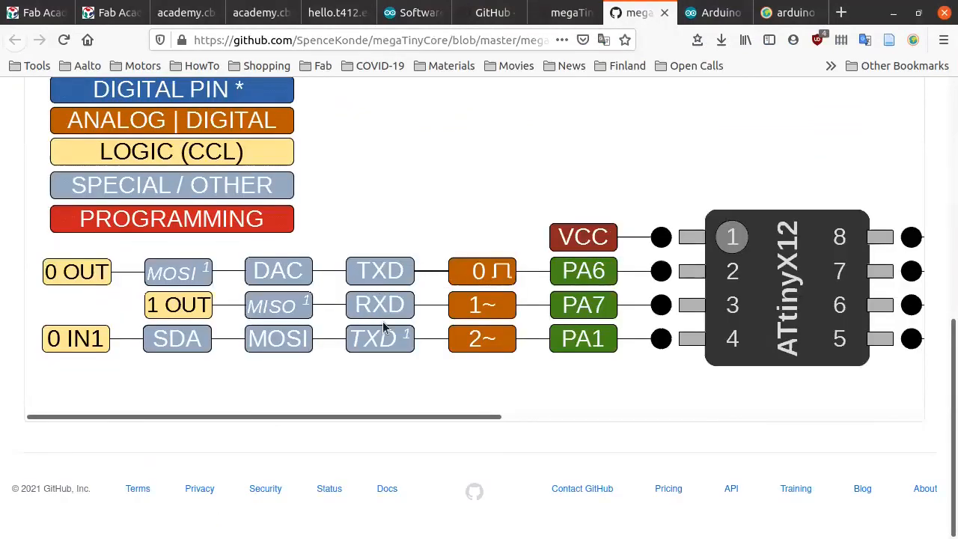
pyautogui.moveTo(628, 280)
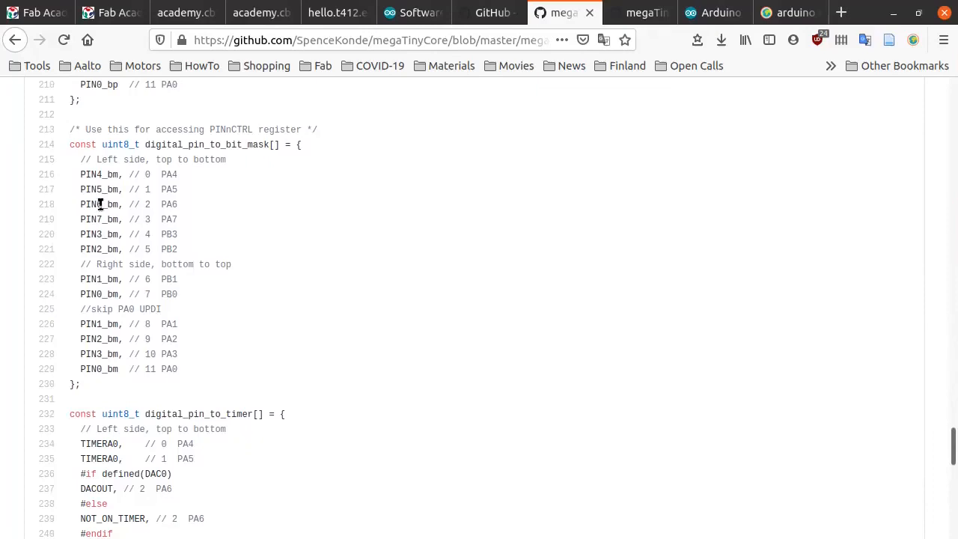
# - Set serial_pin_out to PIN6_bm and serial_pin_in to PIN7_bm in the sketch
pyautogui.doubleClick(110, 189)
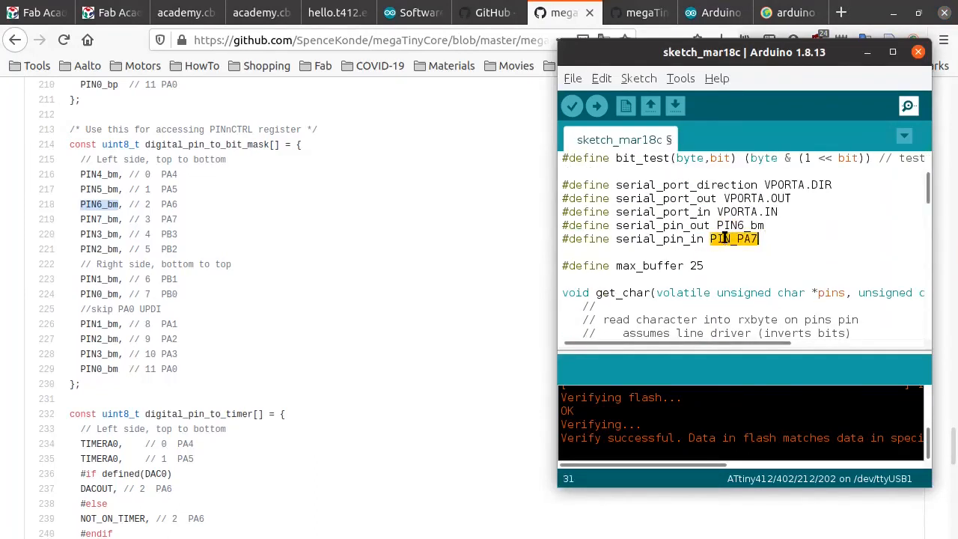
pyautogui.click(679, 78)
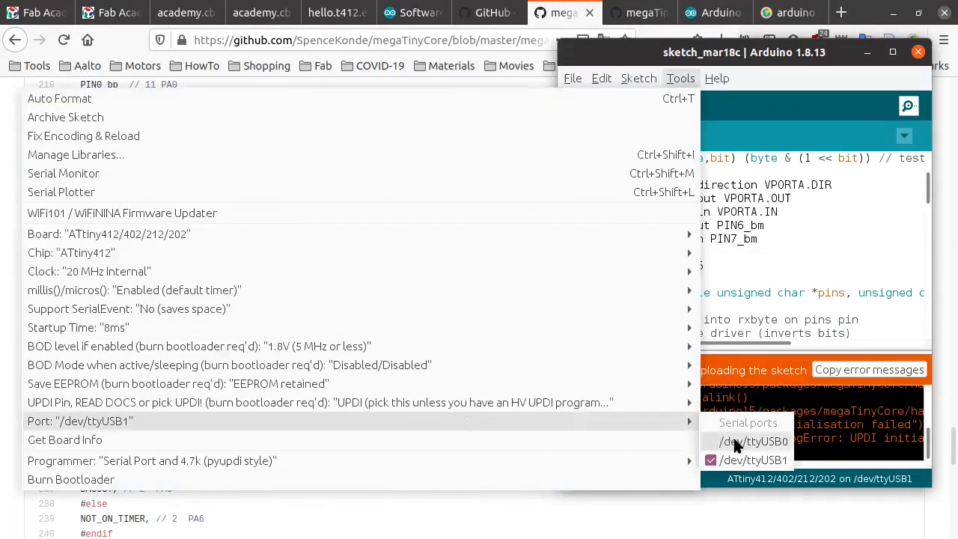
# - Select the /dev/ttyUSB1 port and upload the sketch to the ATtiny412
pyautogui.click(754, 440)
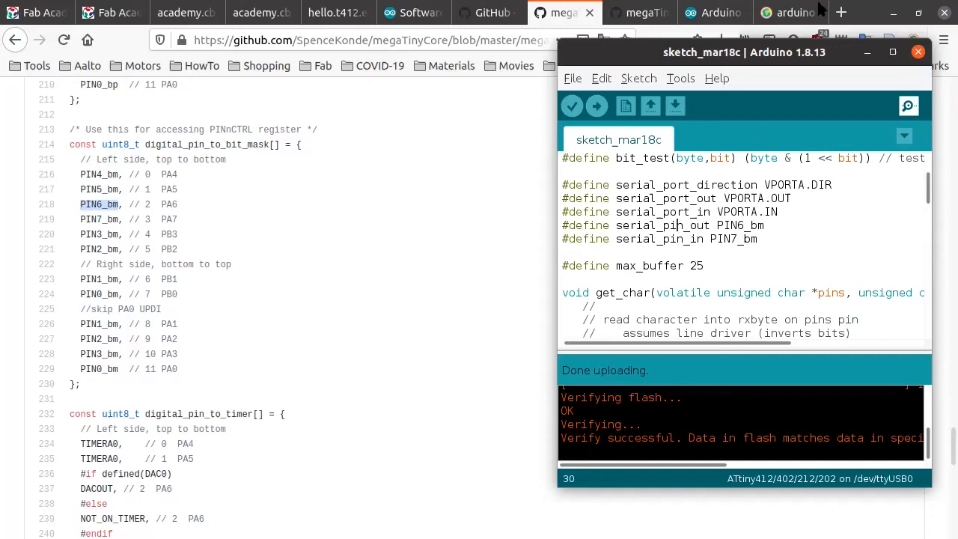
pyautogui.click(679, 78)
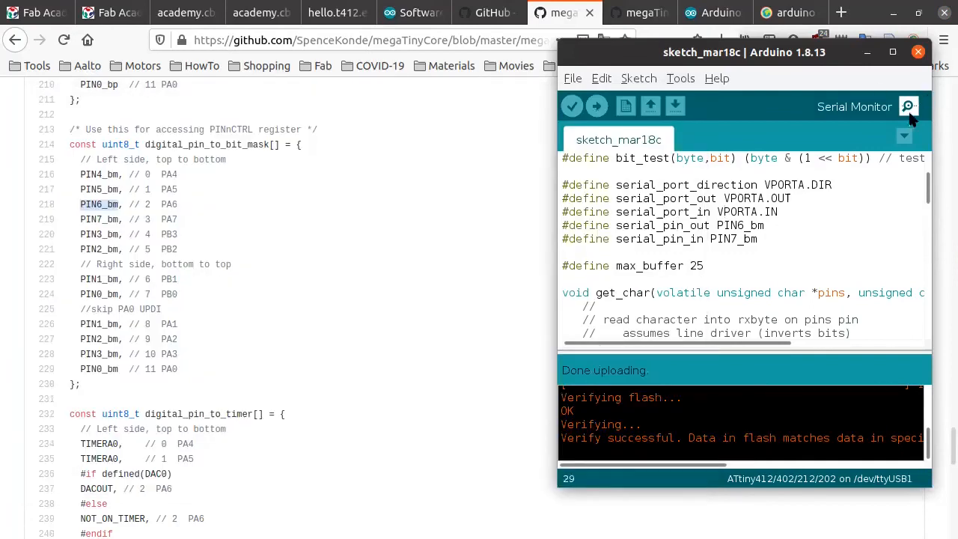
# - Test the echo in Serial Monitor at 115200 baud by typing 'hj'
pyautogui.click(908, 106)
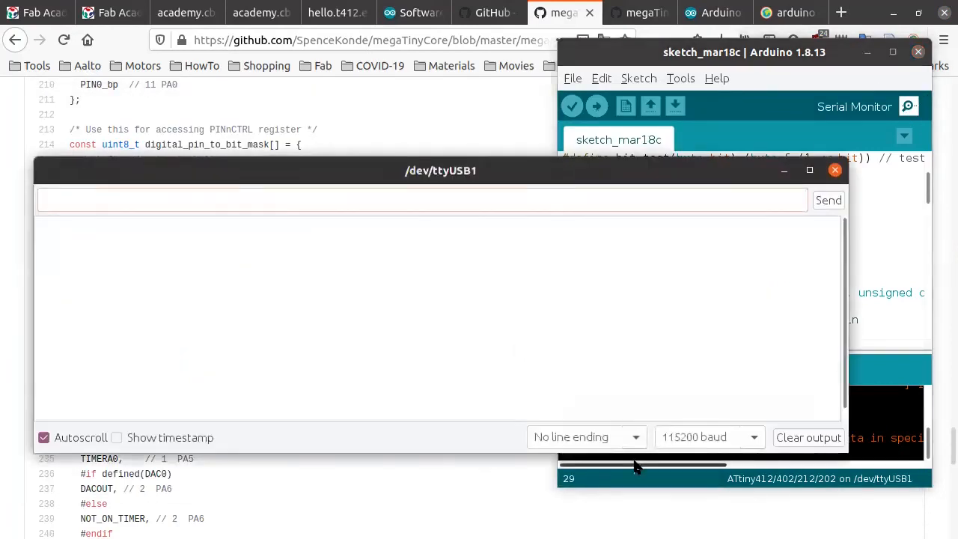
pyautogui.write('hj')
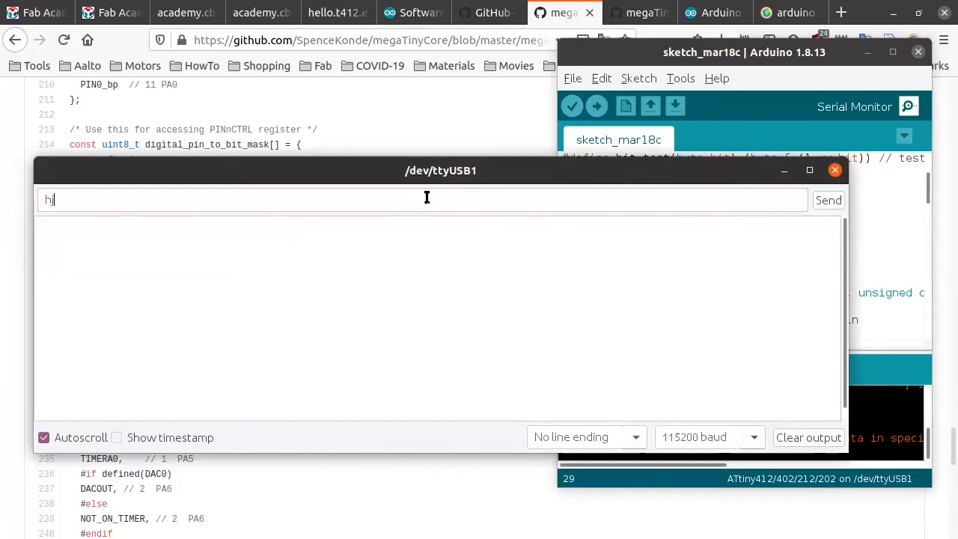